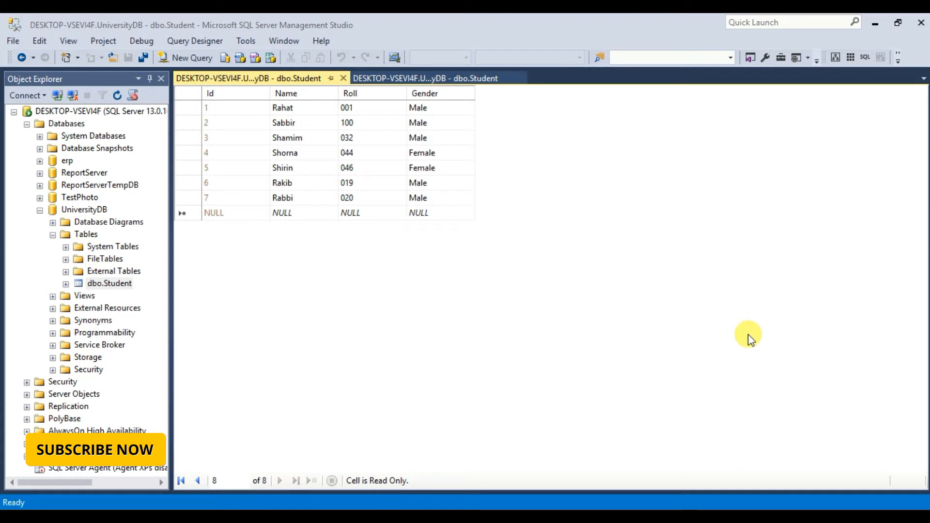
mouse_move(390, 355)
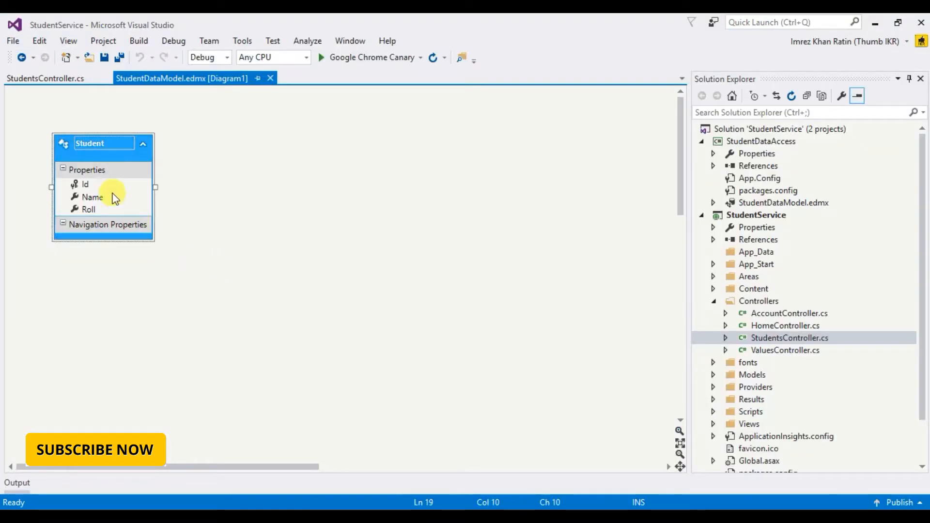
mouse_move(106, 191)
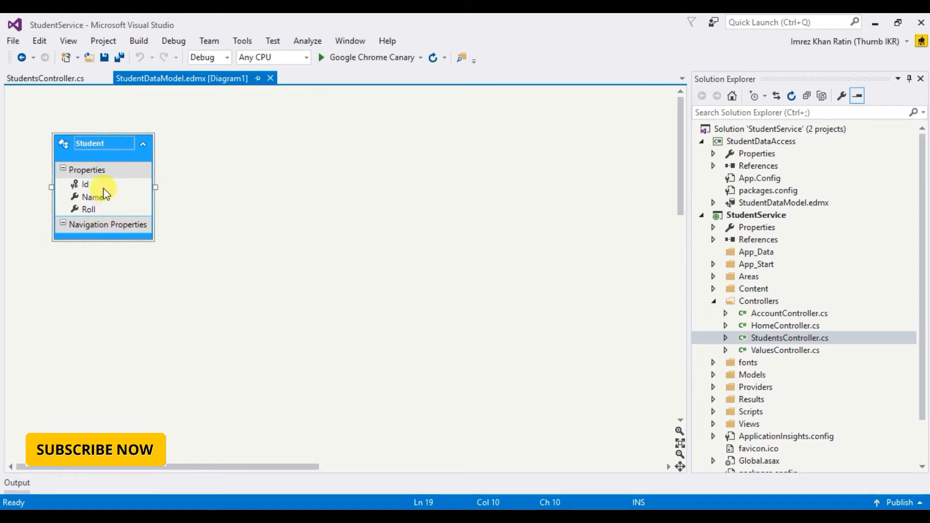
mouse_move(172, 215)
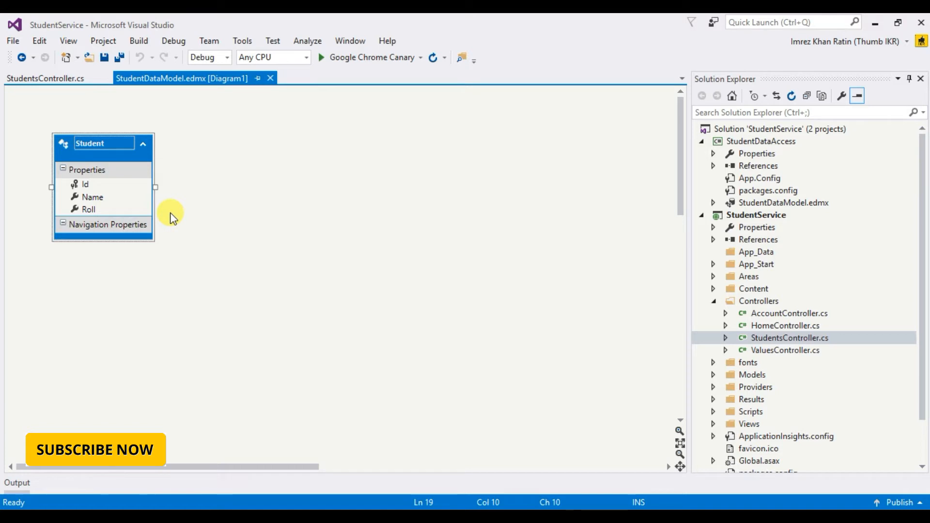
mouse_move(116, 167)
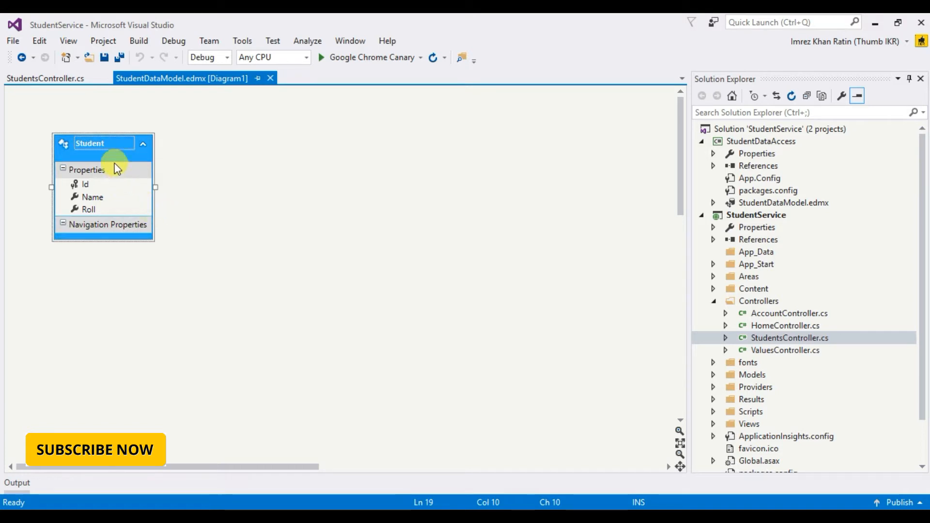
mouse_move(116, 157)
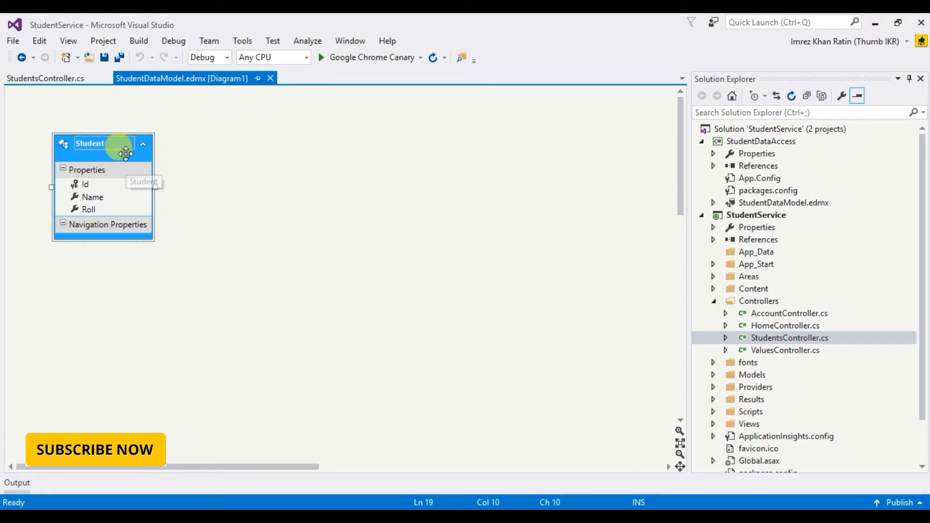
Update the Student entity from the database so it gains the Gender property
right_click(125, 153)
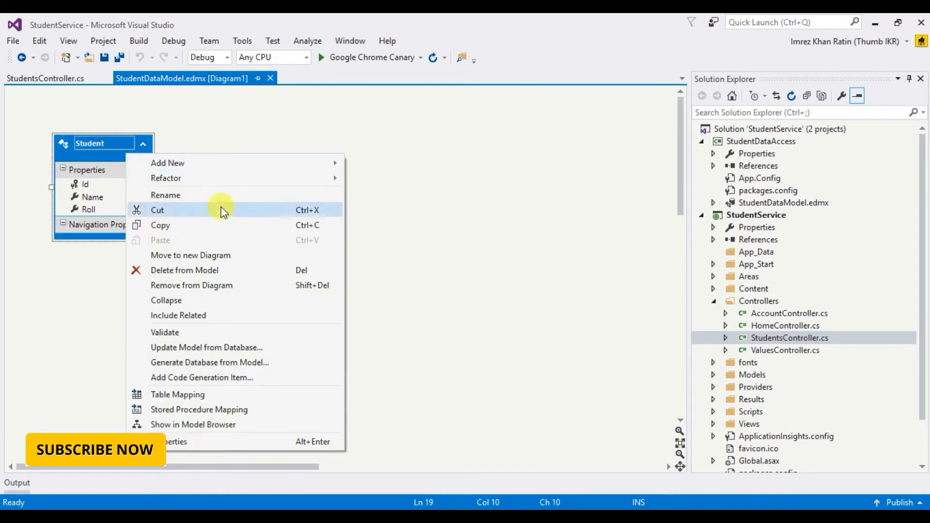
mouse_move(205, 347)
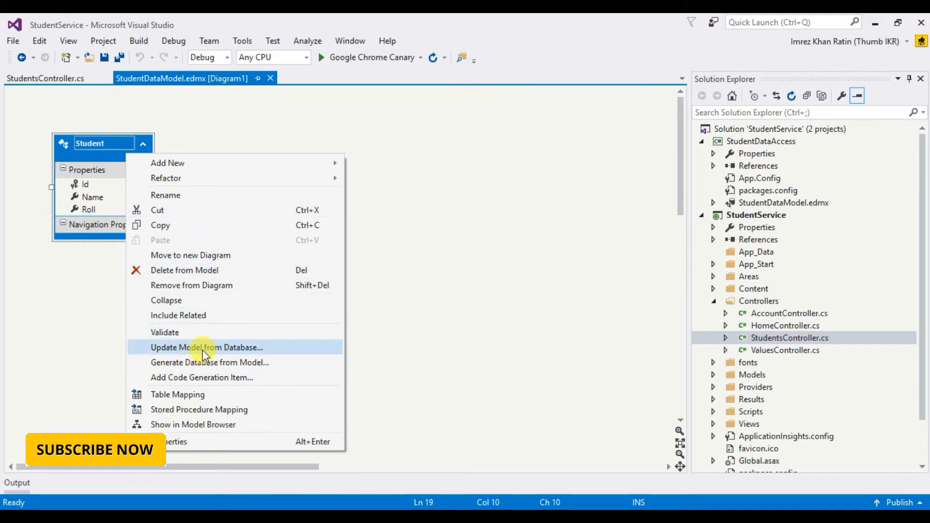
left_click(205, 347)
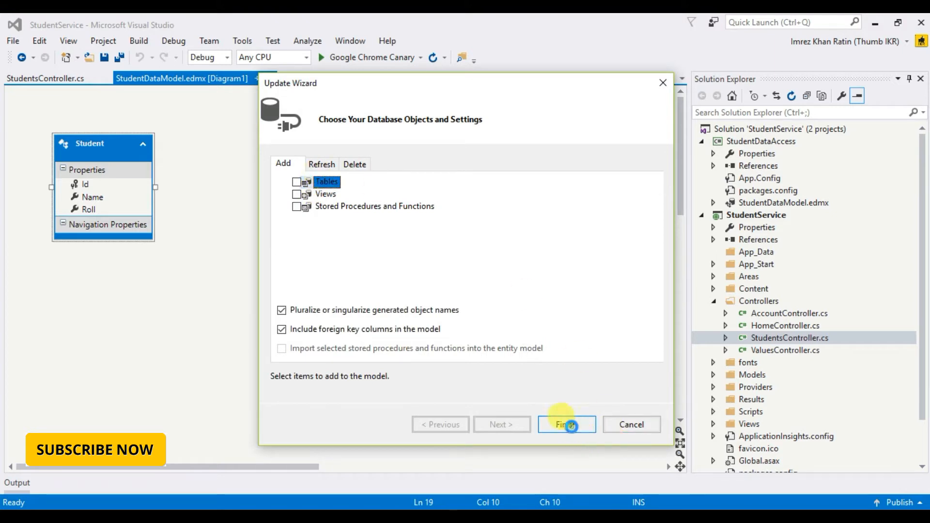
left_click(566, 424)
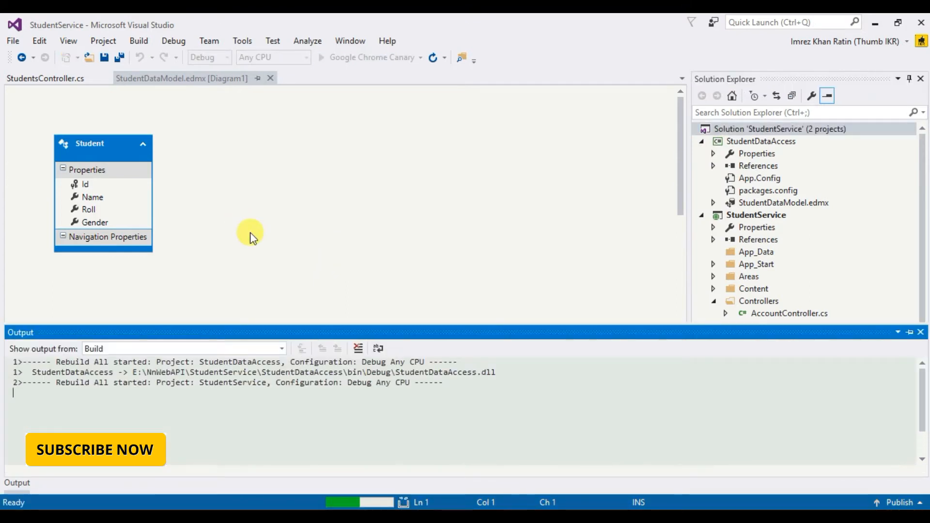
mouse_move(485, 295)
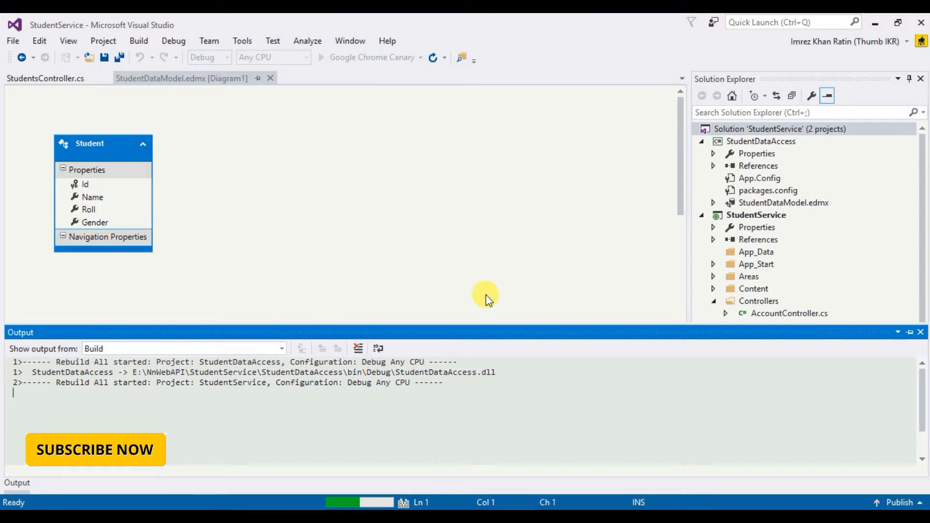
mouse_move(415, 306)
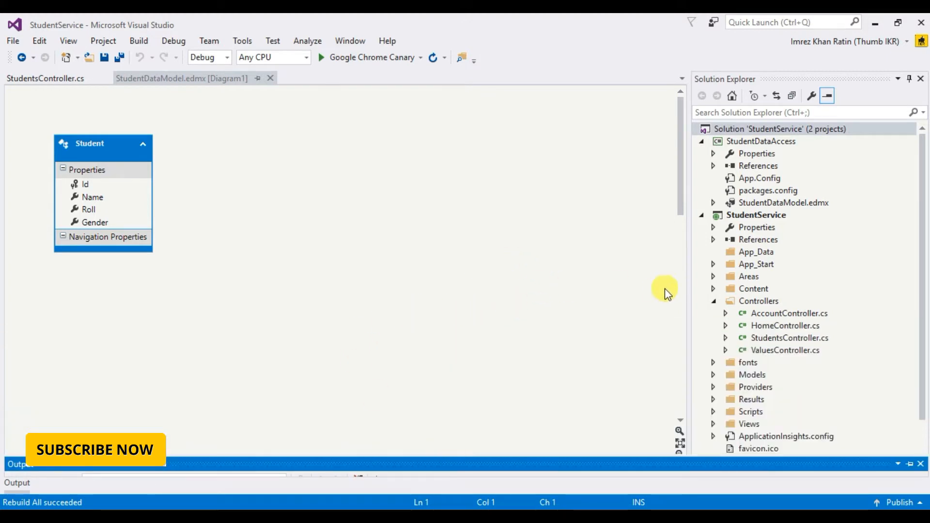
mouse_move(719, 302)
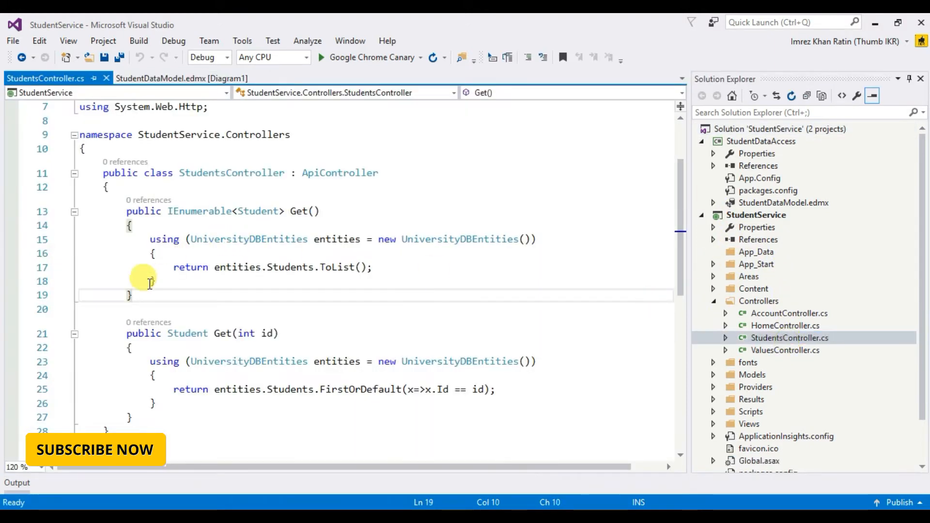
Select the parameterless Get method in StudentsController and collapse the Controllers folder
left_click_drag(126, 212, 133, 295)
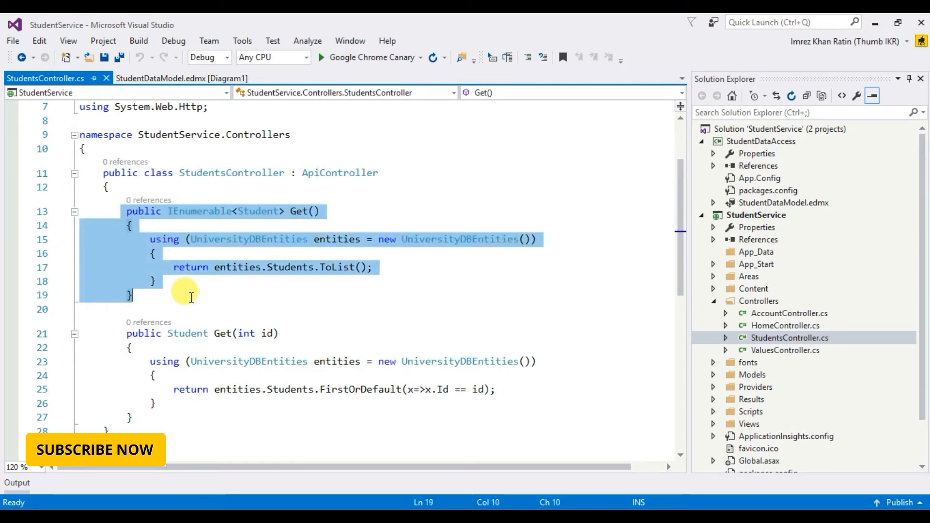
mouse_move(200, 305)
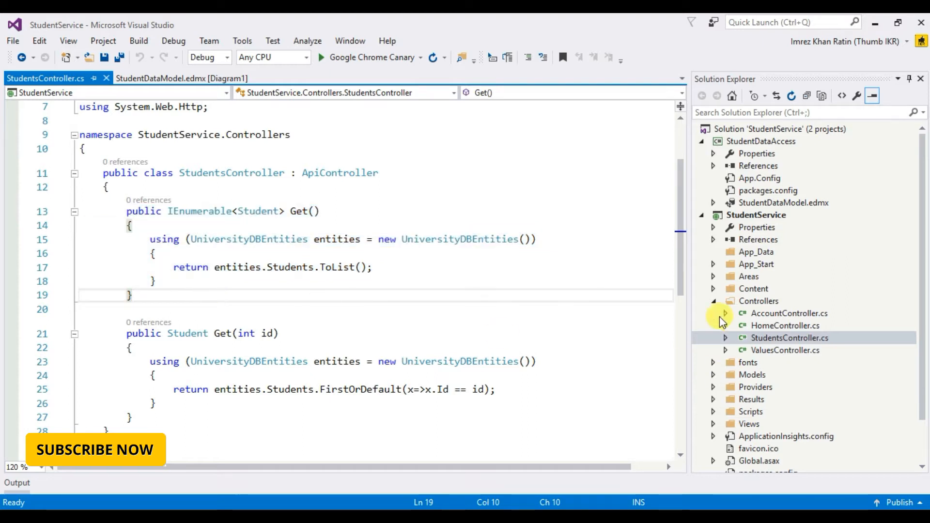
left_click(758, 301)
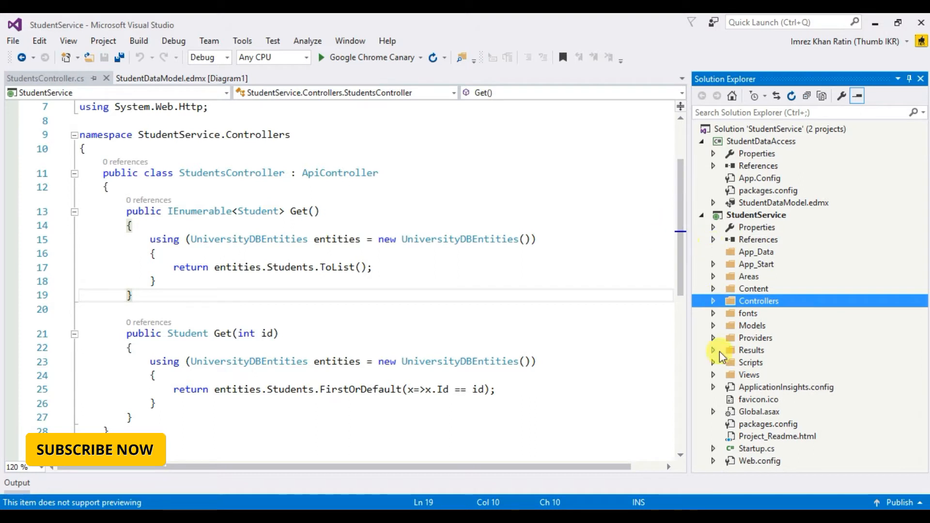
mouse_move(748, 221)
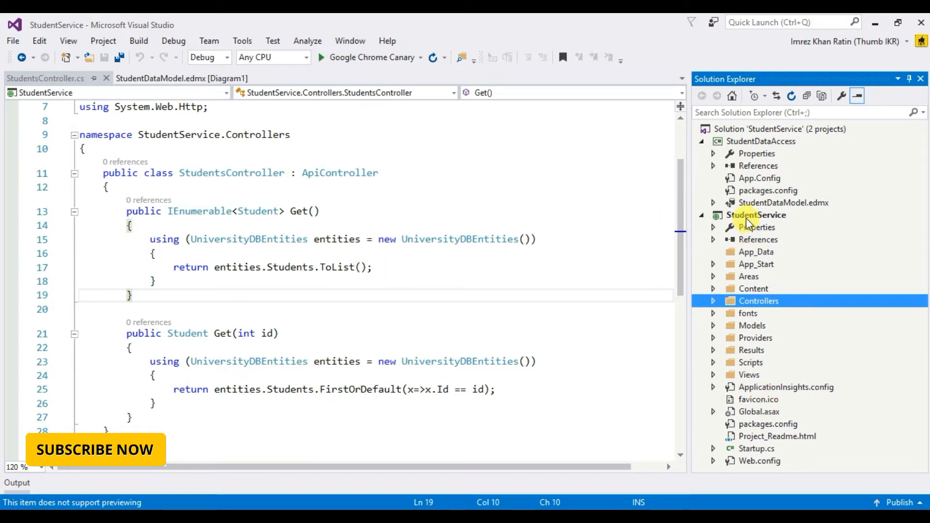
Add a Students HTML page to StudentService and expand the Scripts folder
right_click(756, 215)
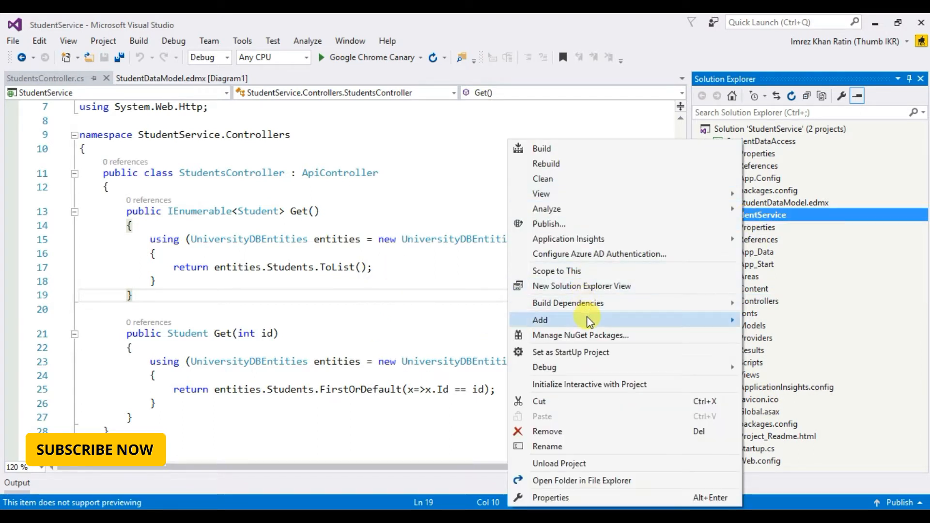
left_click(540, 320)
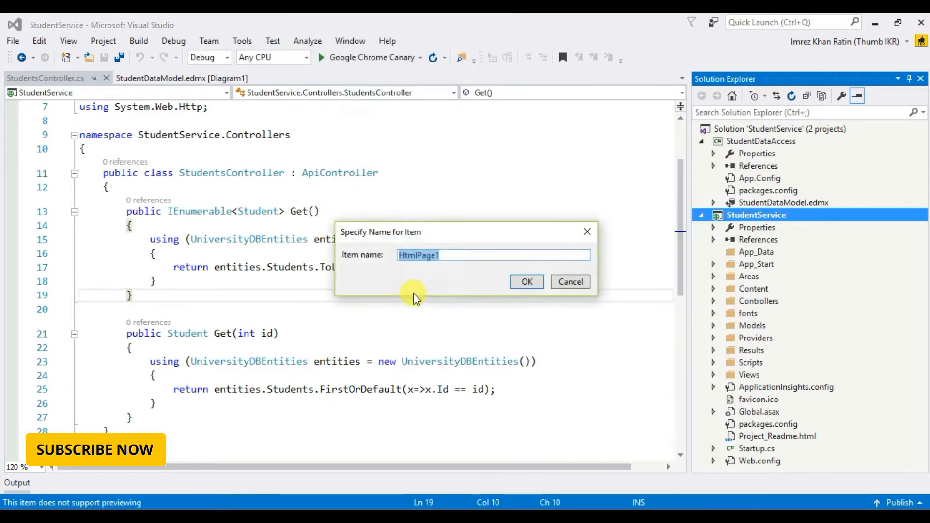
type("Student")
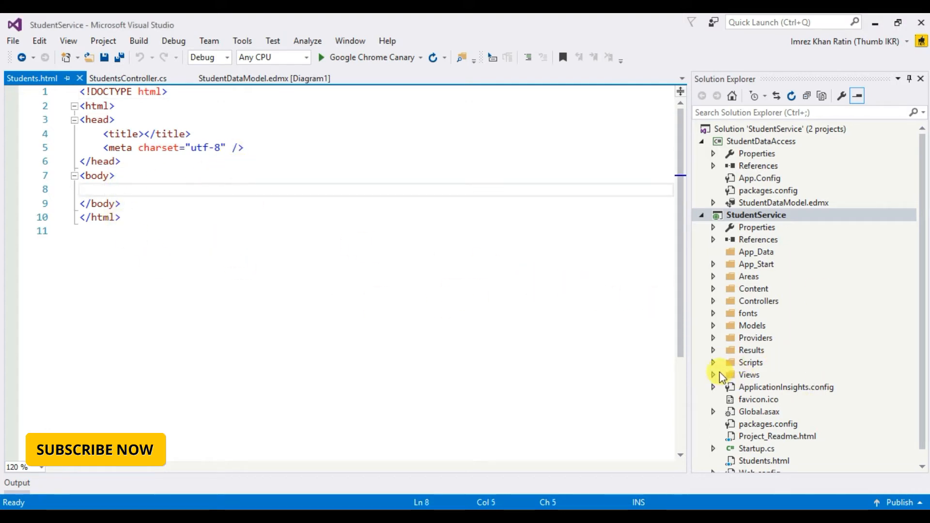
left_click(714, 363)
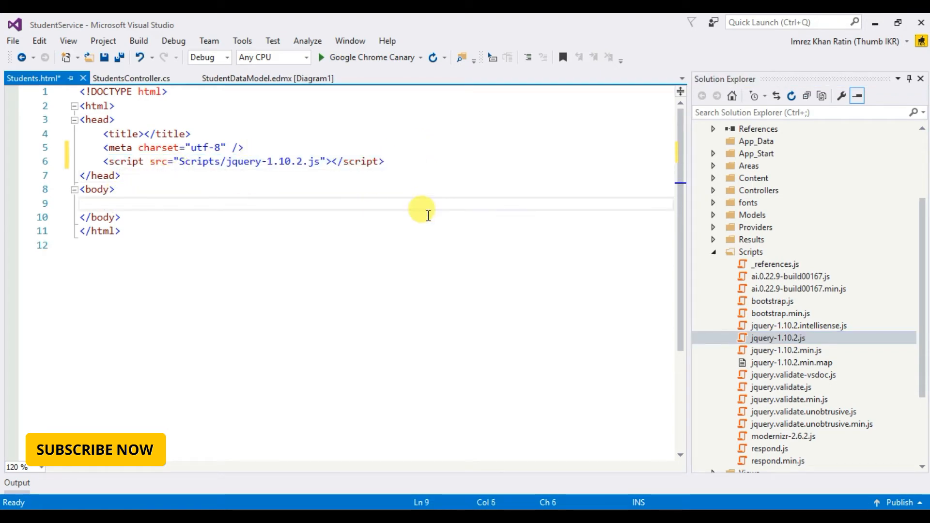
Add btnGetStudents 'Gets' and btnClear 'Clear' button inputs to the Students.html body
type("<input />")
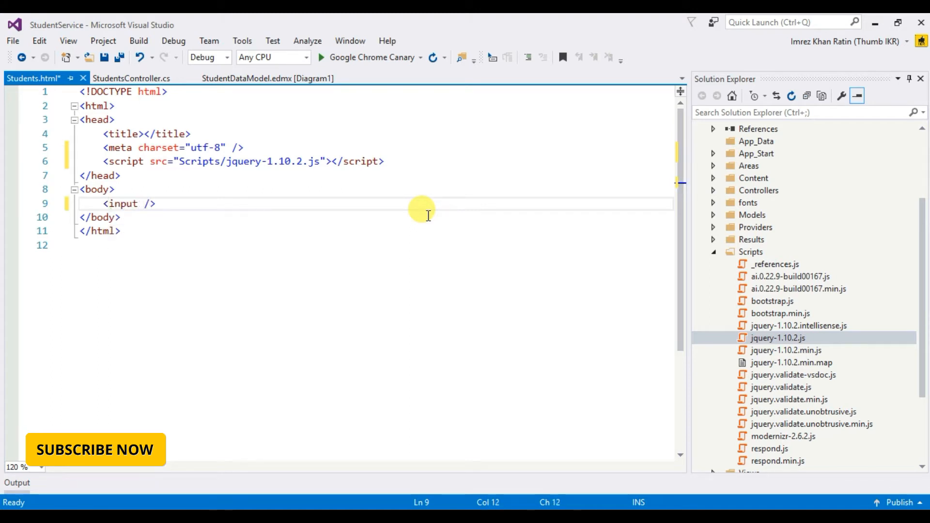
type("id=\"")
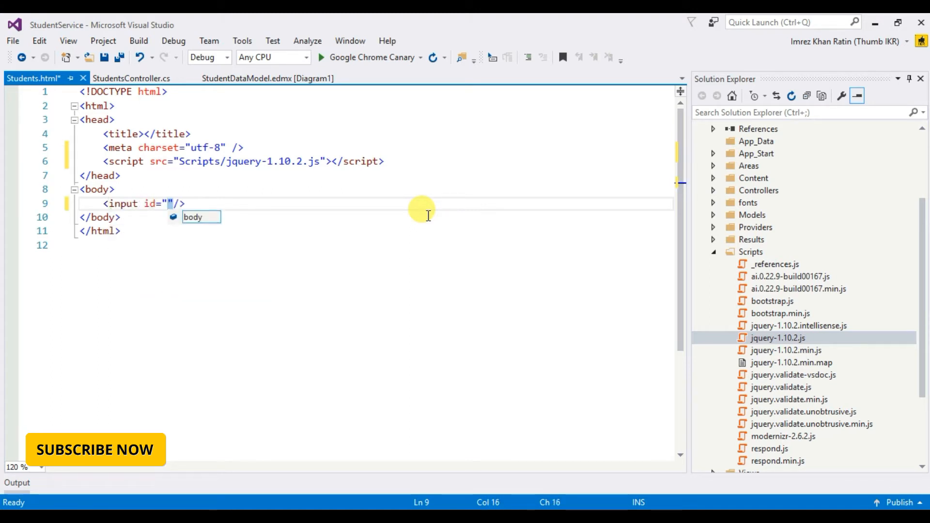
type("btnGet")
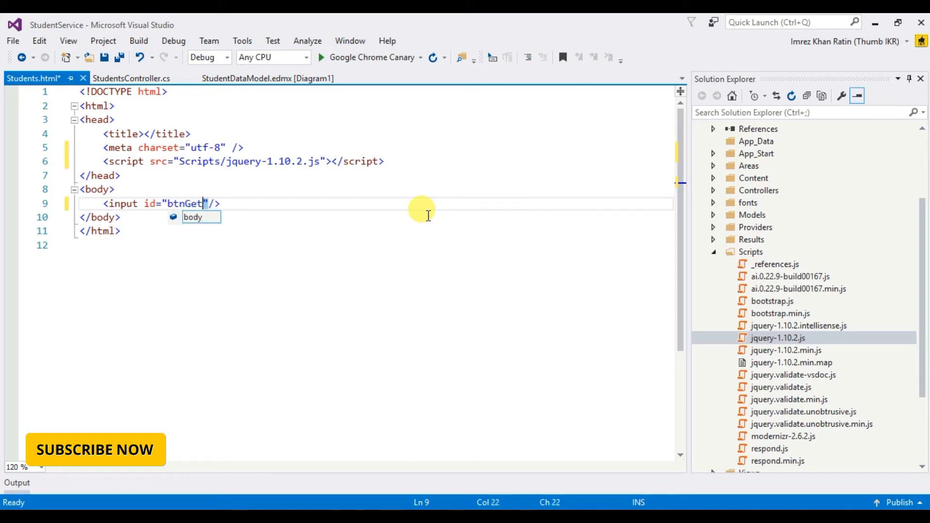
type("Students")
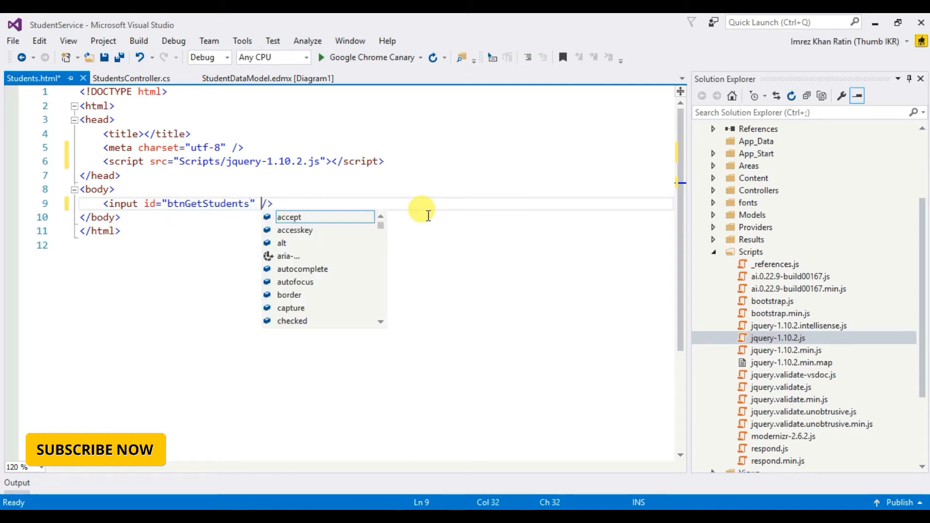
type("type=\"bu\"")
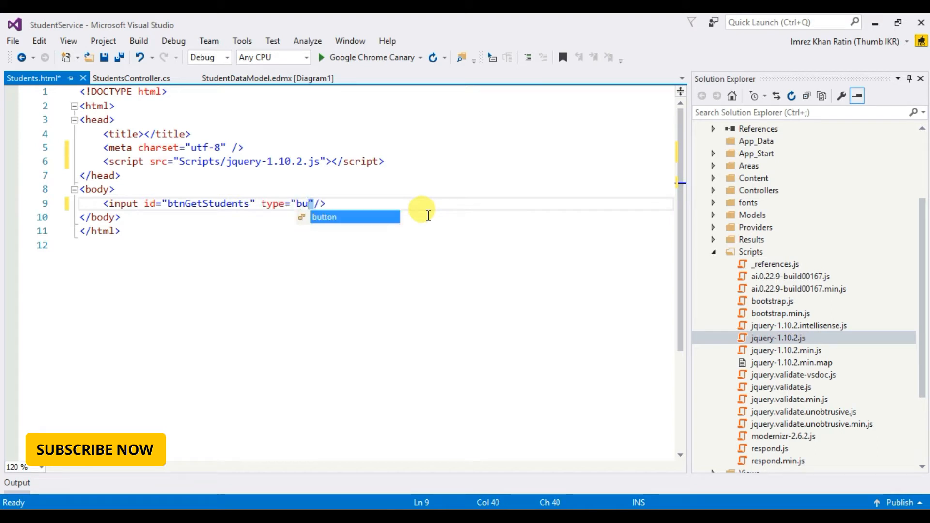
type("button")
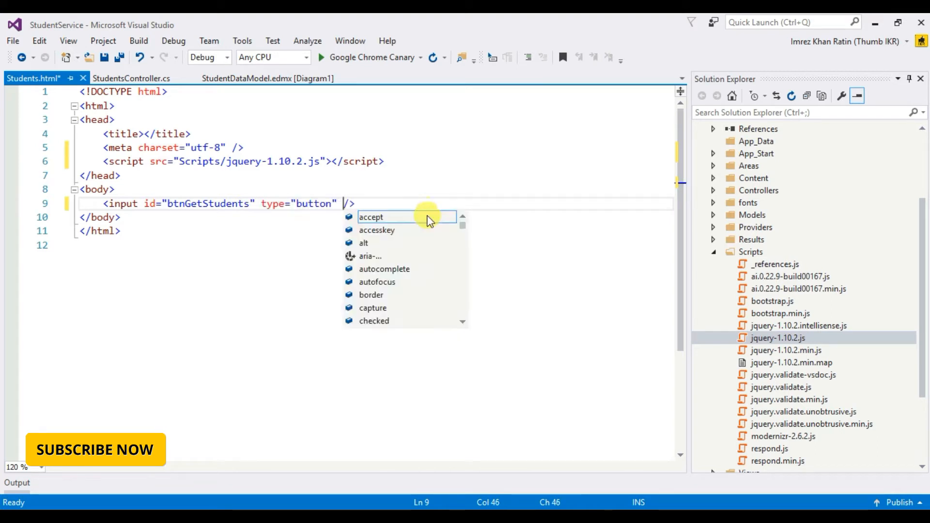
type("value=\"G")
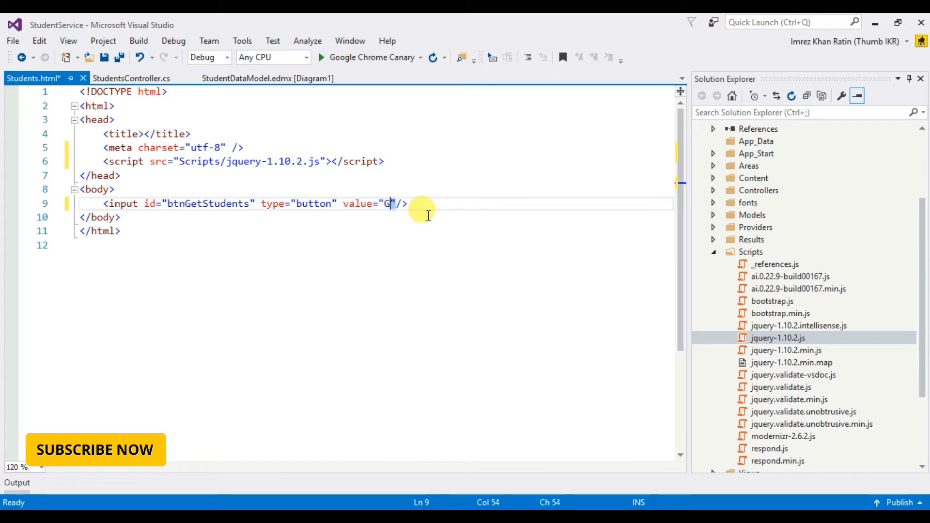
type("ets")
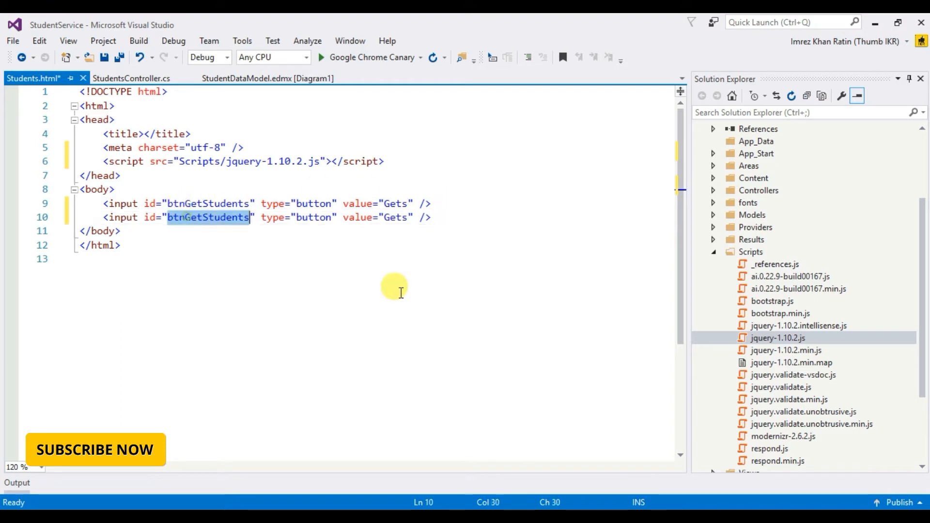
type("btnClear")
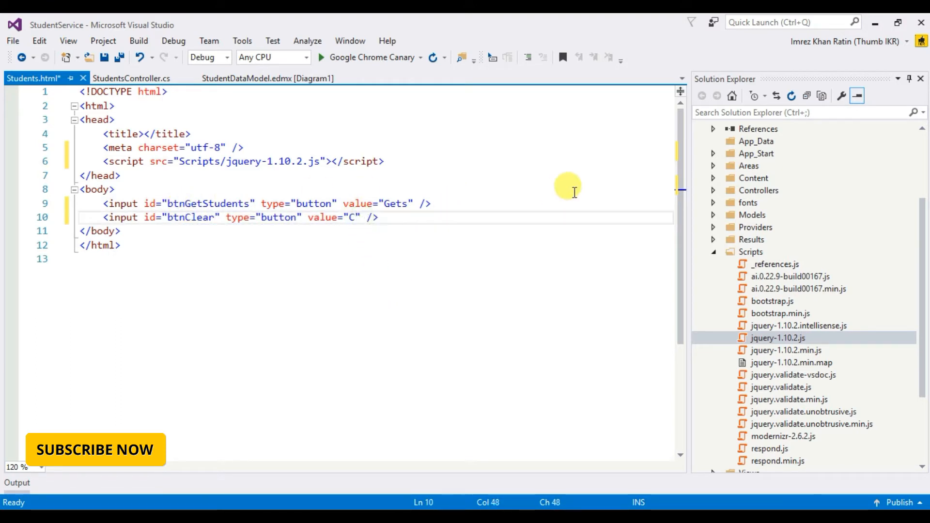
type("lear")
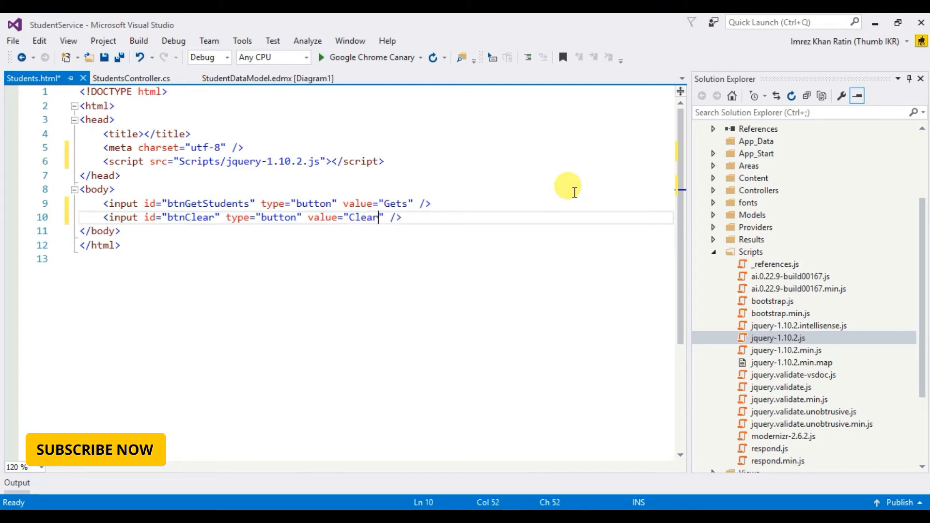
mouse_move(383, 264)
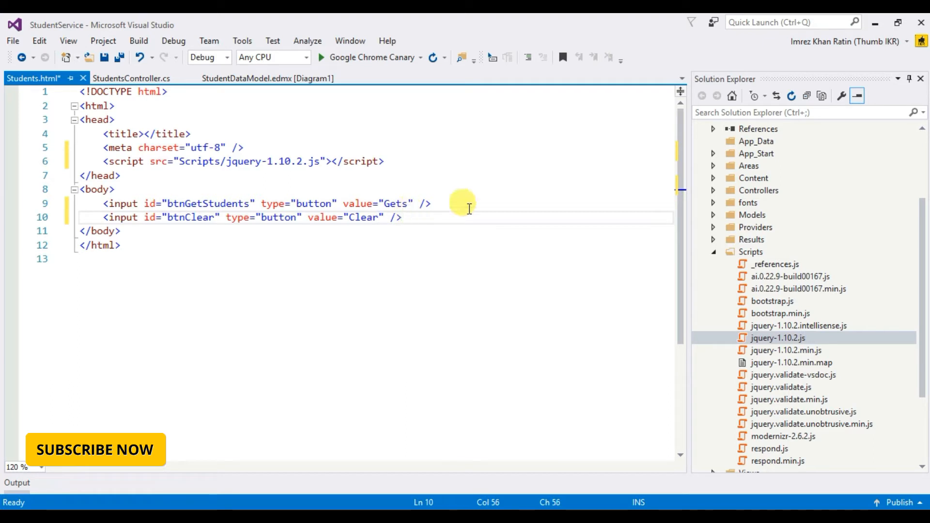
Add an empty <ul id="ulStudents"> list below the buttons
type("<>")
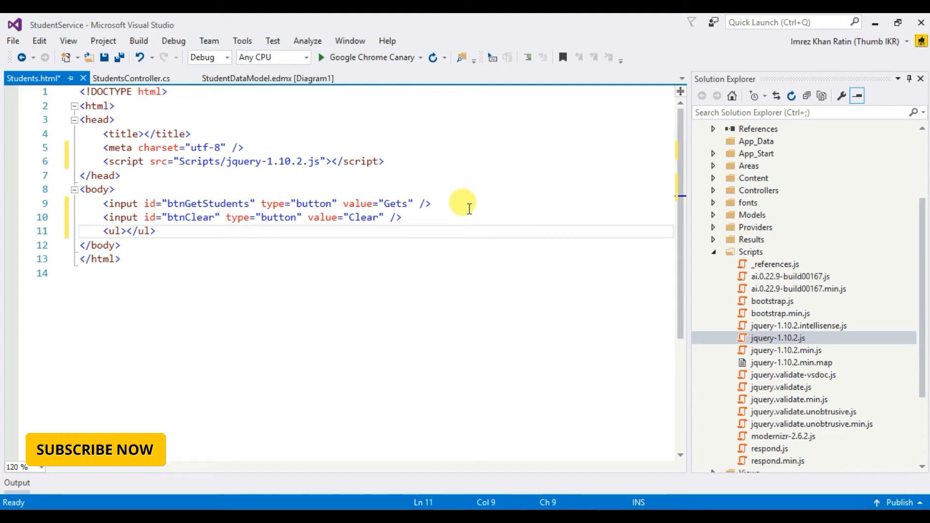
type("id=\"\"")
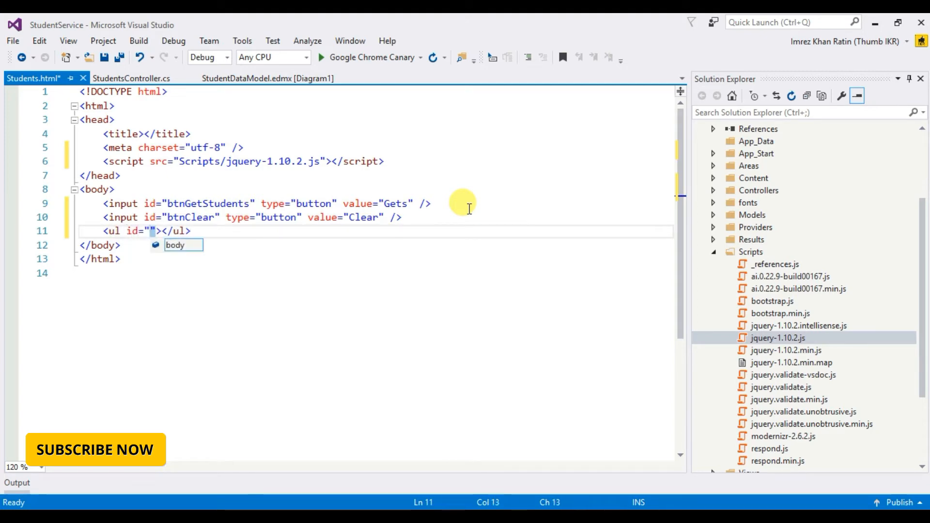
type("ulS")
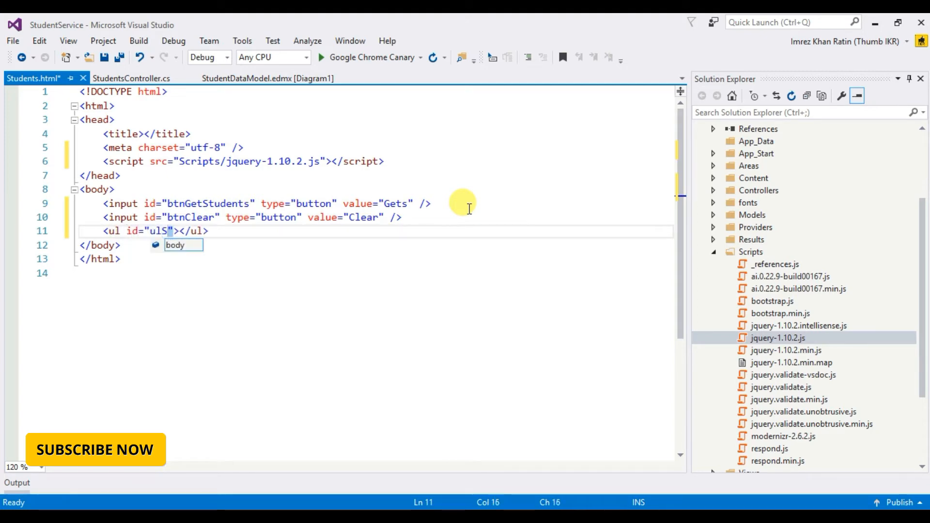
type("tudents")
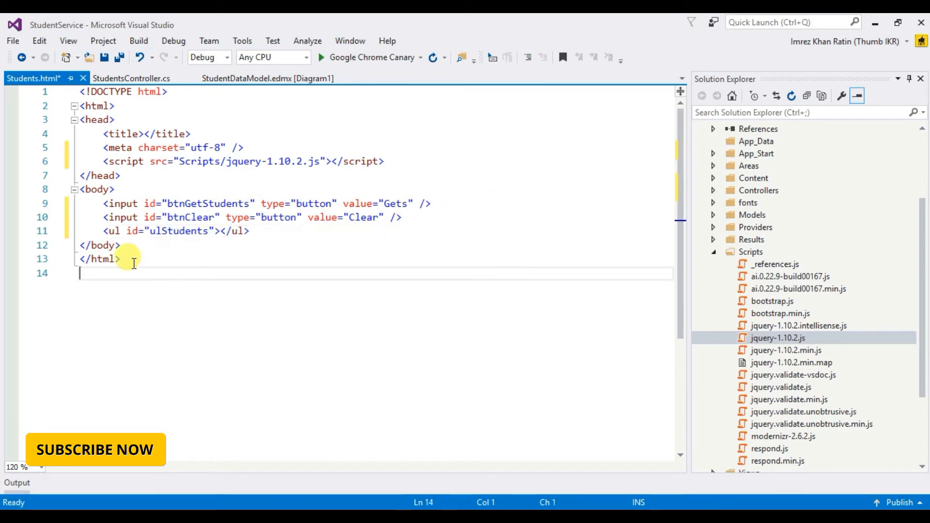
type("<>")
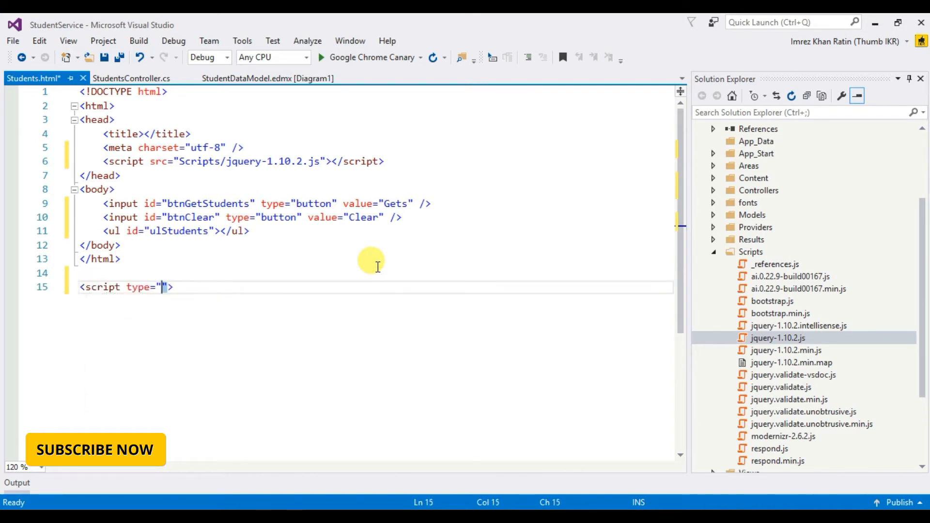
Add a text/javascript script block with a $(document).ready function
type("text/javascript")
type("</sc")
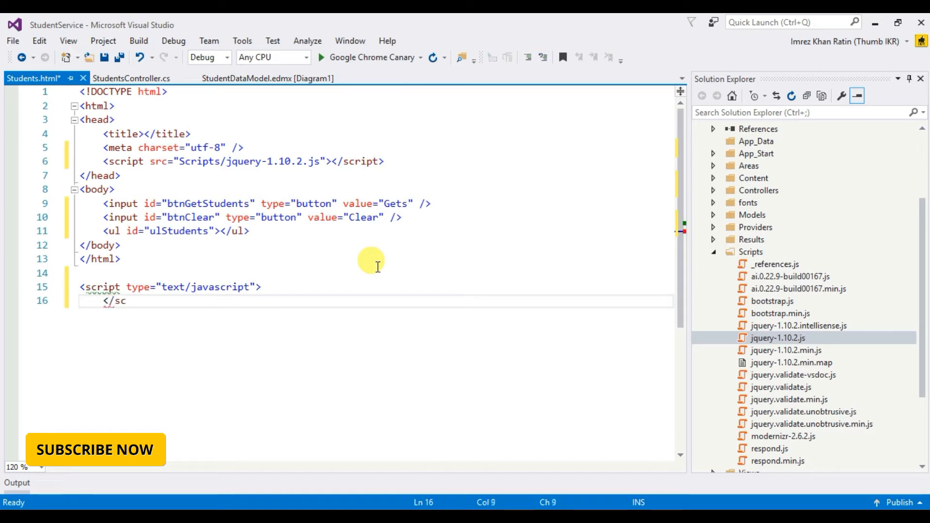
type("ript>")
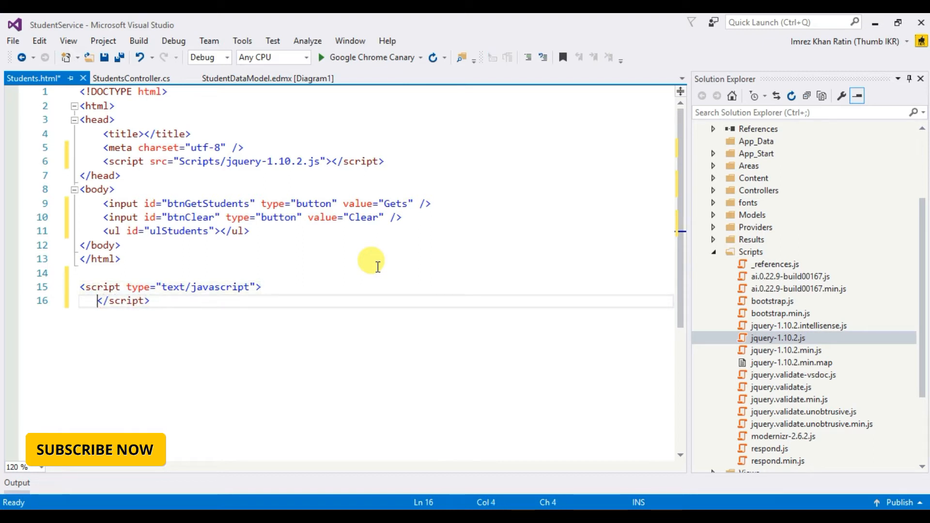
key("enter")
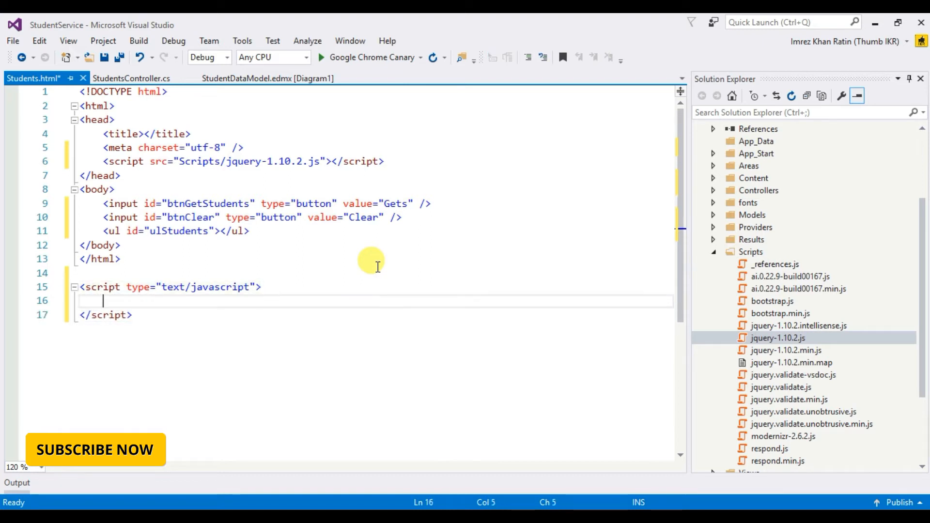
type("$(dcou")
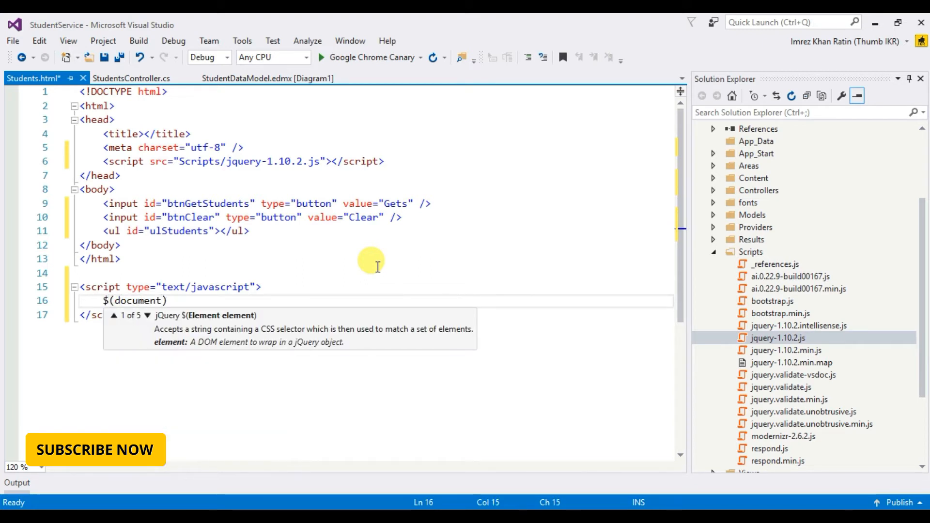
type(".ready(function () {")
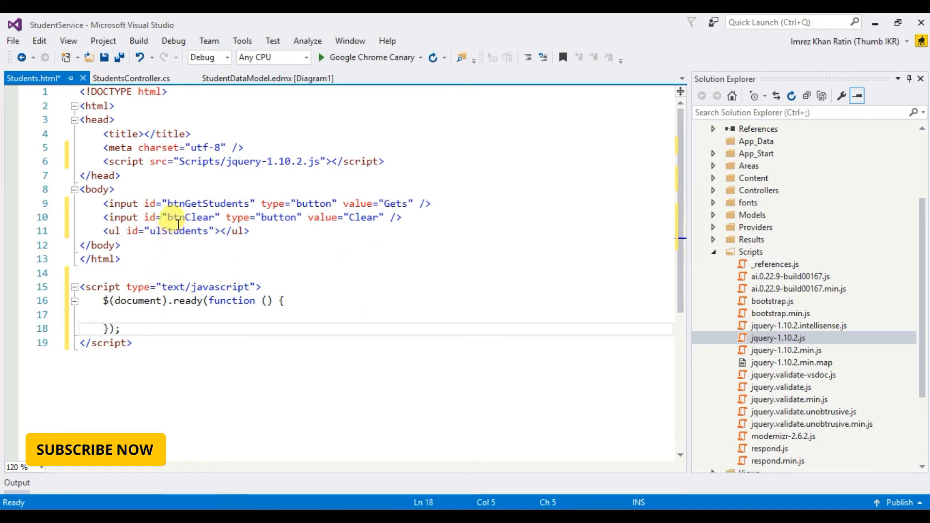
Store $("#ulStudents") in a ulStudents variable inside the ready function
left_click(140, 315)
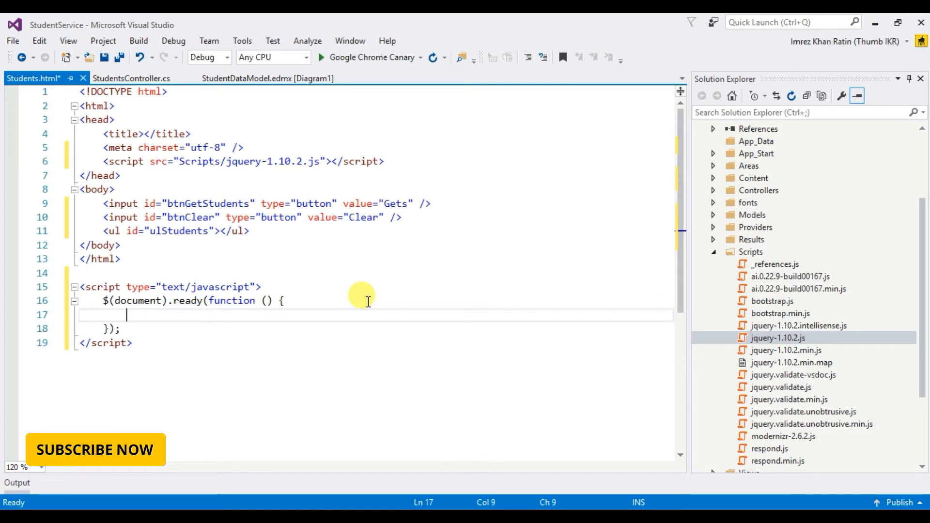
type("var")
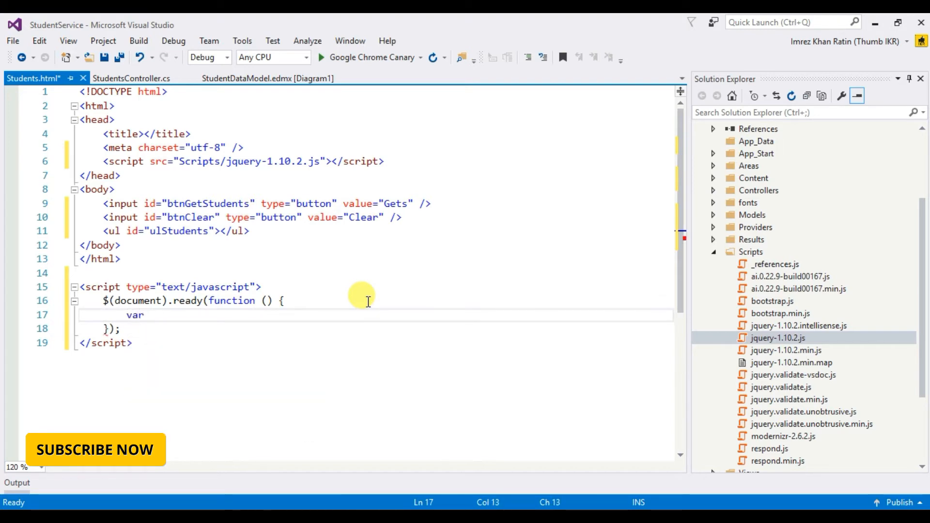
type("ulStude")
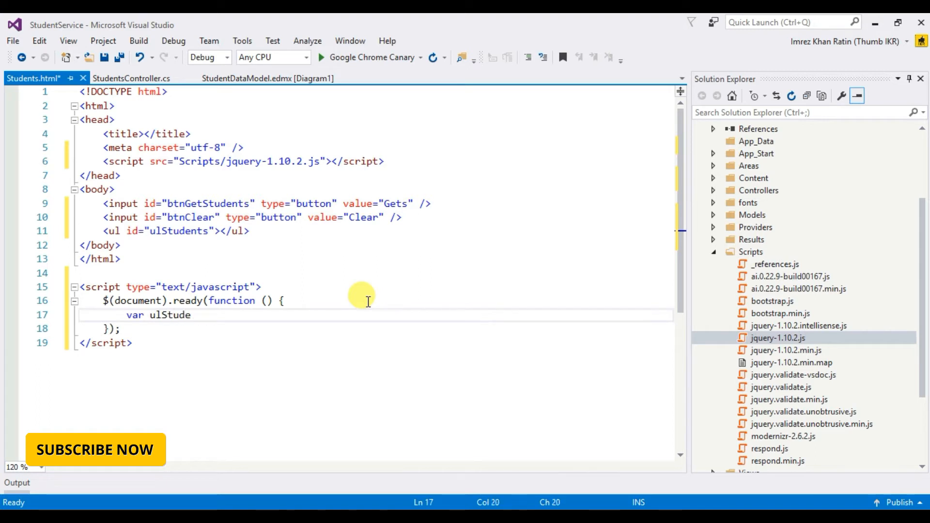
type("nts = $(")
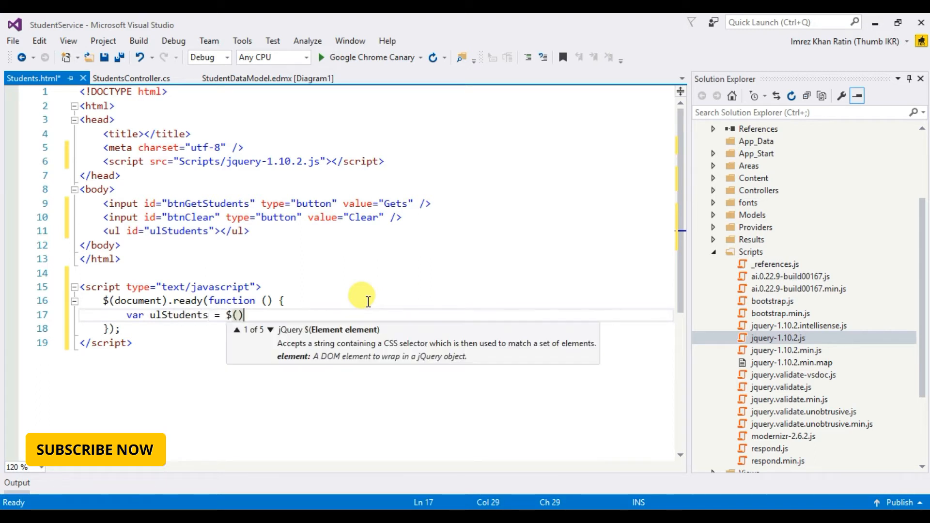
type("\"#")
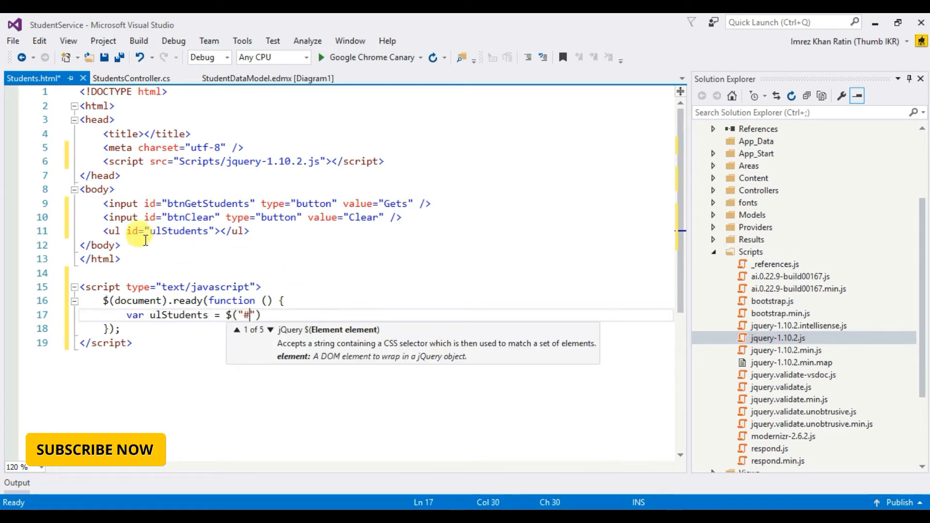
type("ulStudents")
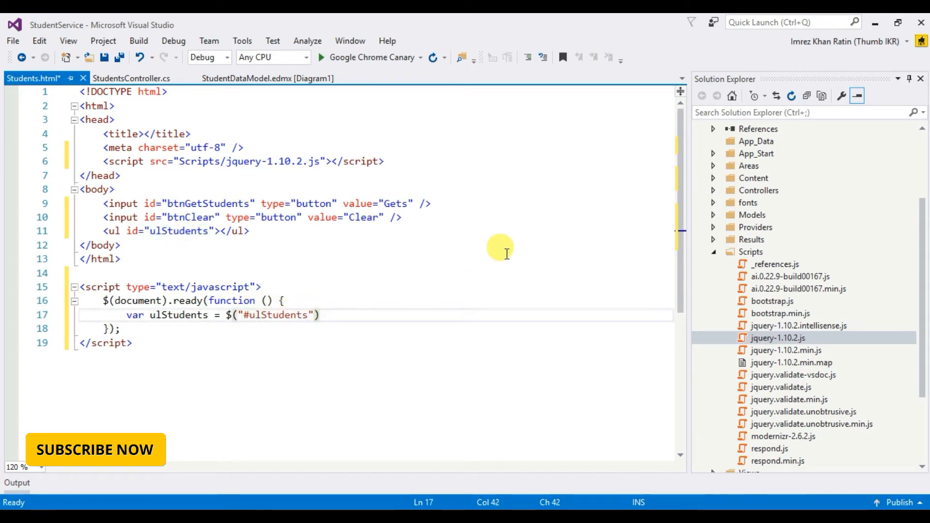
Add an empty click handler for #btnGetStudents
double_click(279, 315)
type(";")
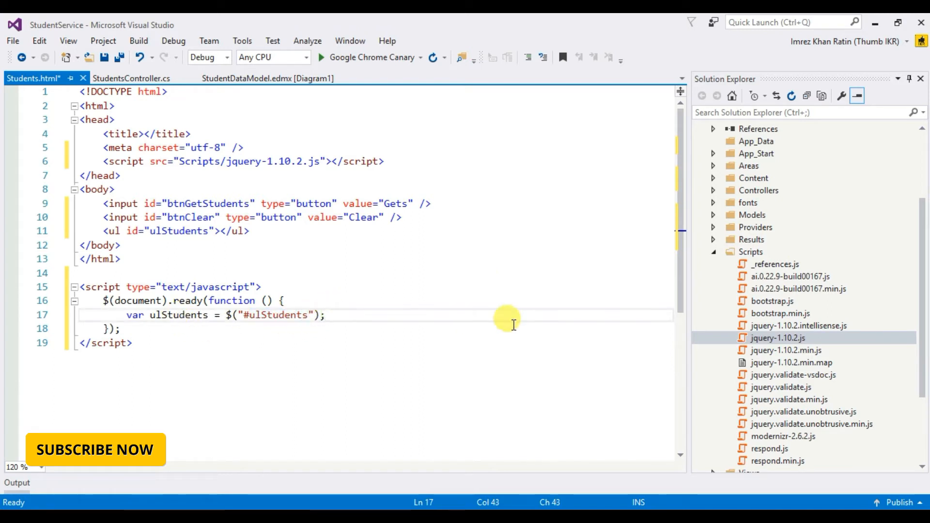
type("$(\"")
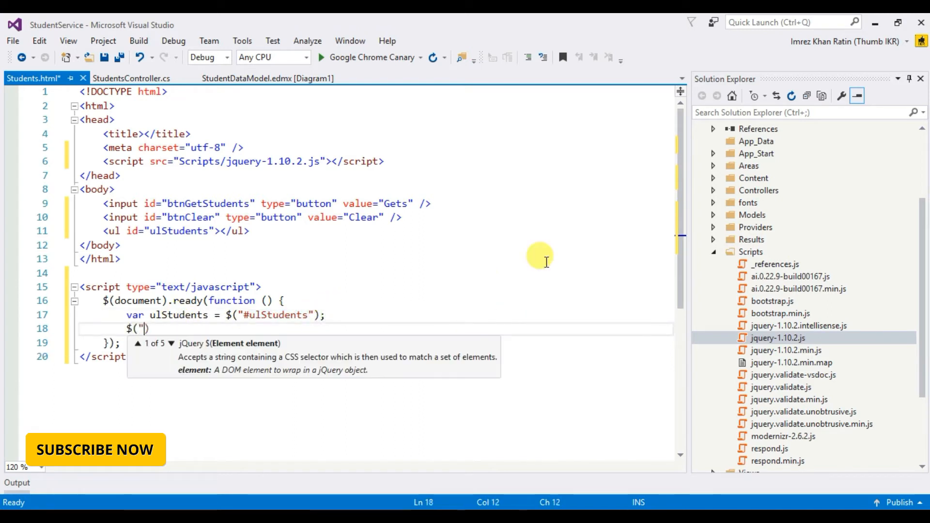
type("#btnGetStudents\").")
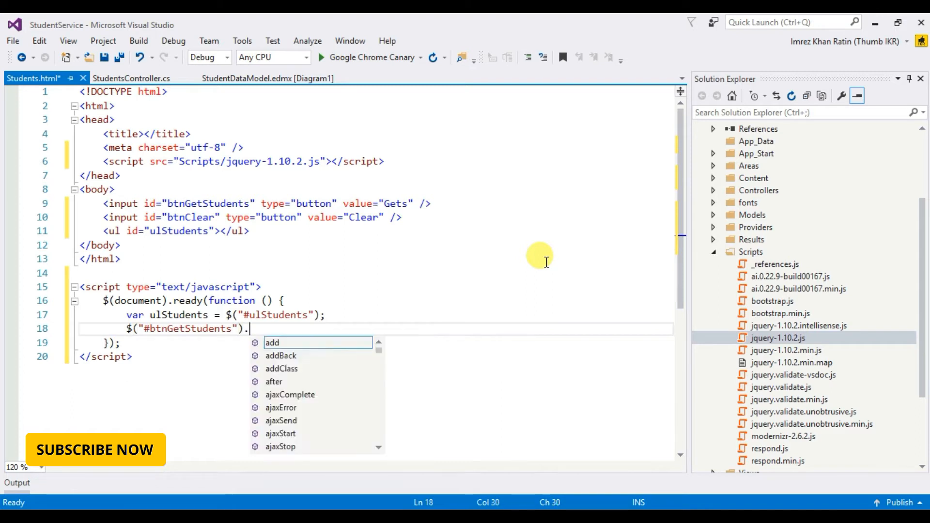
type("click();")
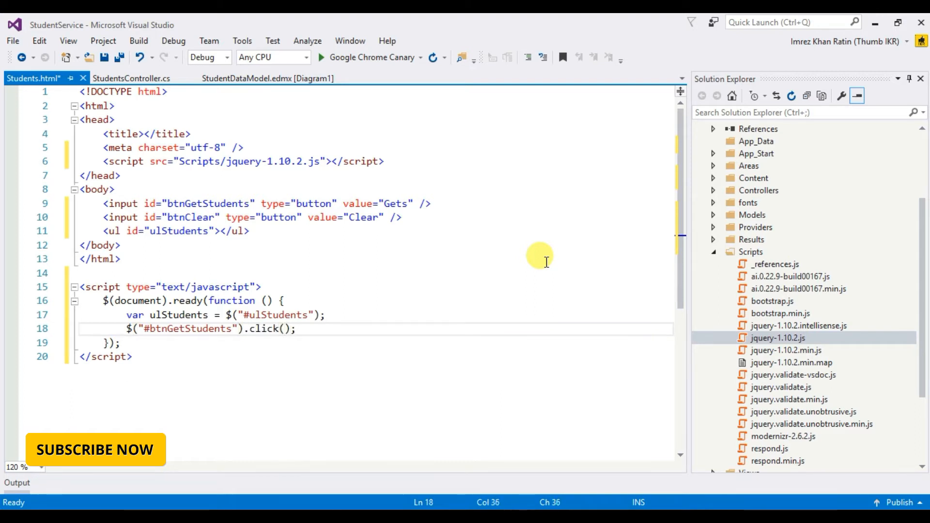
type("function(){}")
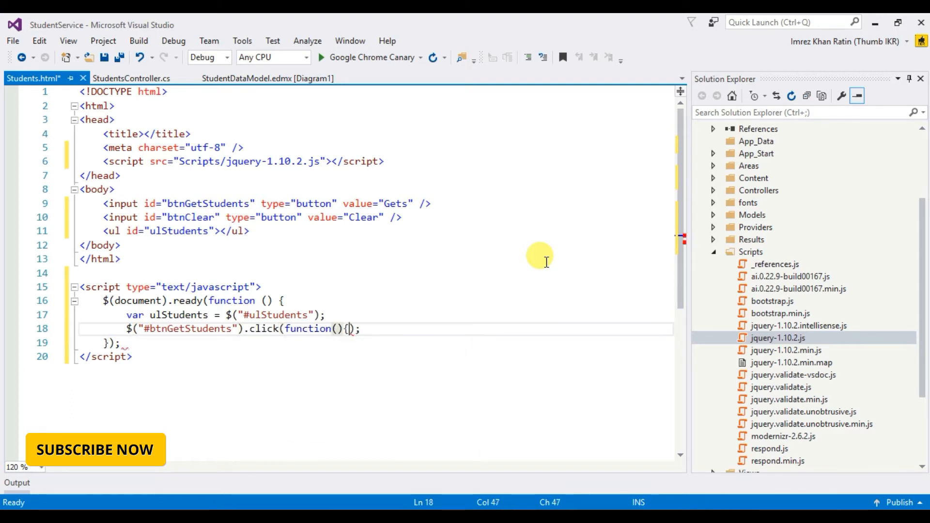
key("enter")
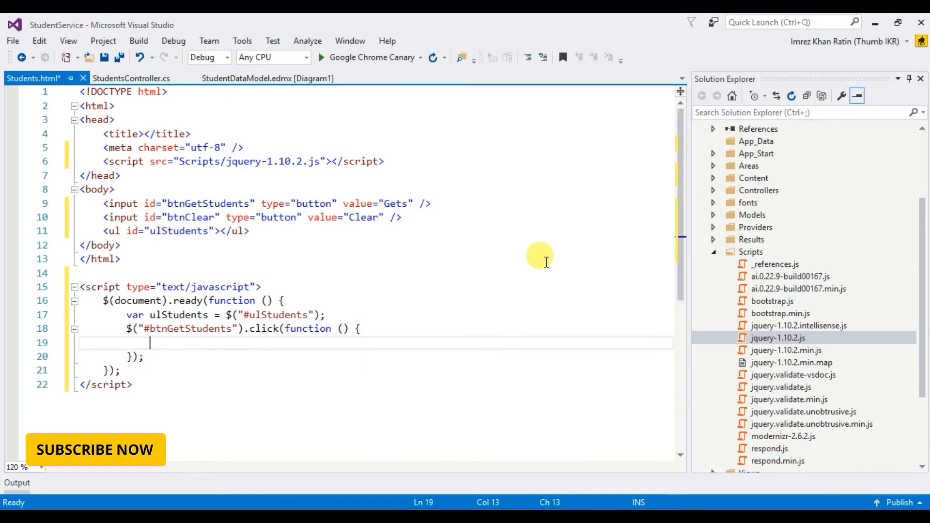
Start a $.ajax call with type 'GET' inside the click handler
scroll("down", 3)
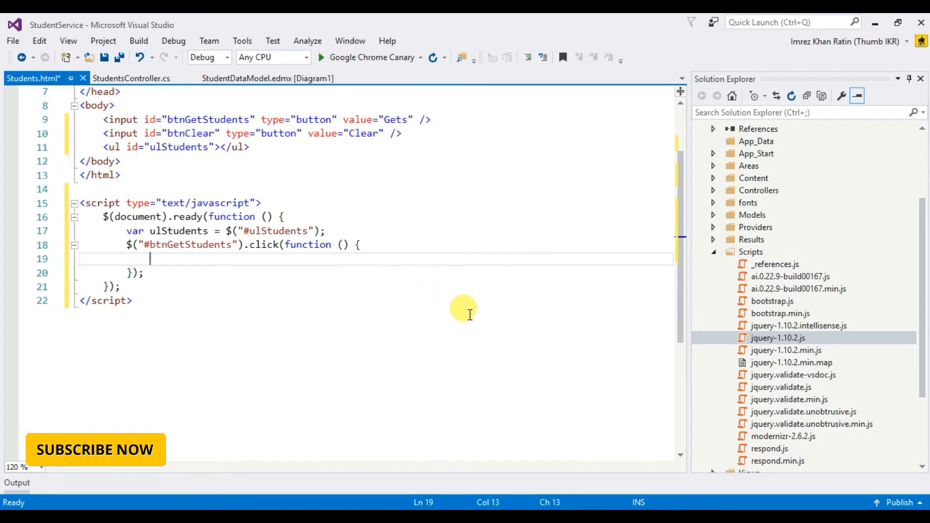
type("$.a")
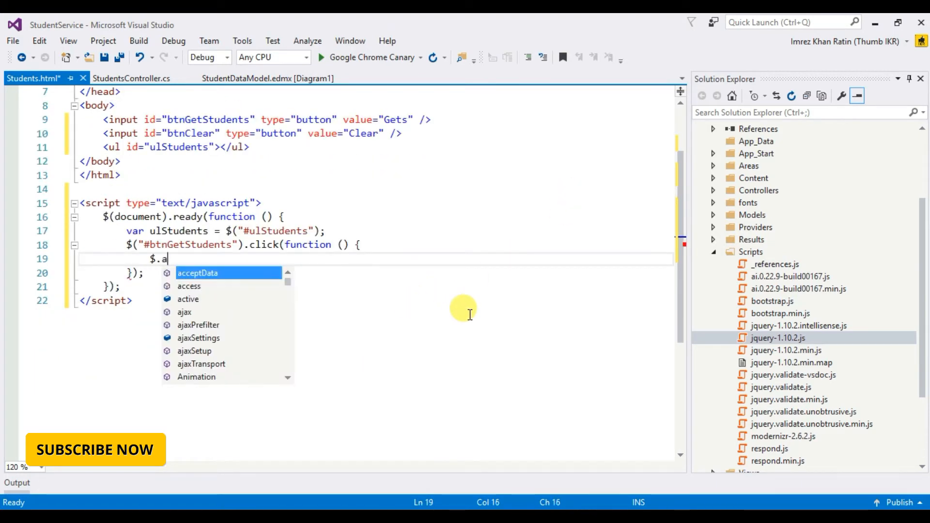
type("jax")
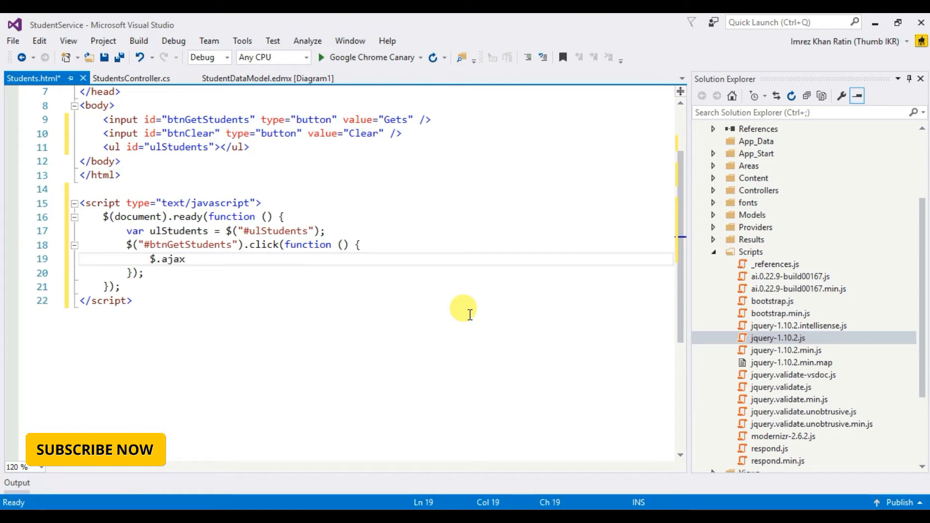
type("();")
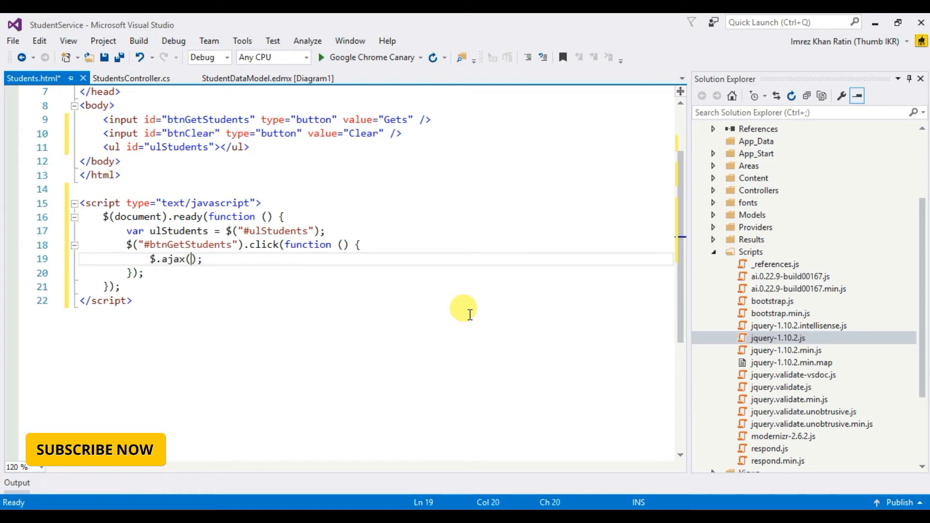
type("{")
type("type:")
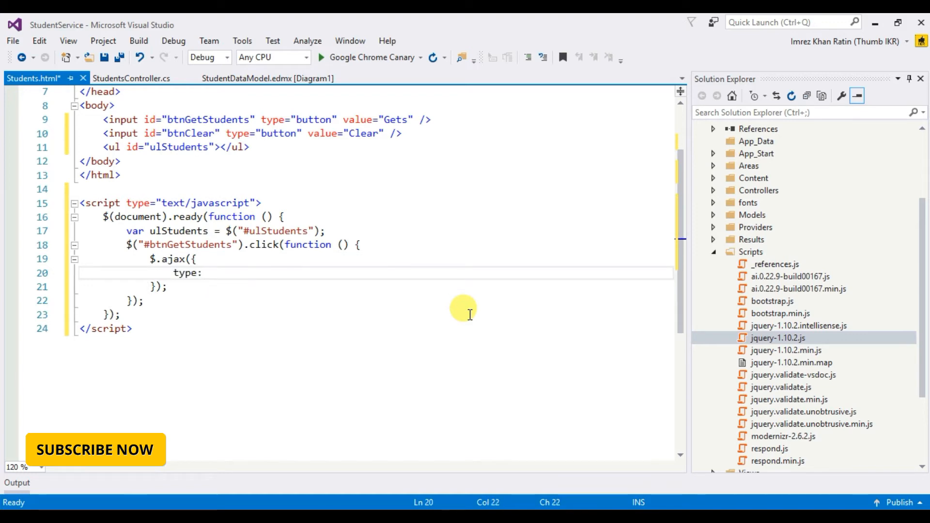
type("''")
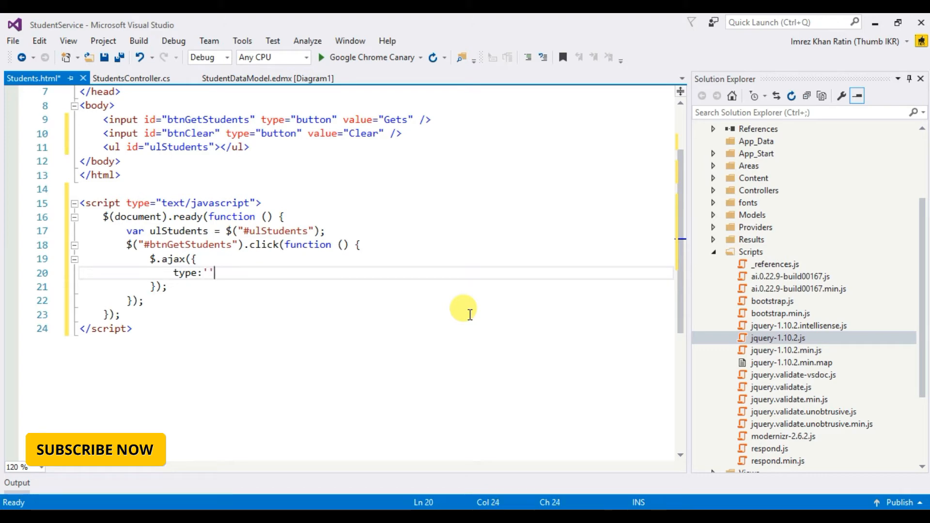
type("GET")
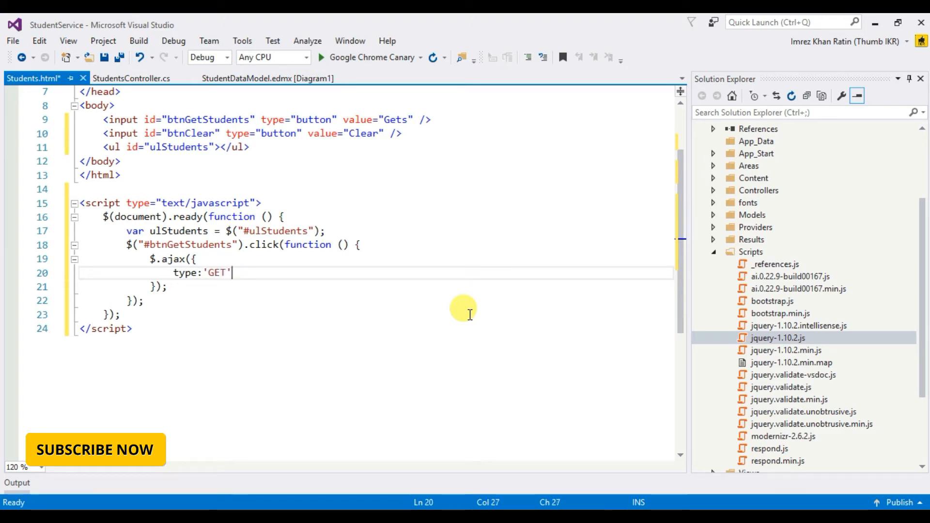
type(",")
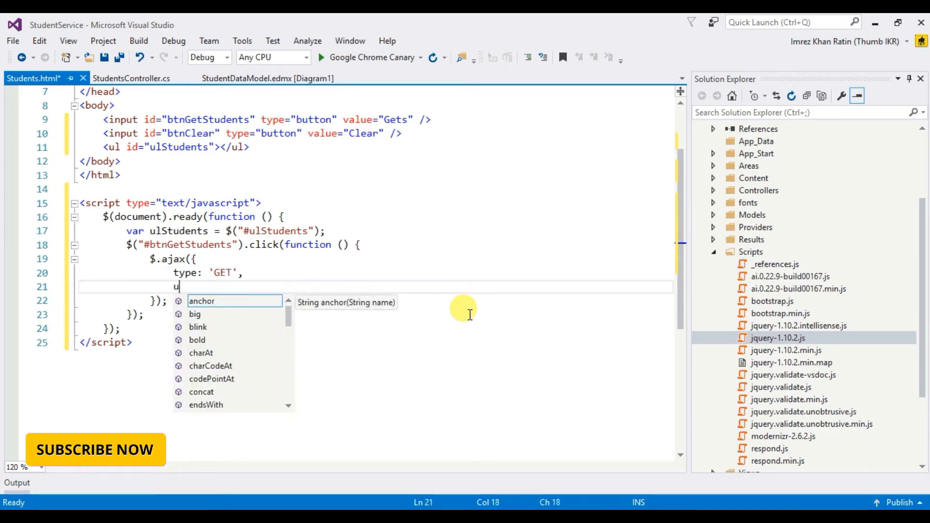
Set the ajax url to 'api/Students' and dataType to 'jsob'
type("rl:''")
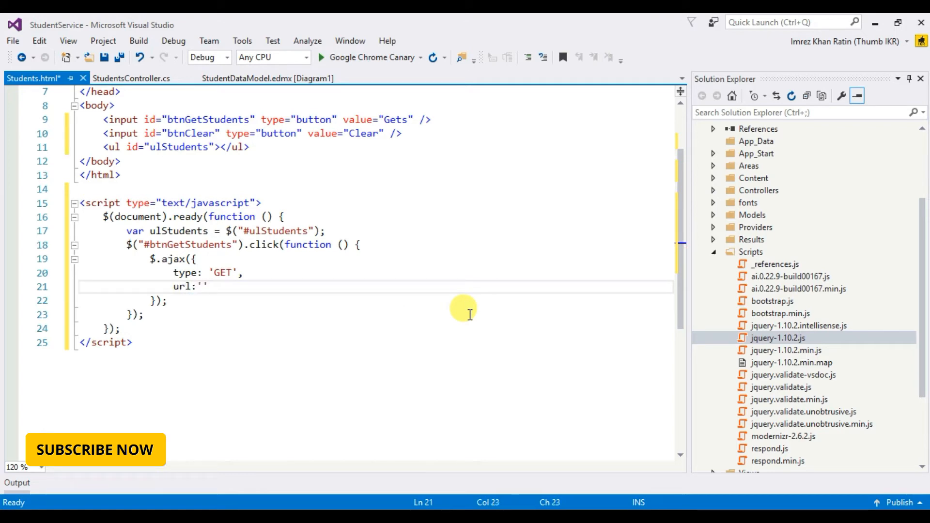
type("api")
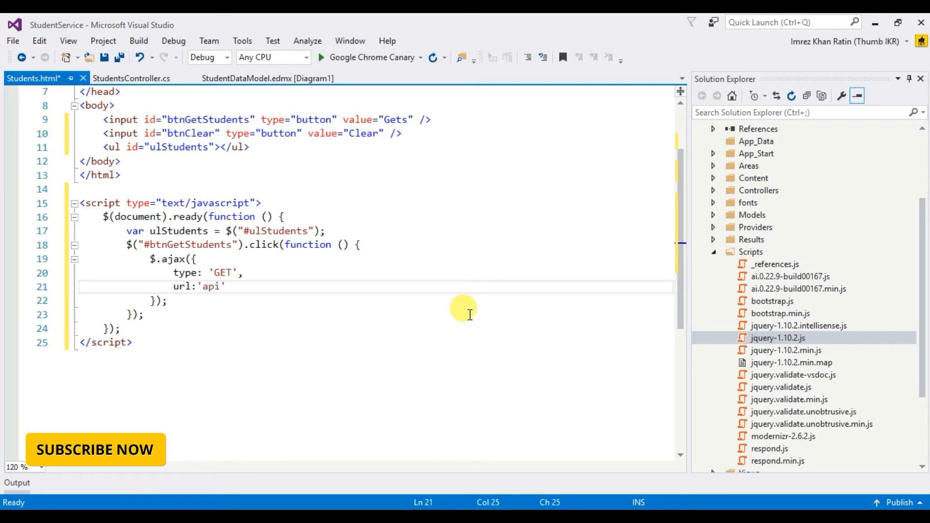
type("/Students")
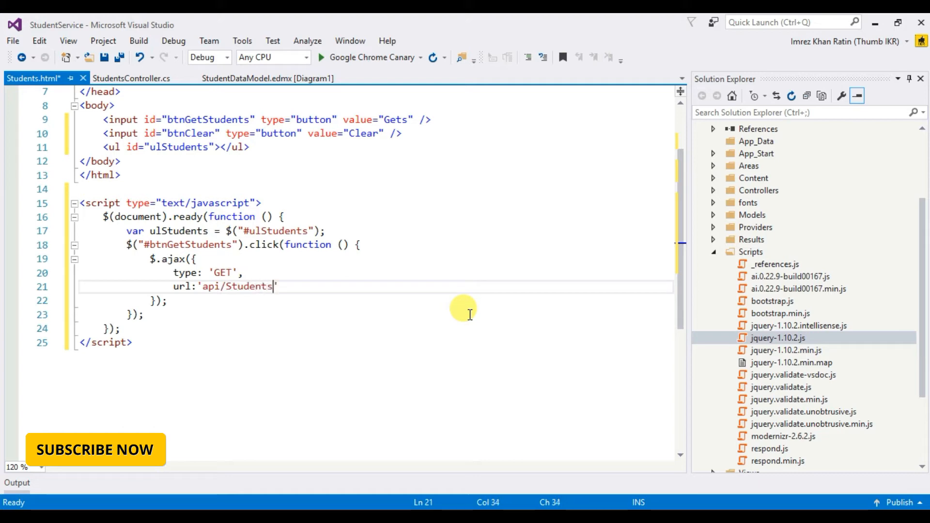
type(",")
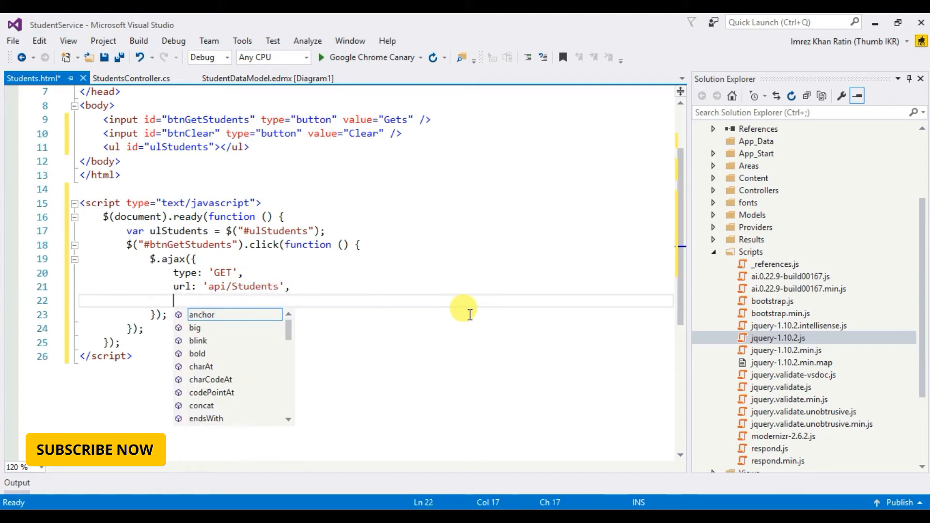
type("dataTyp")
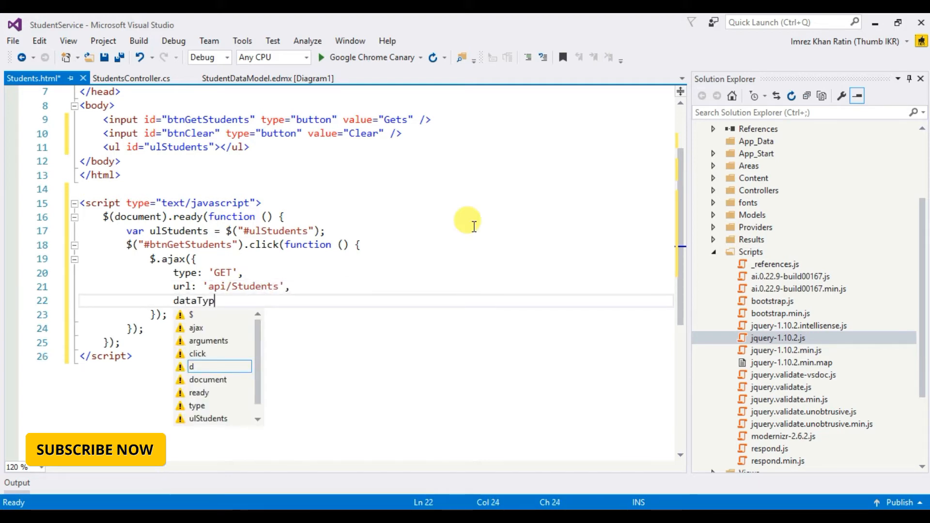
type("e:''")
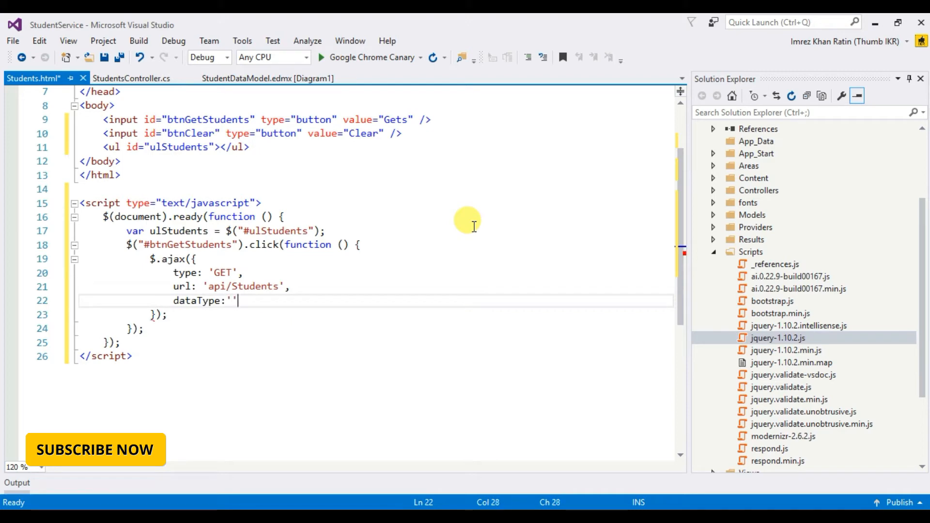
type("jsob")
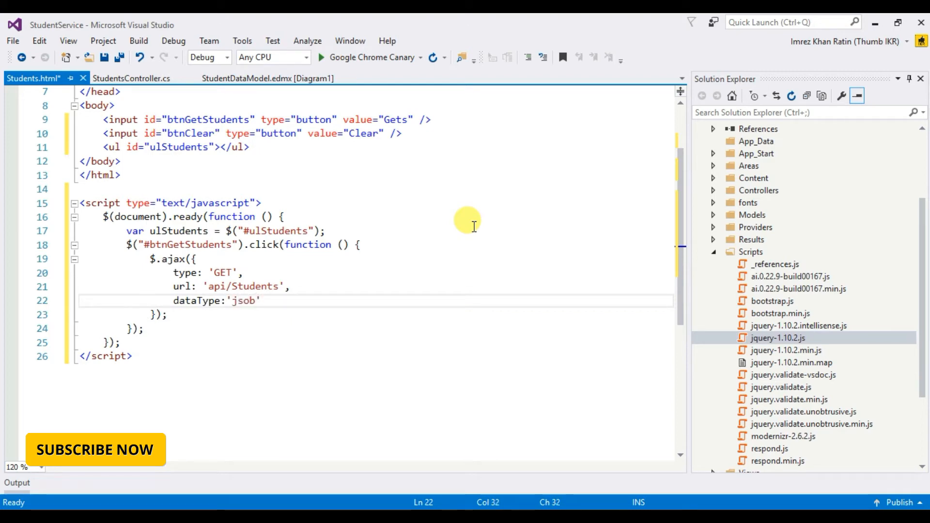
Add a success function that receives a data parameter
key("enter")
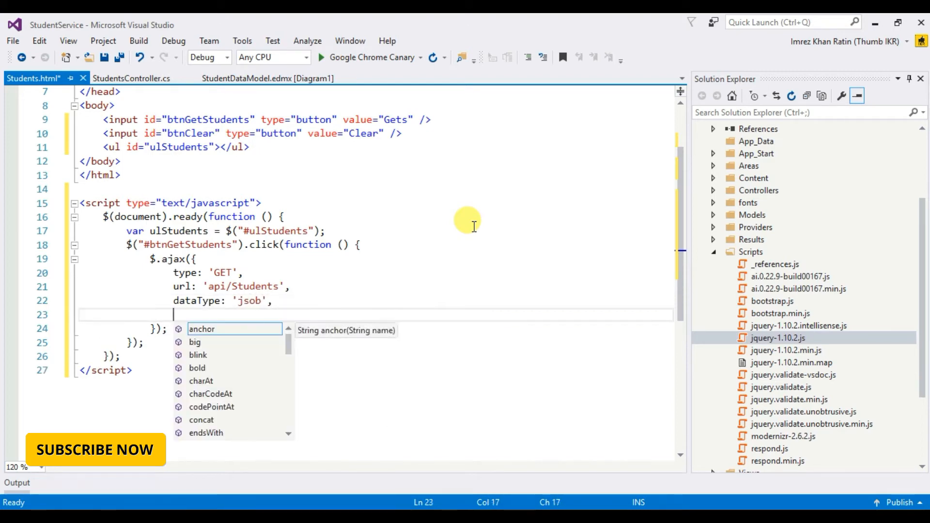
type("succ")
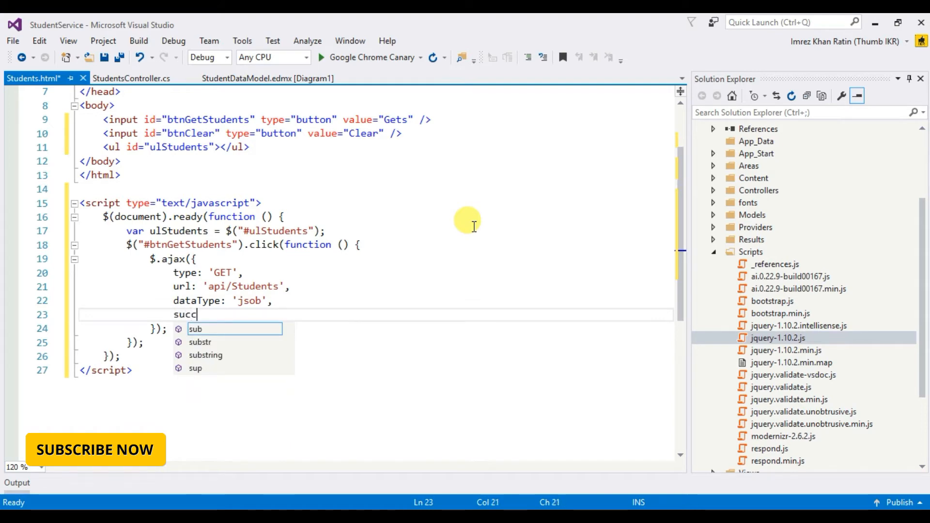
type("ess:function () {")
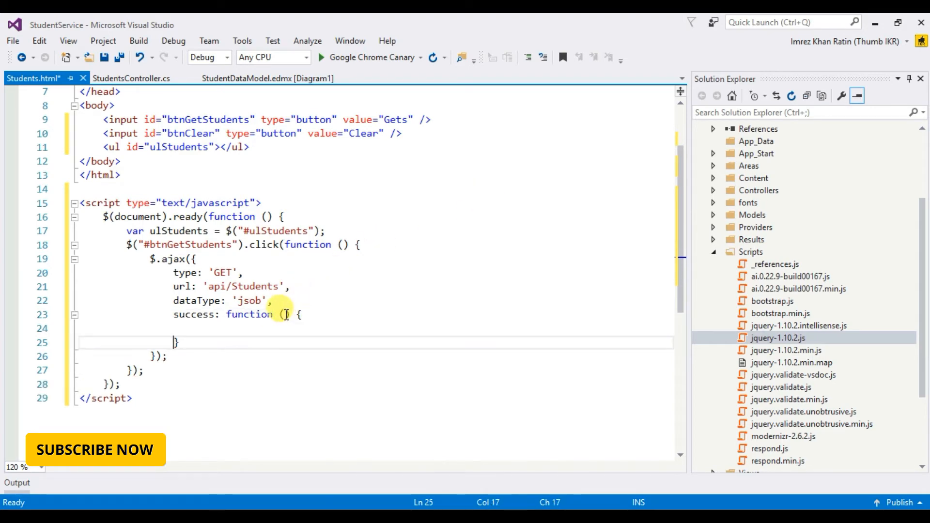
type("da")
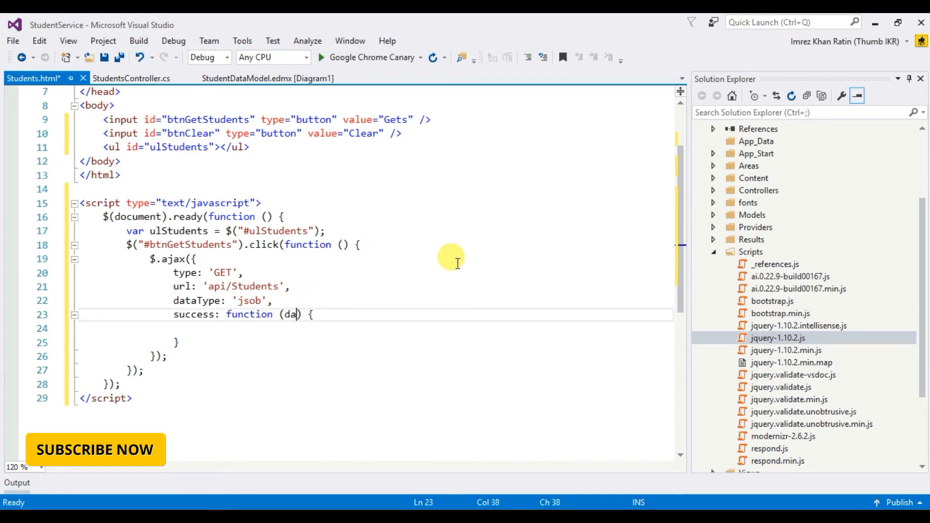
type("ta")
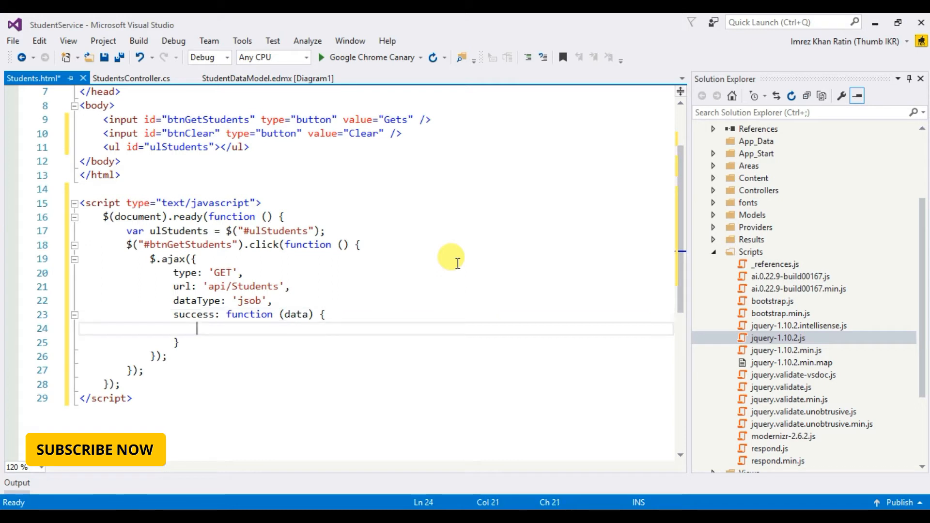
Call ulStudents.empty() at the start of the success function and select the data parameter
left_click(174, 148)
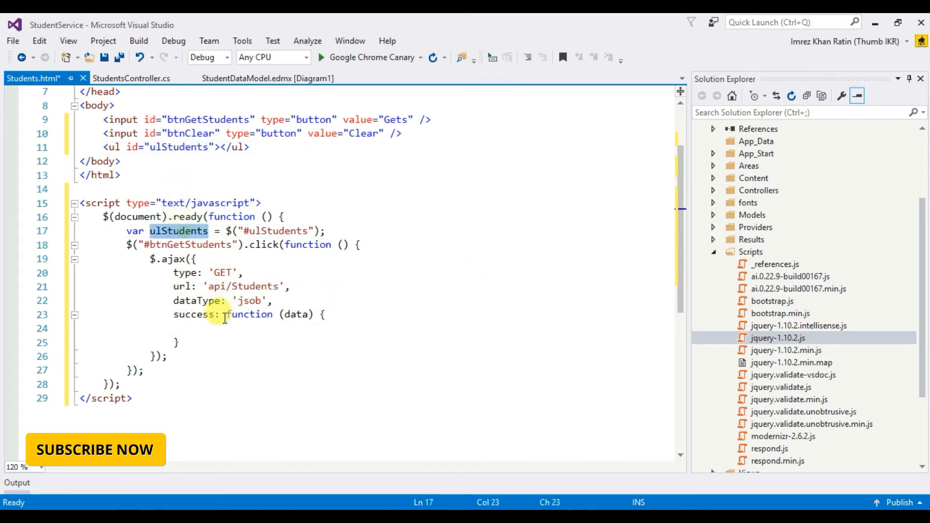
type("ulStudents")
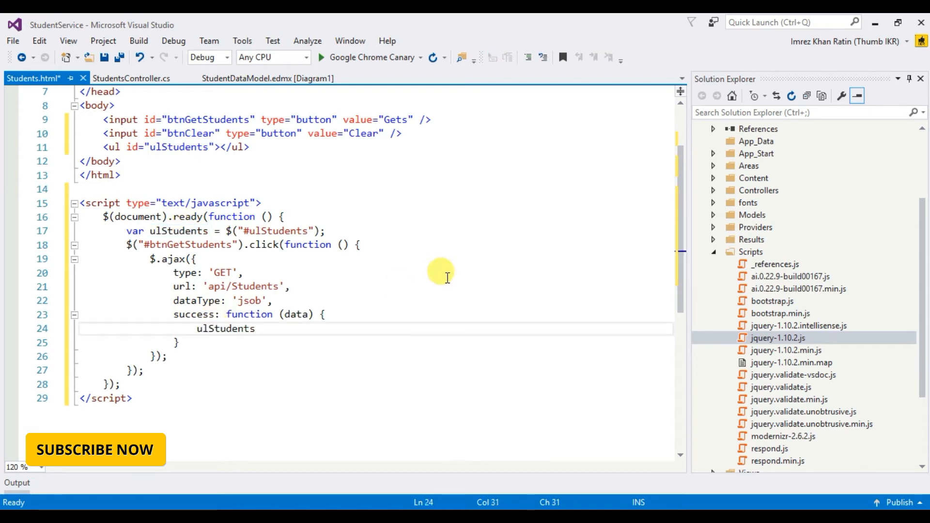
type(".empty();")
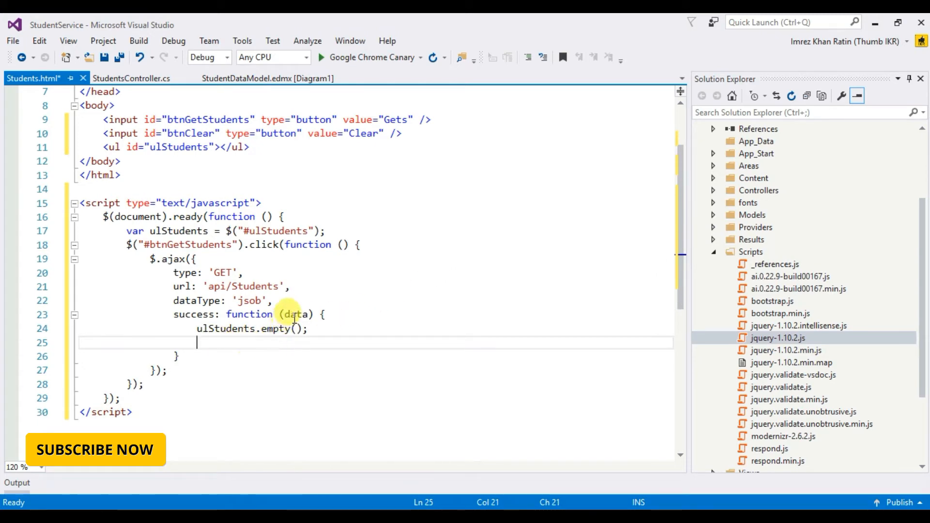
double_click(295, 315)
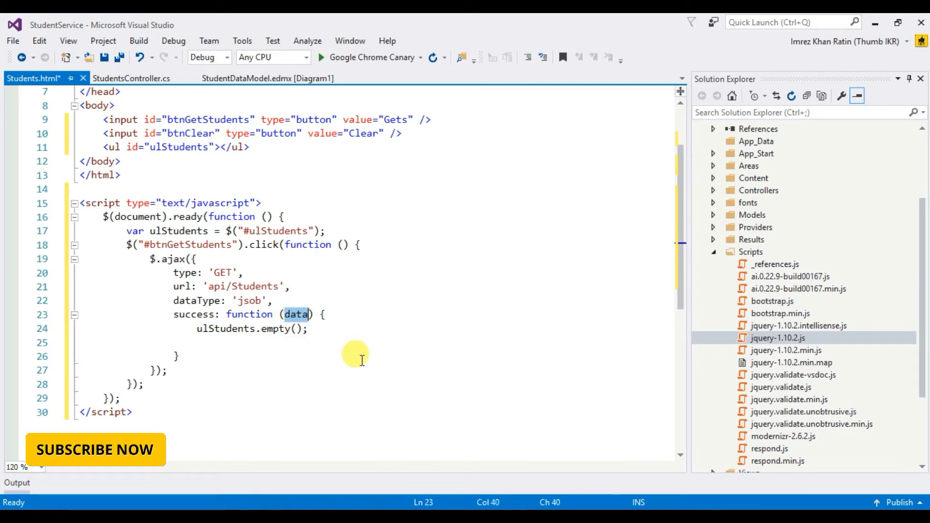
mouse_move(346, 356)
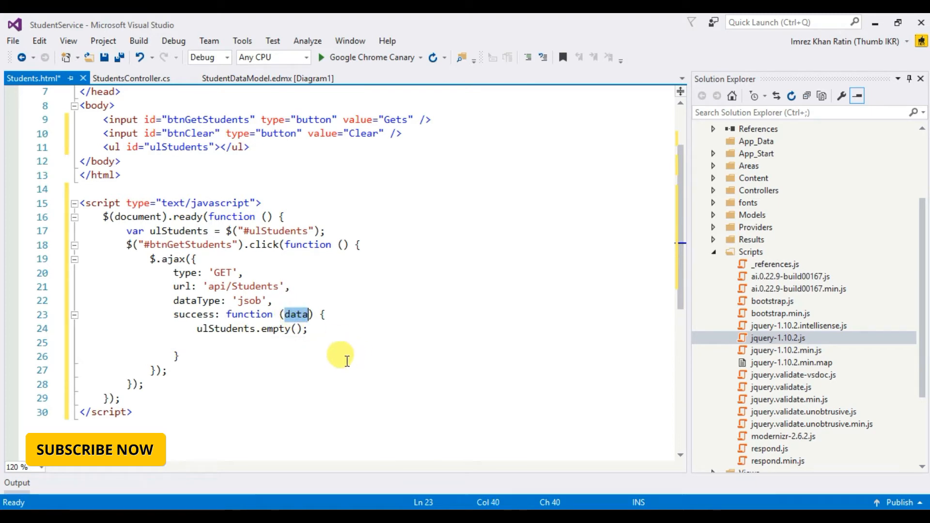
mouse_move(246, 341)
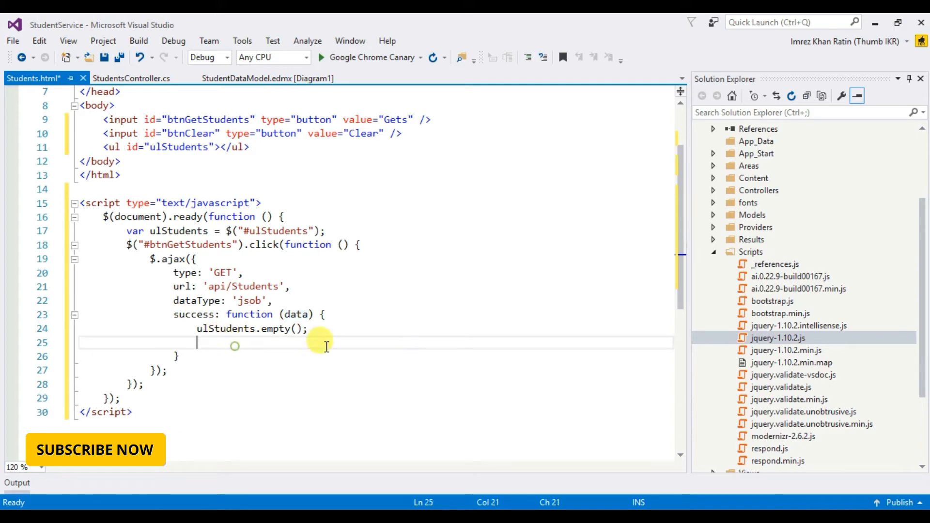
Loop over the returned data with $.each(data, function(index, val))
type("$.each")
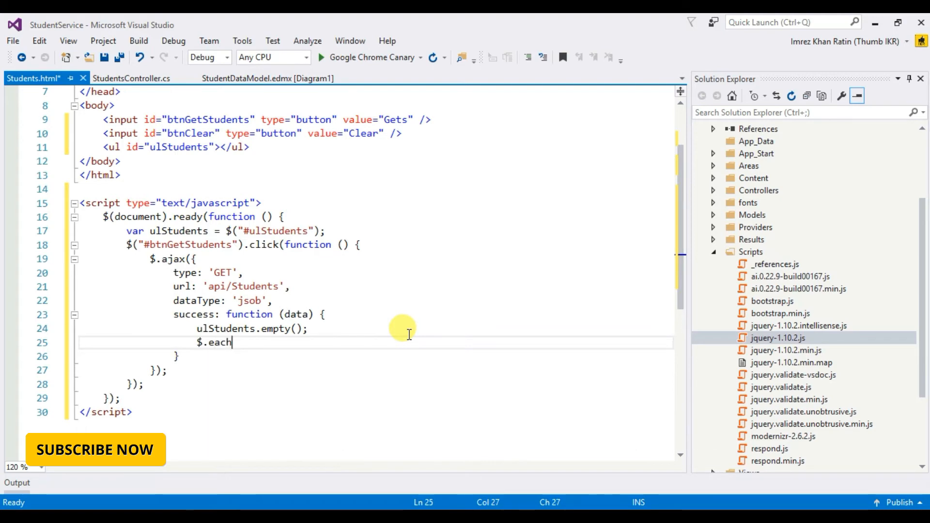
type("()")
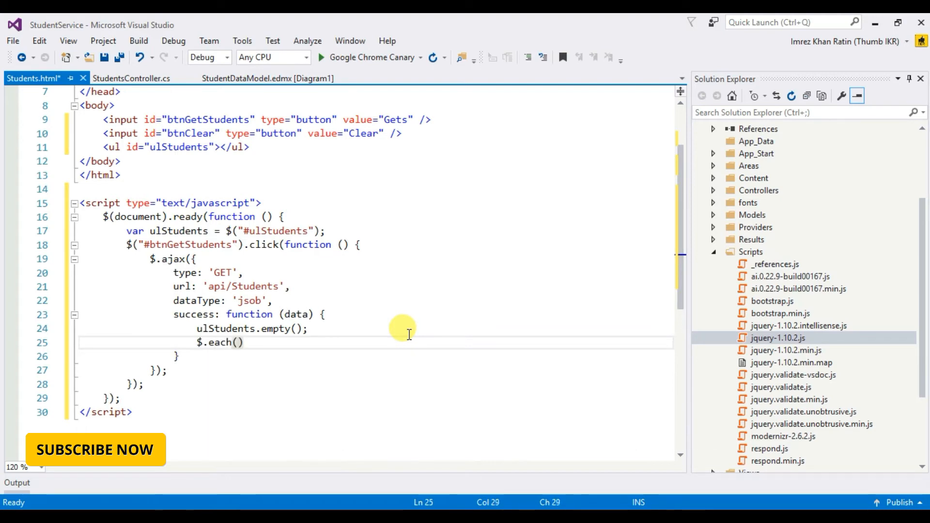
type("s")
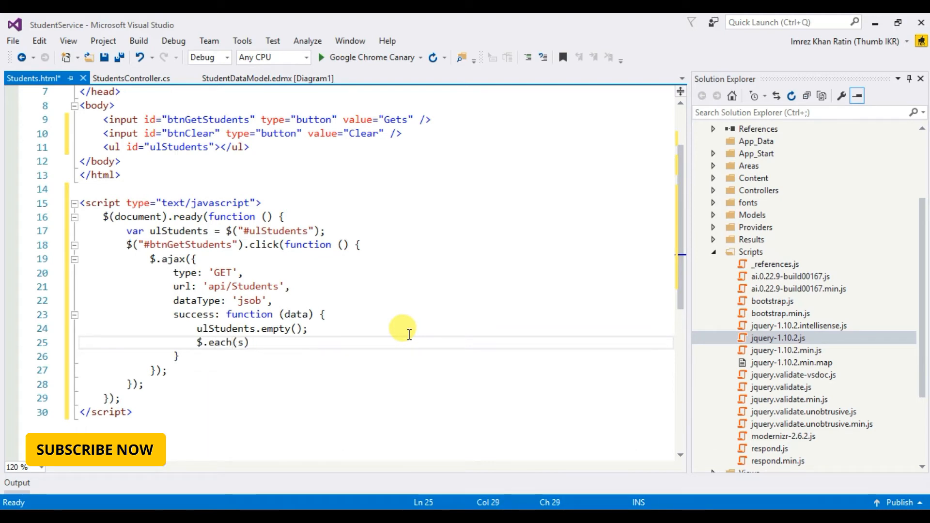
type("student")
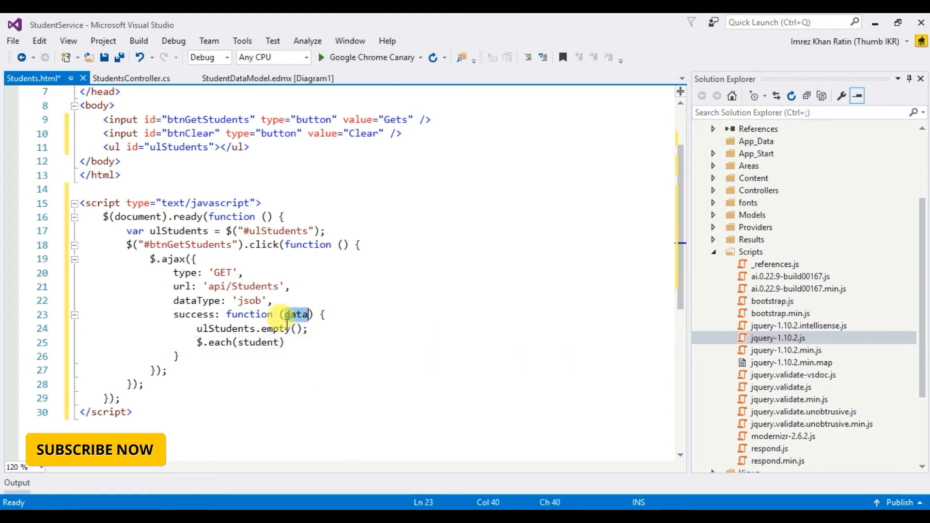
type("data")
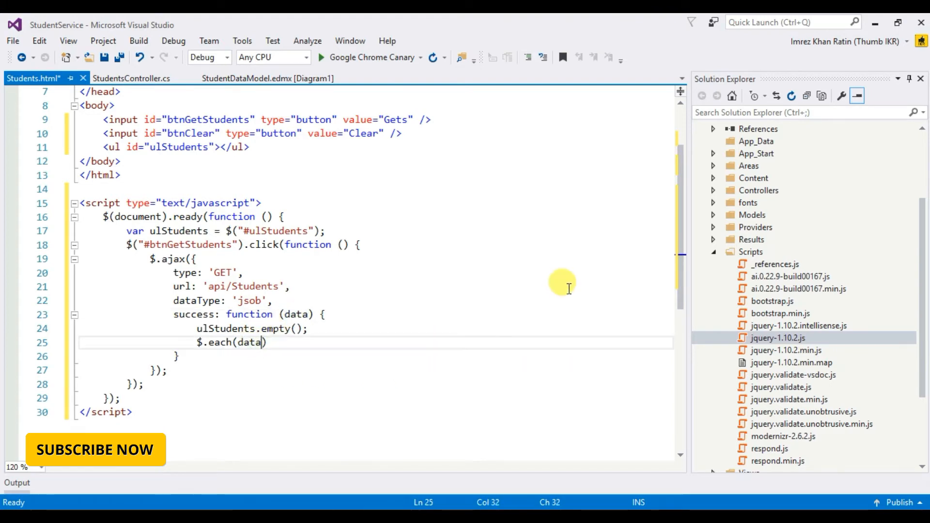
type(", function(")
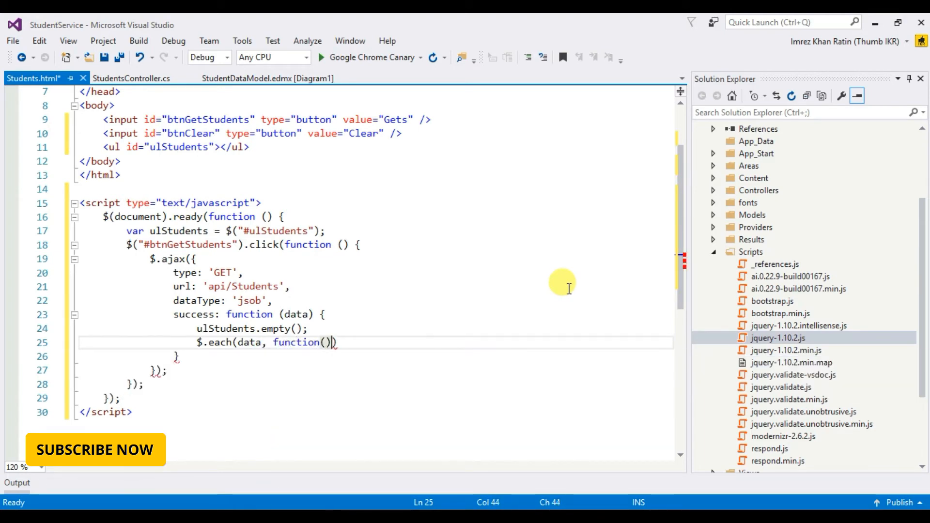
type("index")
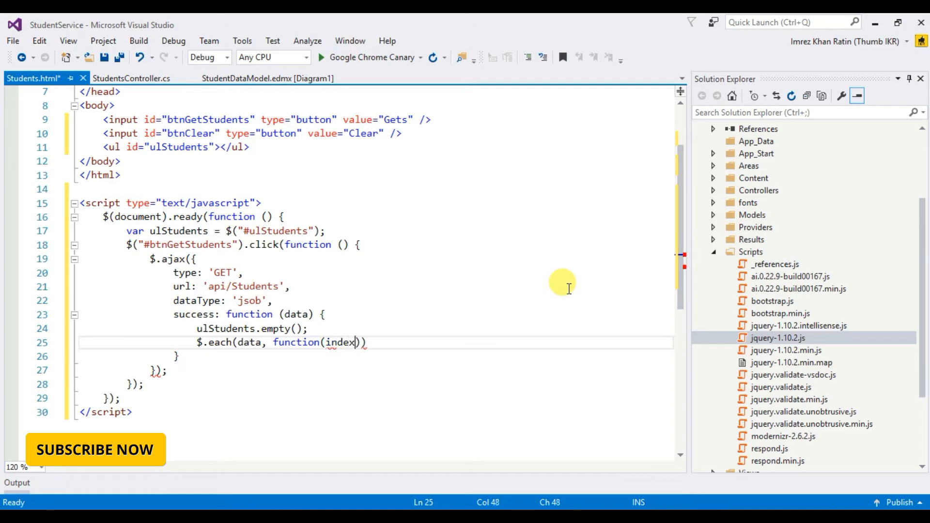
type(", val")
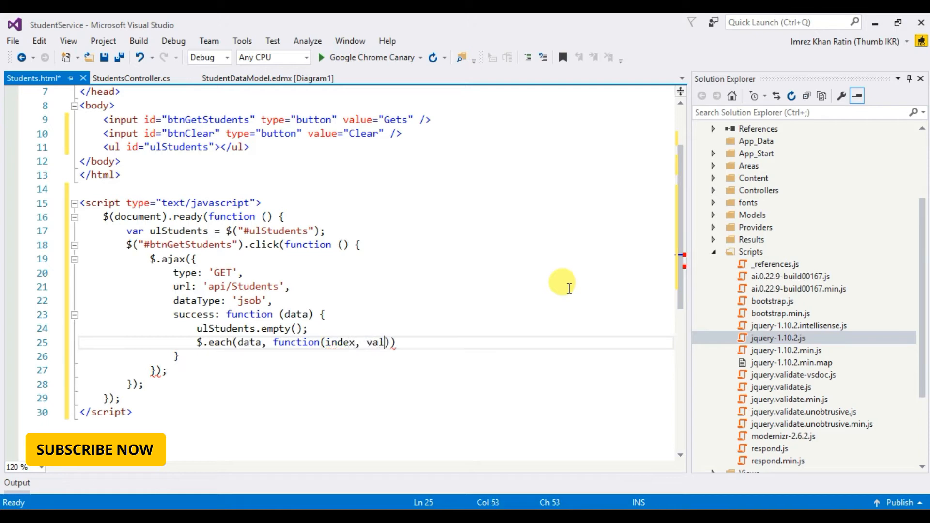
type(")")
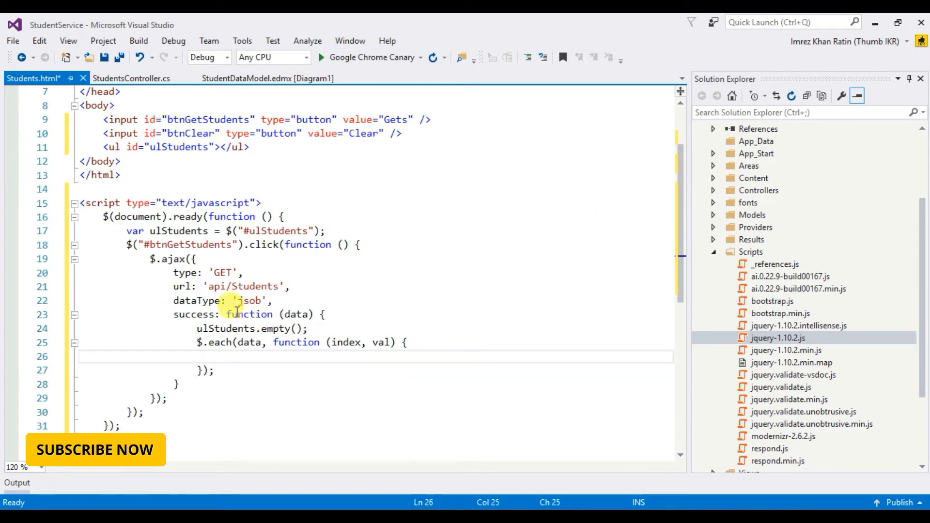
Append '<li>' + val.Name + '</li>' to ulStudents for each student
type("ulStudents")
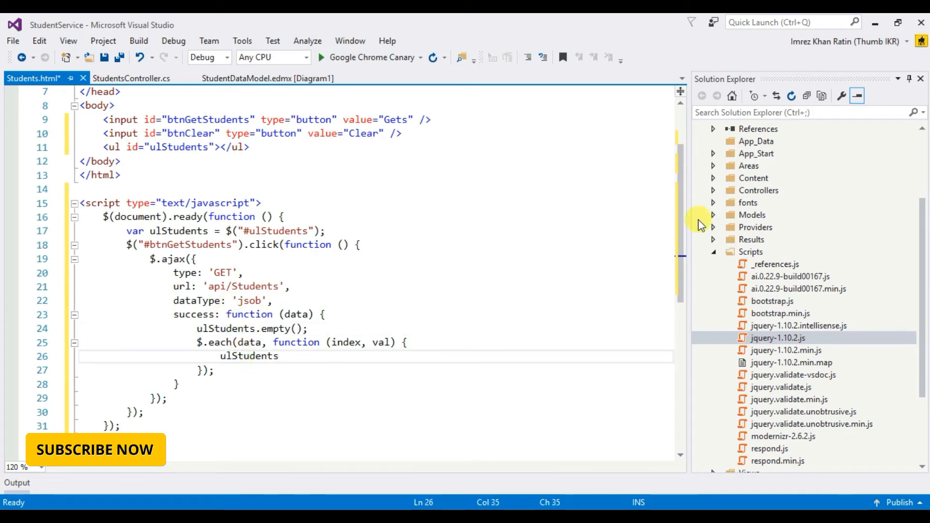
type(".append")
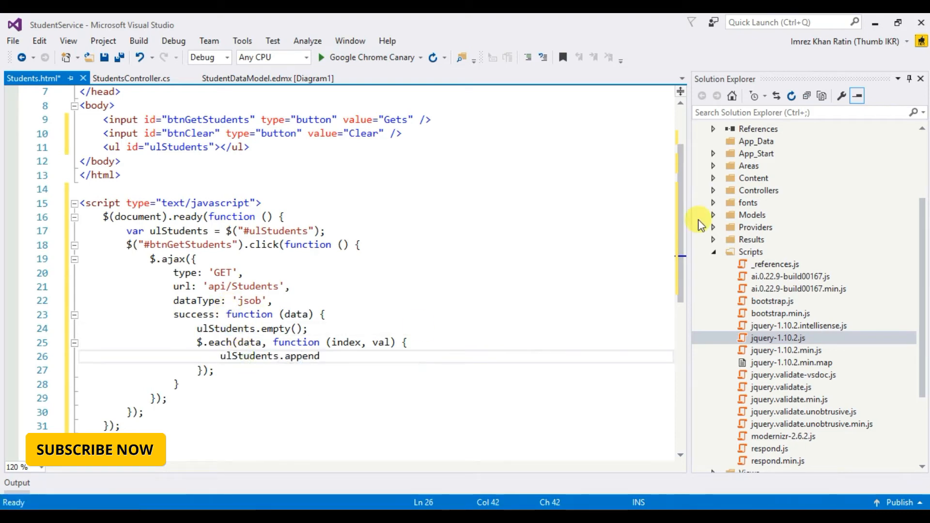
type("('');")
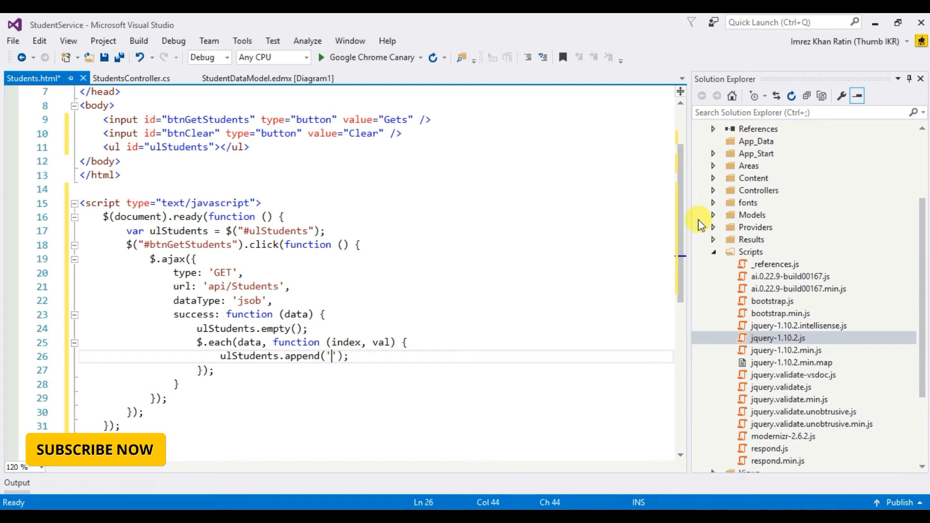
type("<li>' + val. + '</li>")
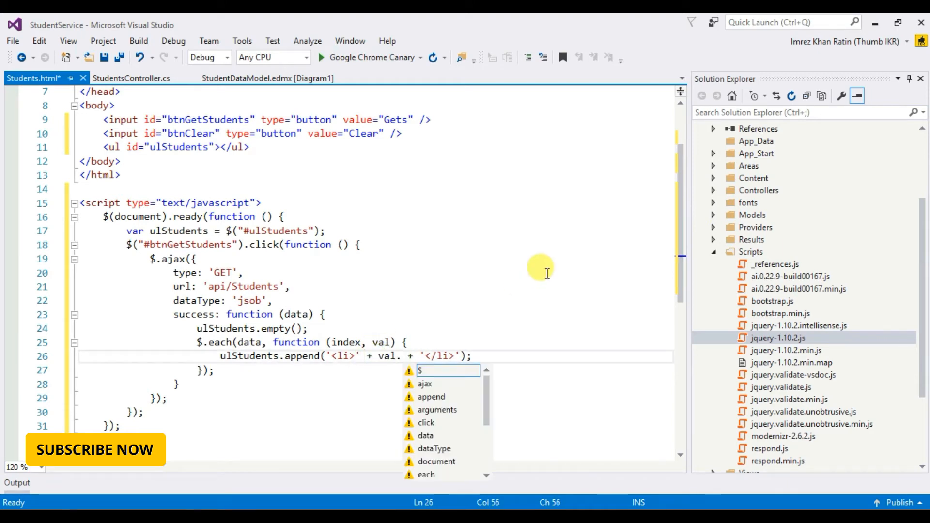
type(".Name")
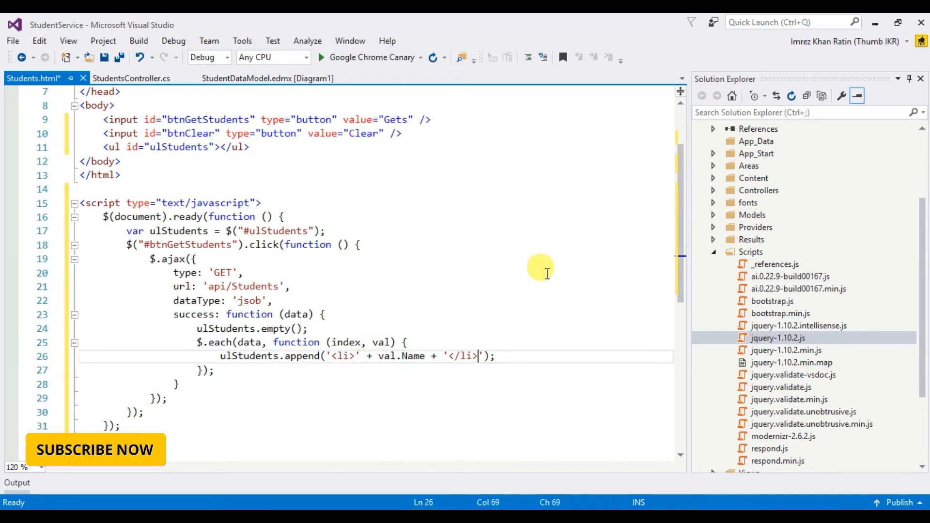
scroll("down", 3)
type("$(\"#btnClear")
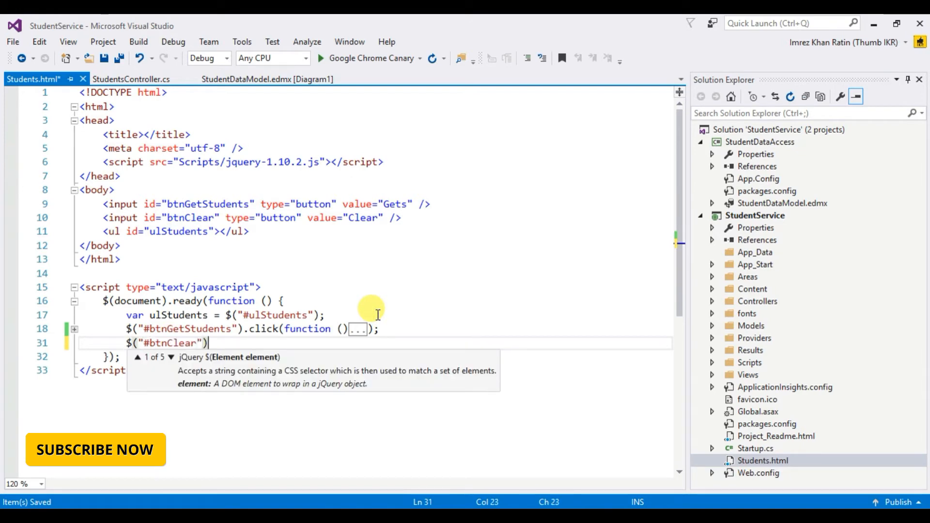
Add a btnClear click handler that calls ulStudents.empty()
type(".click")
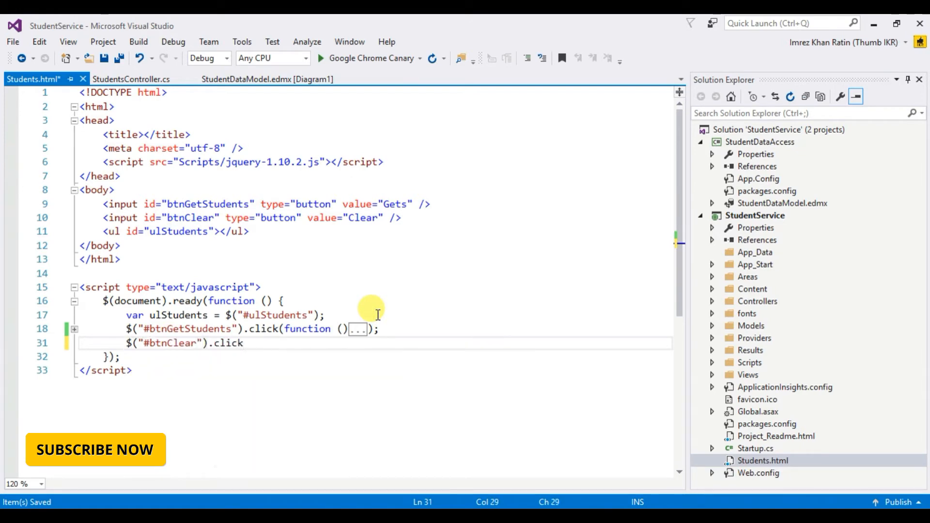
type("(function () {")
type("});")
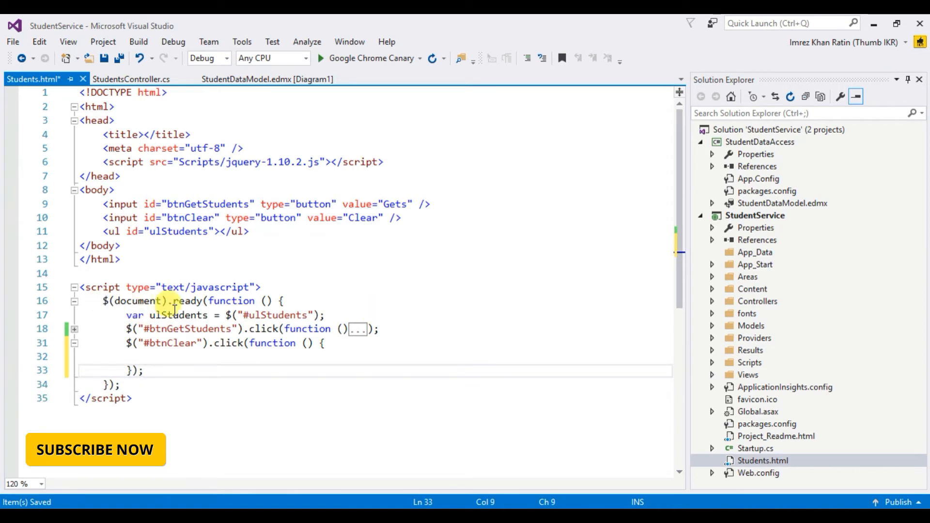
type("ulStudents")
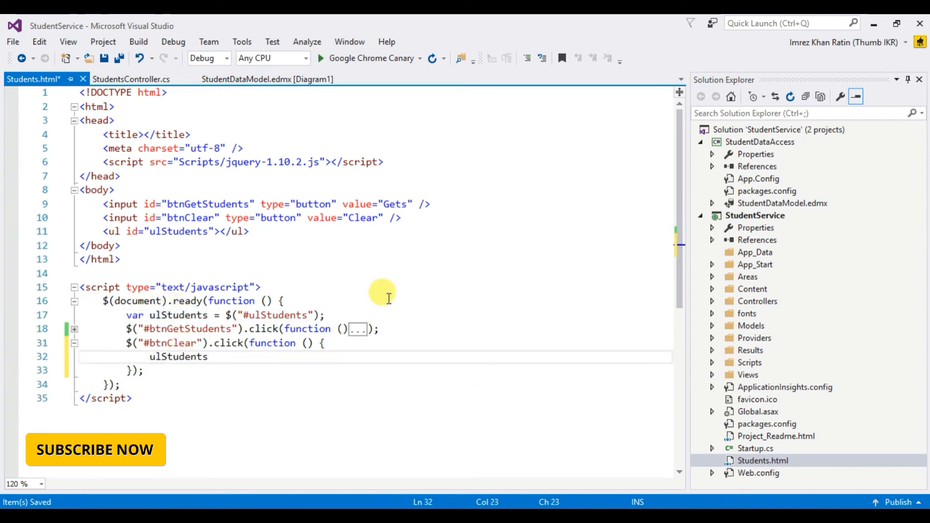
type(".empty")
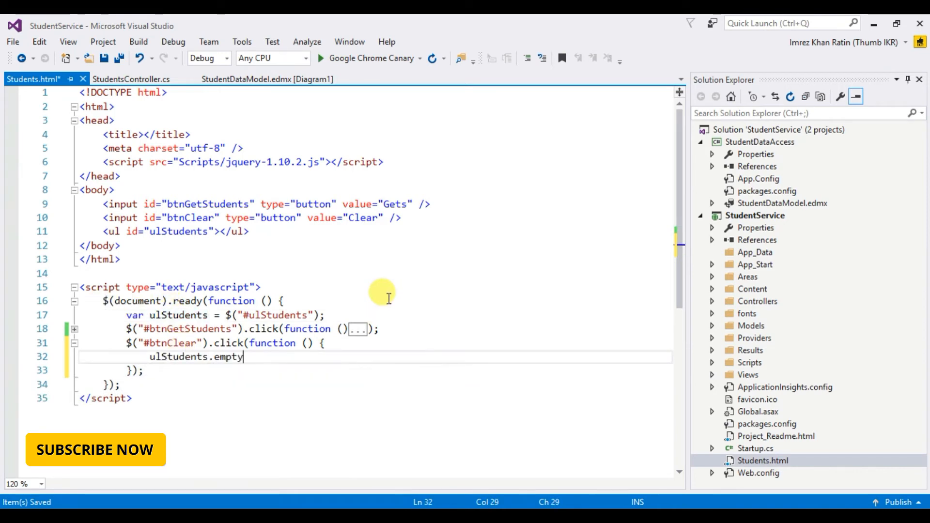
type("();")
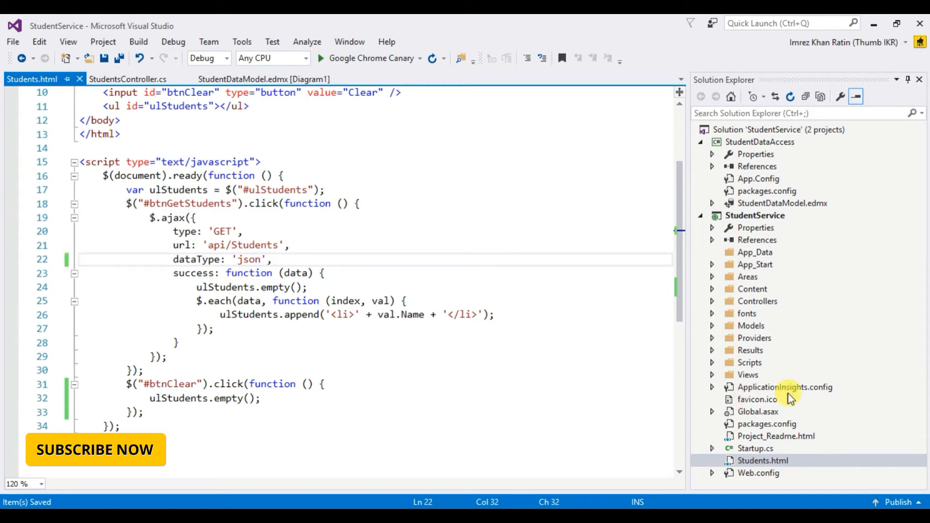
Rebuild the solution, then bring up Students.html's actions to view it in a browser
right_click(765, 129)
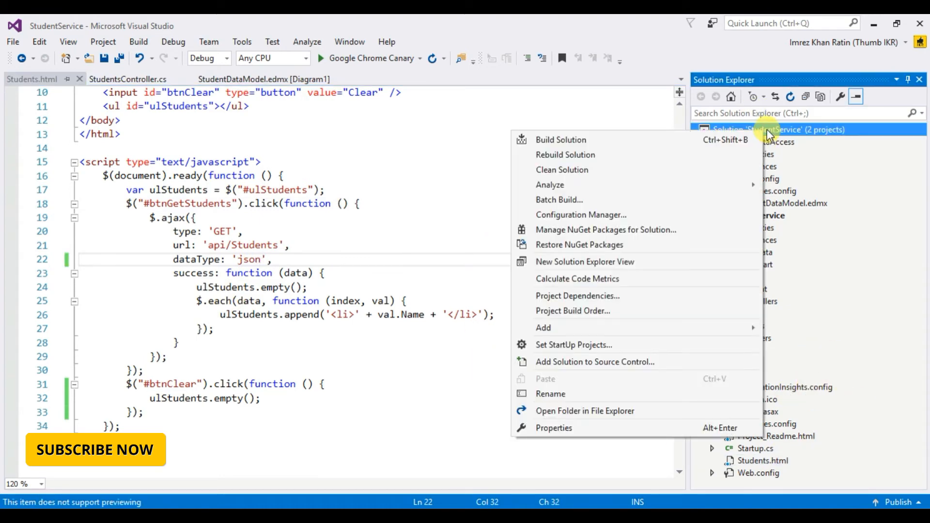
left_click(565, 155)
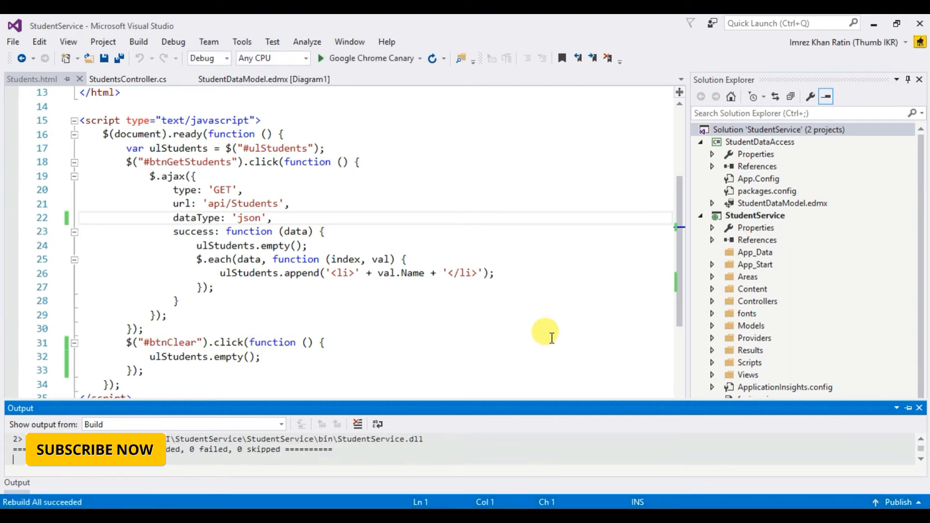
scroll("down", 3)
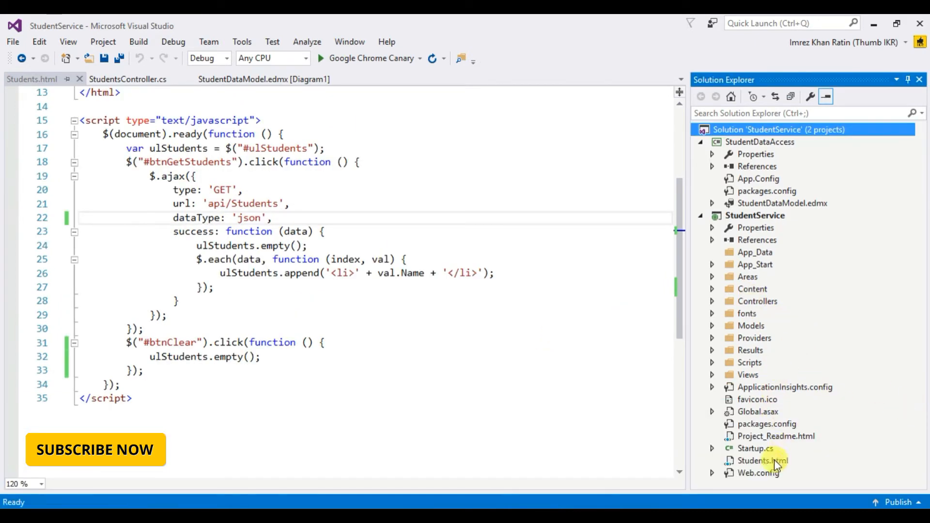
right_click(762, 461)
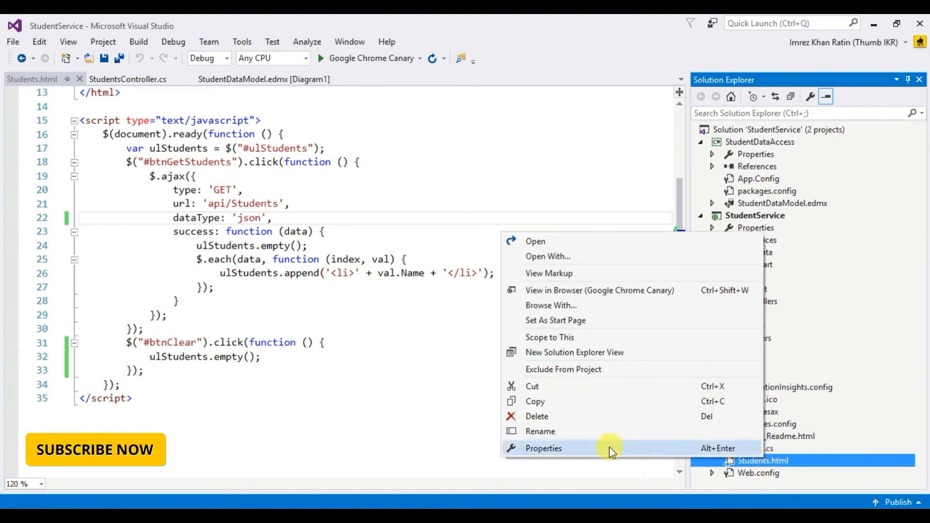
mouse_move(589, 290)
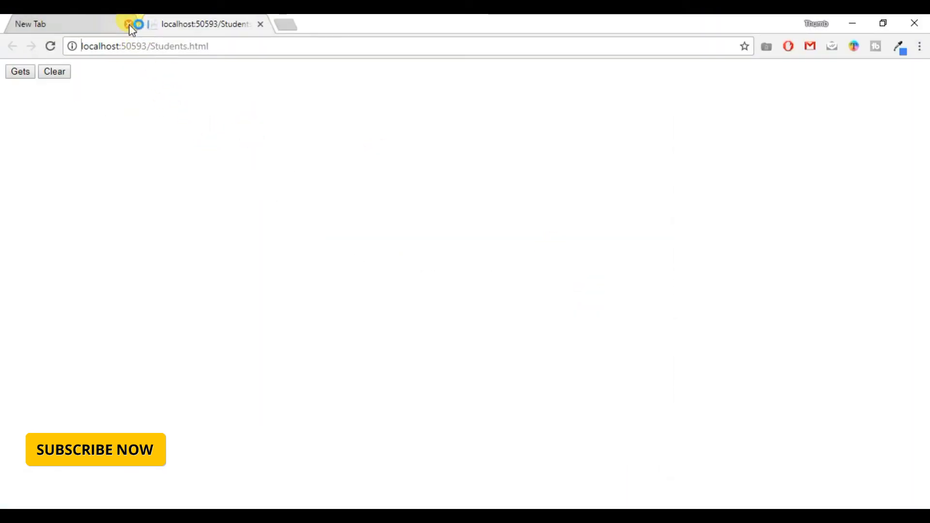
Close the empty tab and fetch the seven student names with the Gets button
left_click(130, 24)
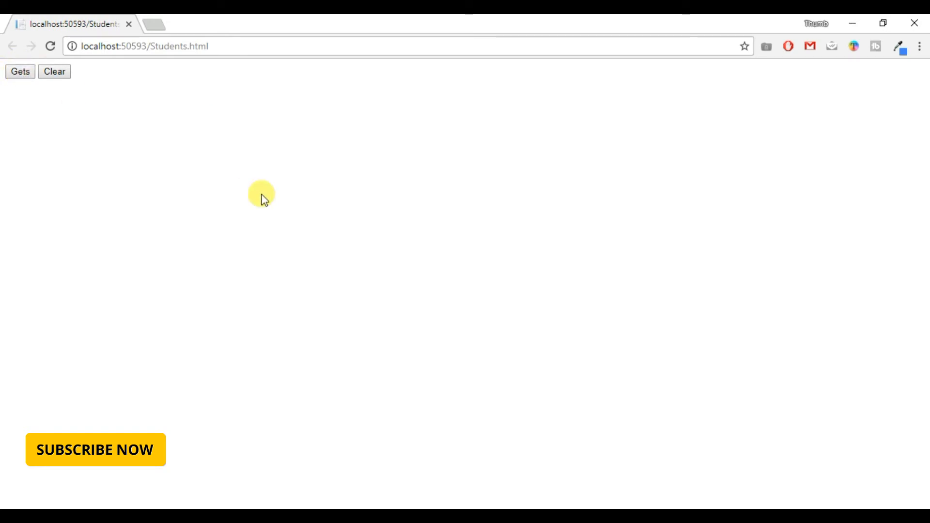
left_click(21, 71)
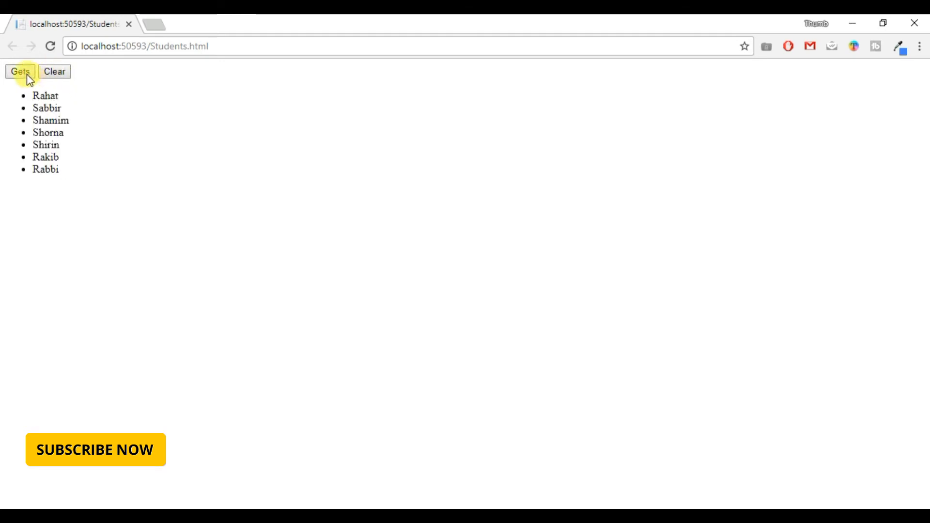
mouse_move(187, 493)
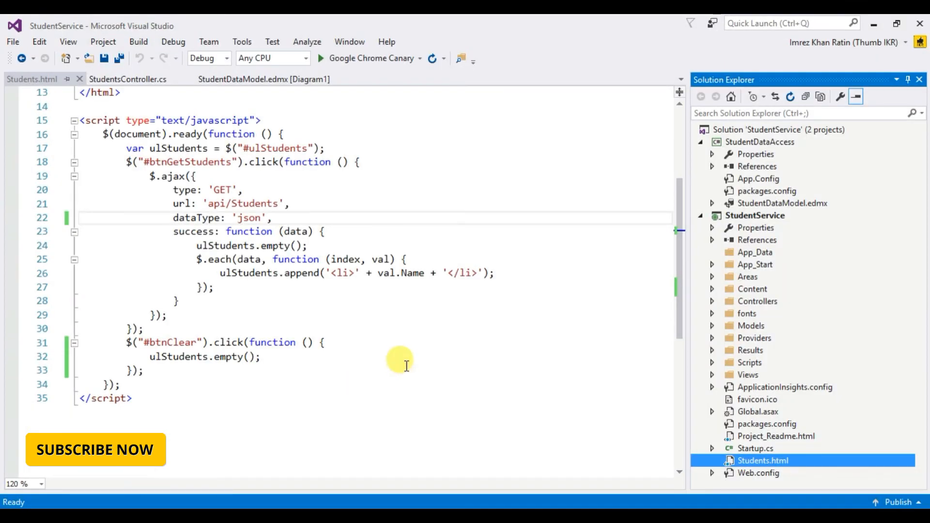
mouse_move(534, 307)
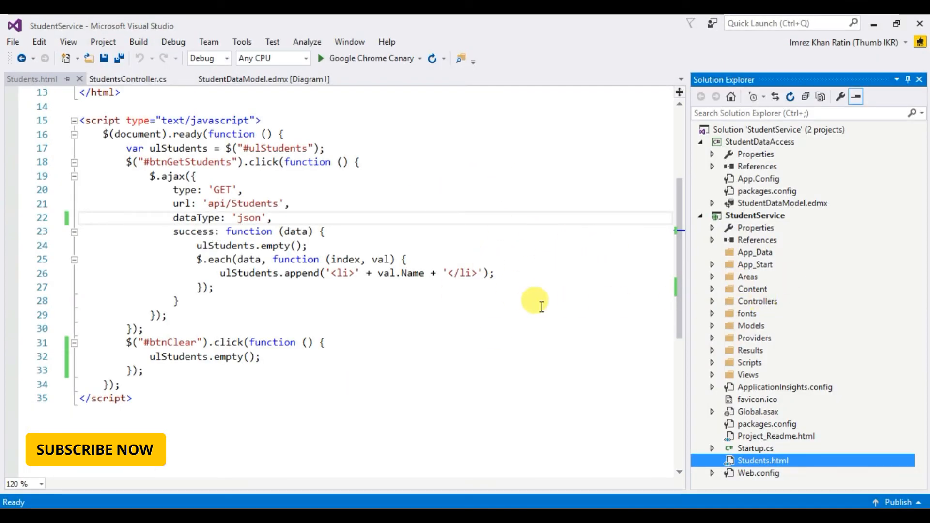
mouse_move(718, 165)
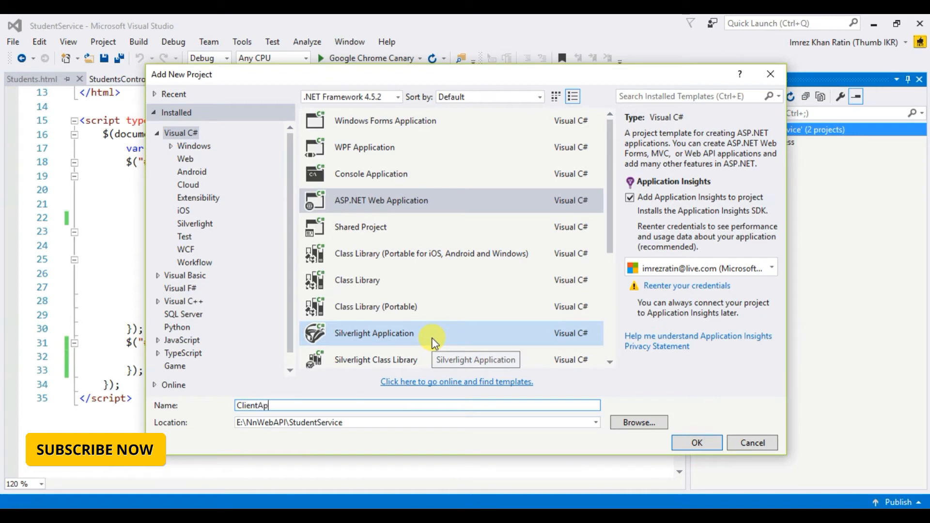
Create the ClientApplication project from the Web Forms template and close its welcome page
type("plication")
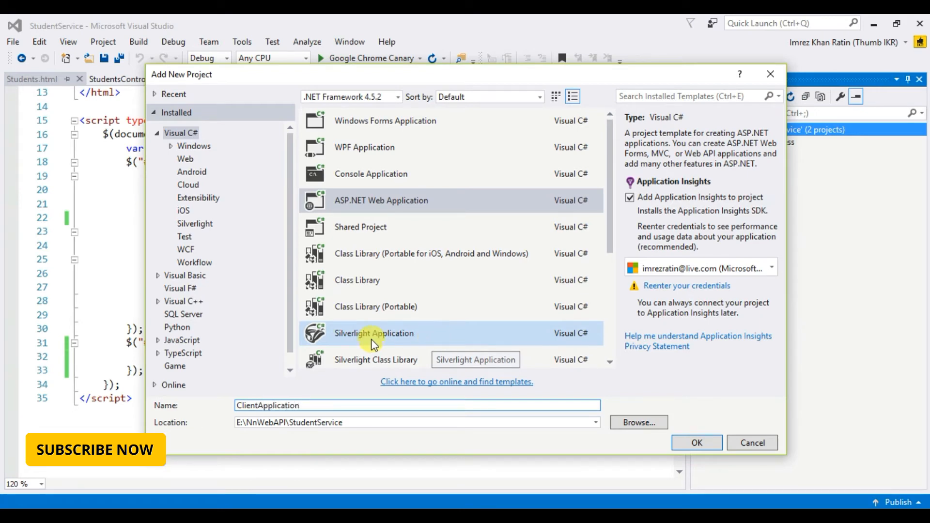
mouse_move(698, 442)
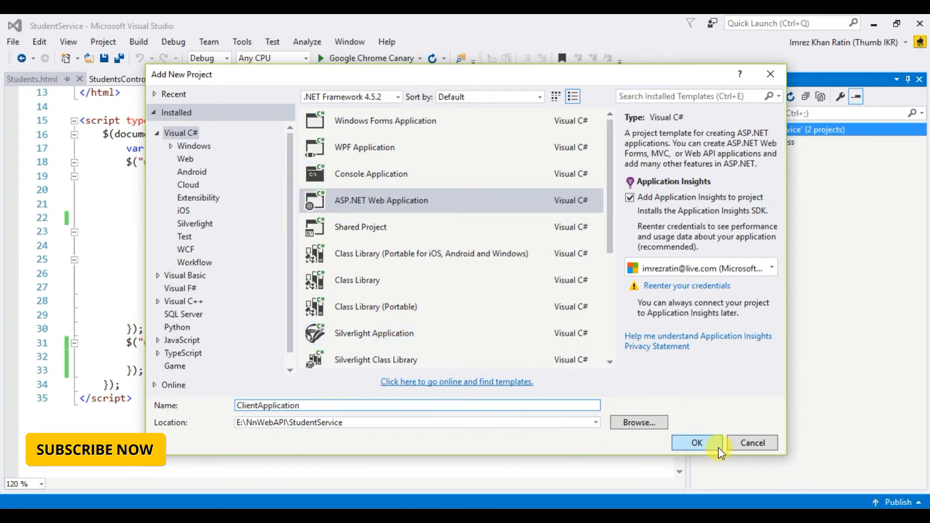
left_click(696, 443)
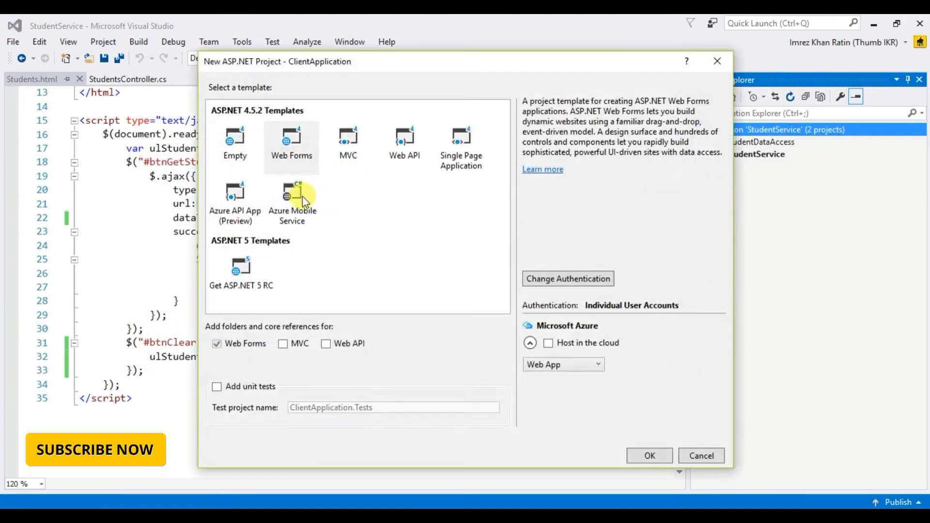
left_click(649, 456)
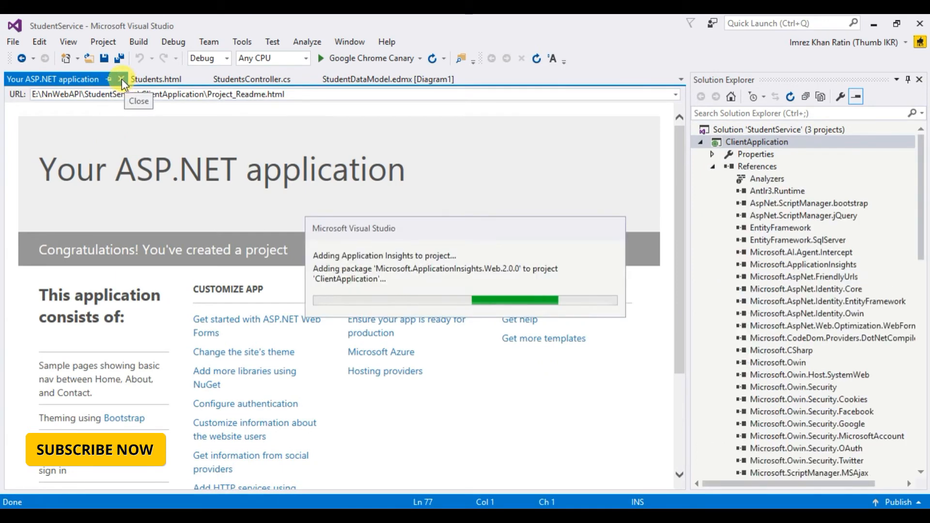
left_click(122, 79)
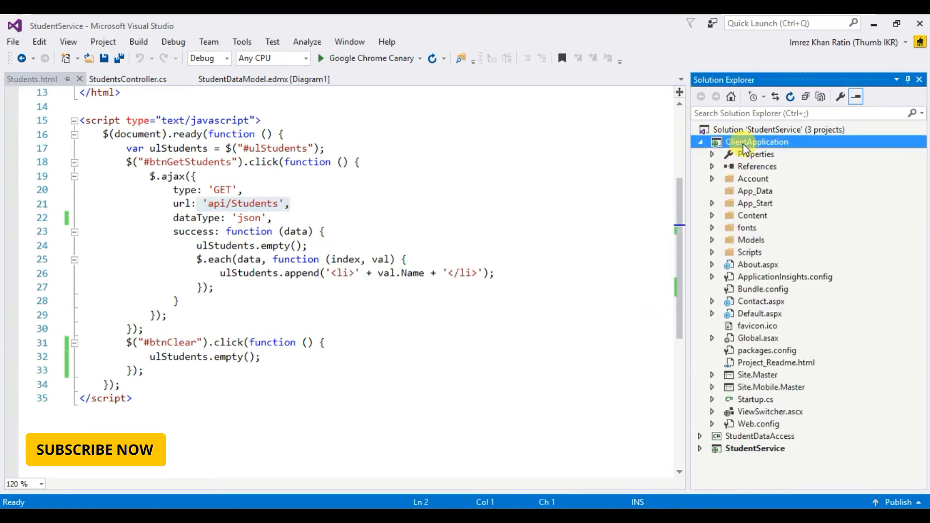
Add index.html to ClientApplication and copy Students.html's buttons, list and ajax script into it
right_click(758, 142)
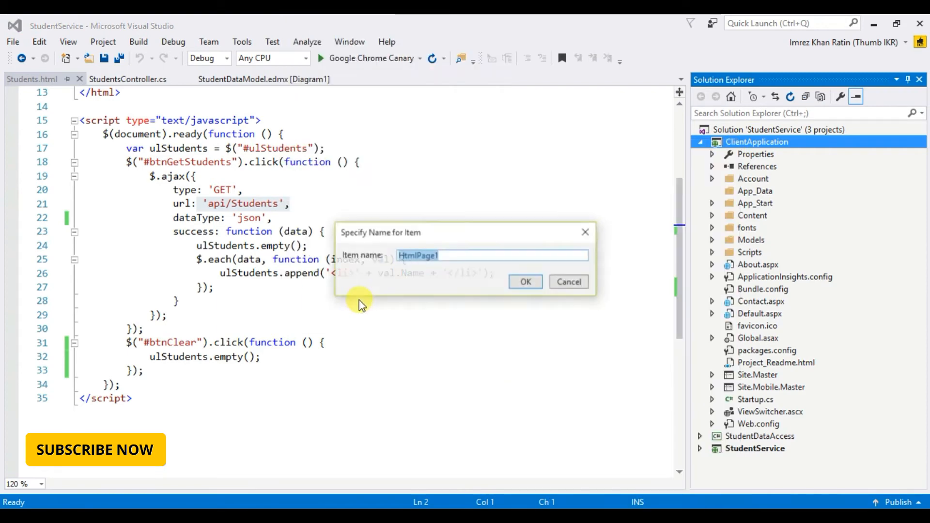
type("inde")
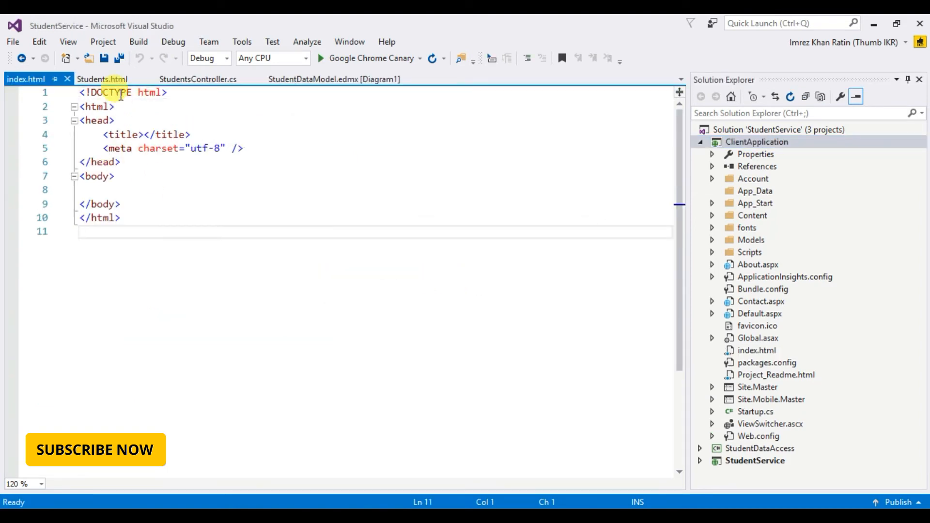
left_click(103, 79)
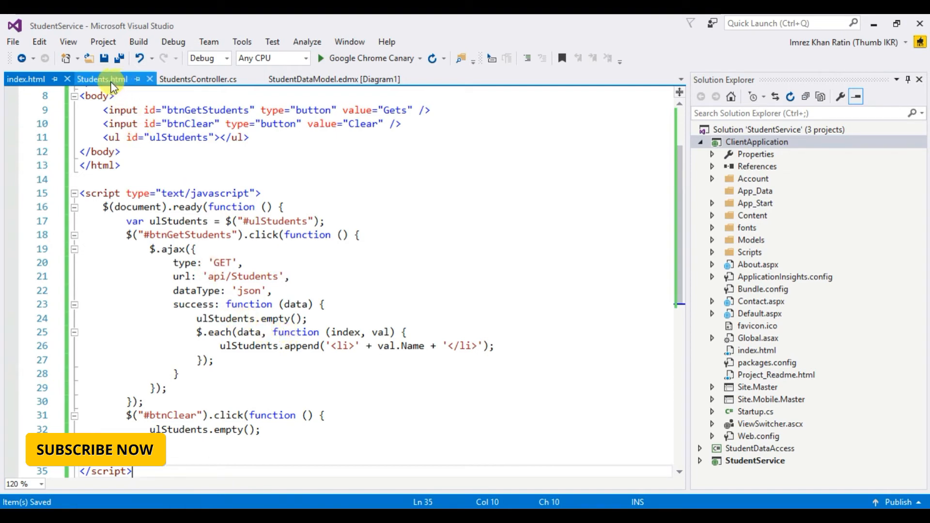
left_click(25, 79)
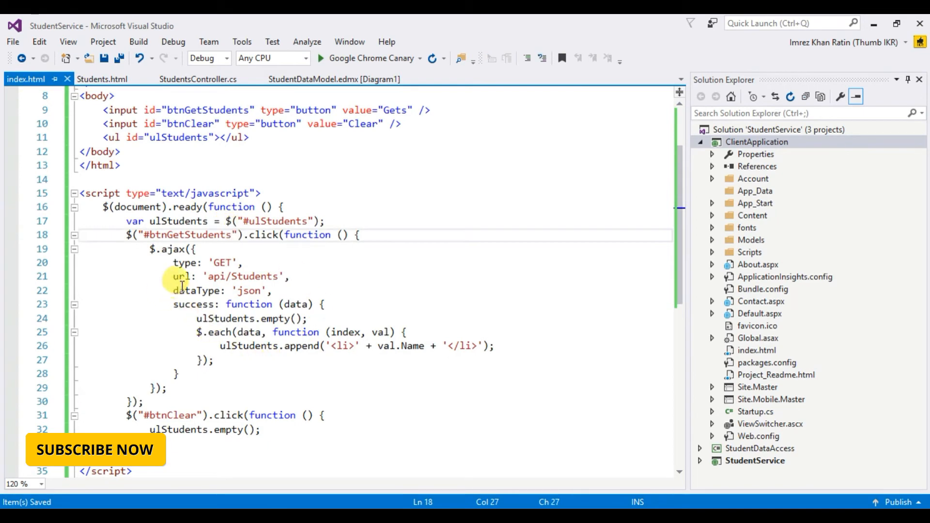
left_click_drag(172, 277, 288, 276)
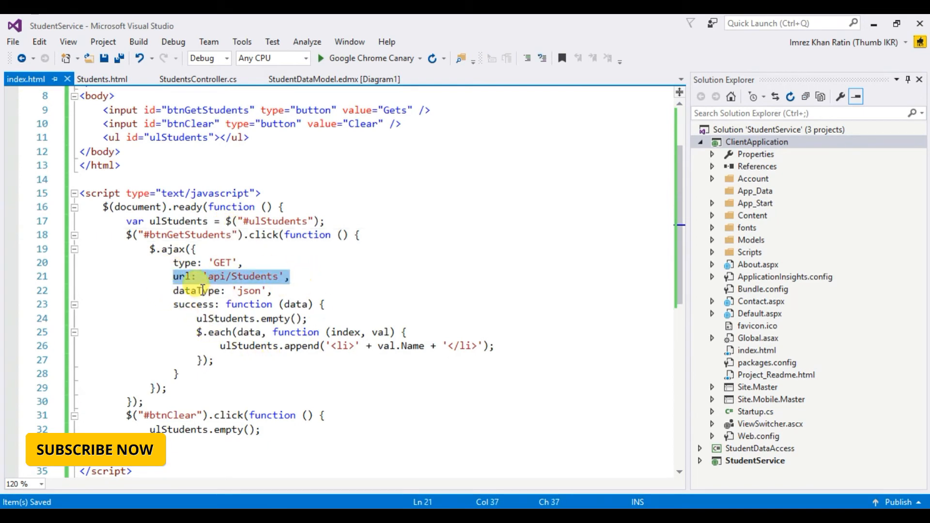
left_click(103, 79)
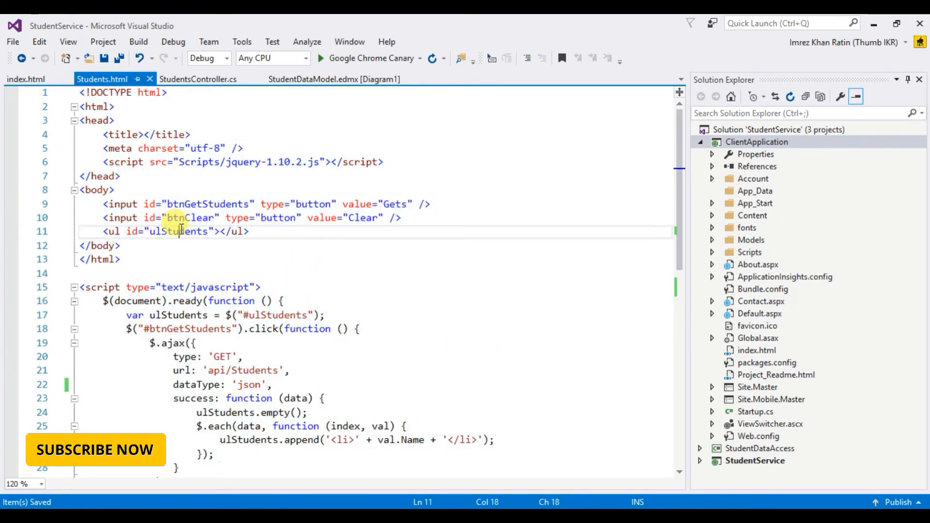
scroll("down", 3)
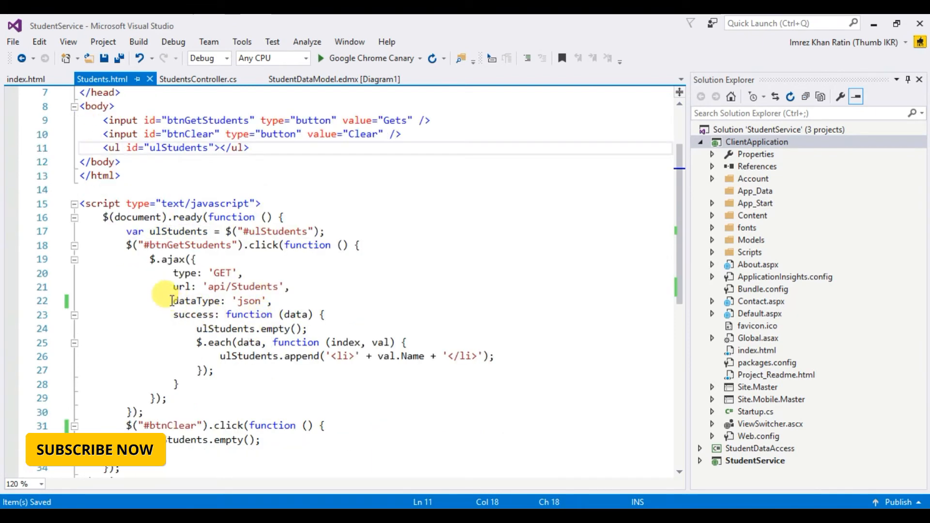
left_click_drag(172, 287, 291, 287)
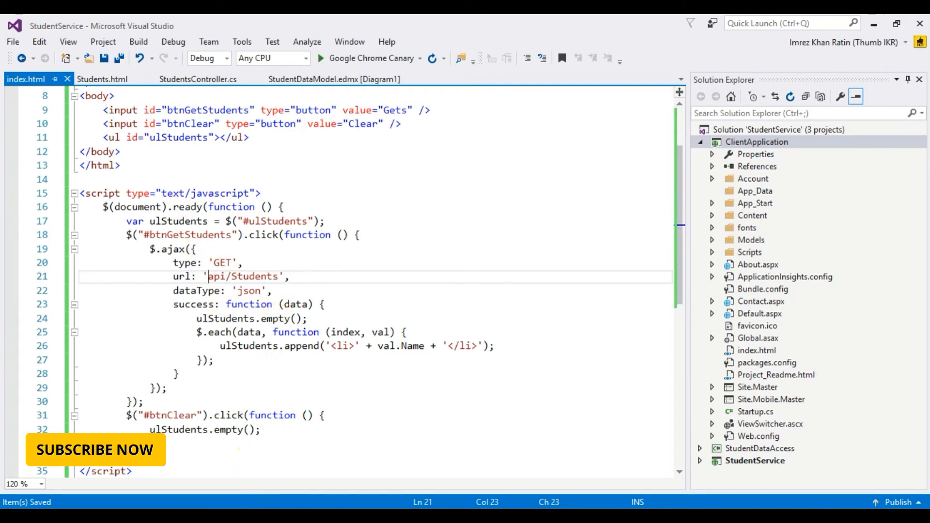
left_click(319, 58)
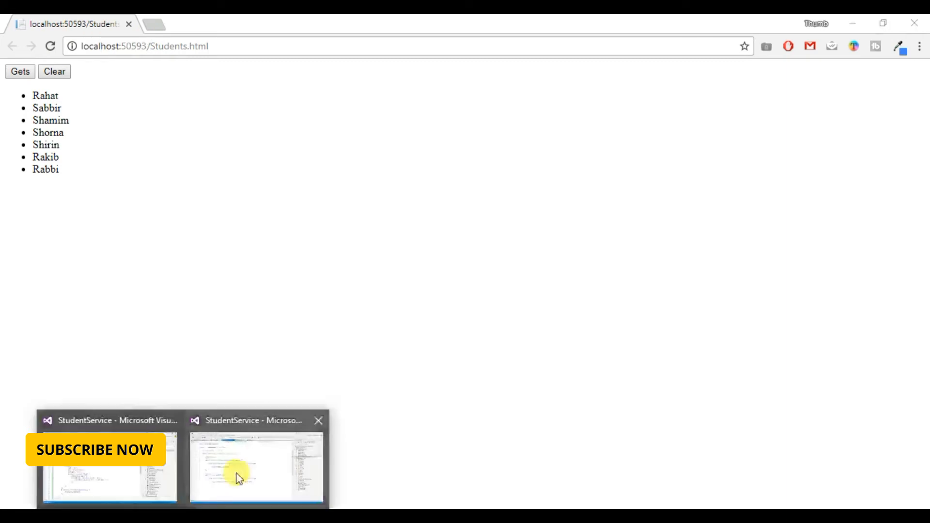
left_click(256, 468)
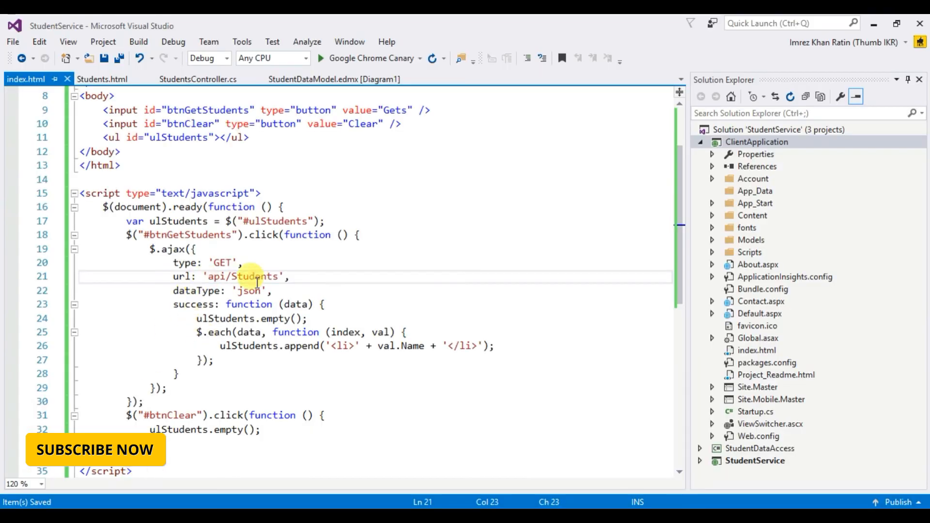
type("http://localhost:50593/")
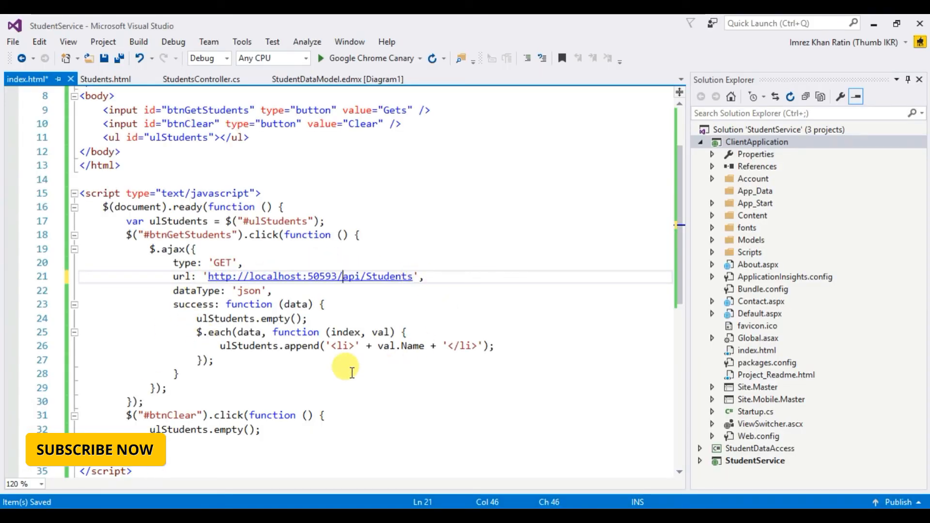
mouse_move(246, 304)
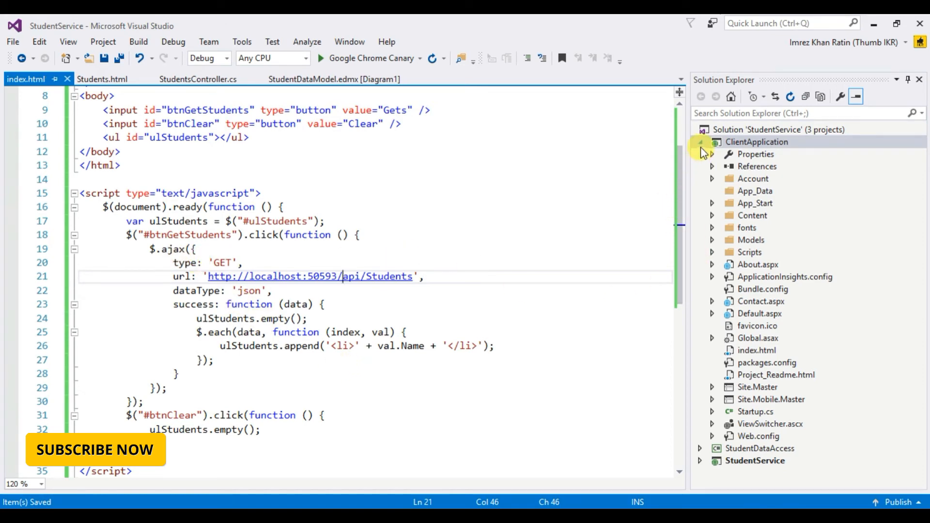
Open NuGet package management for StudentService's References
left_click(701, 142)
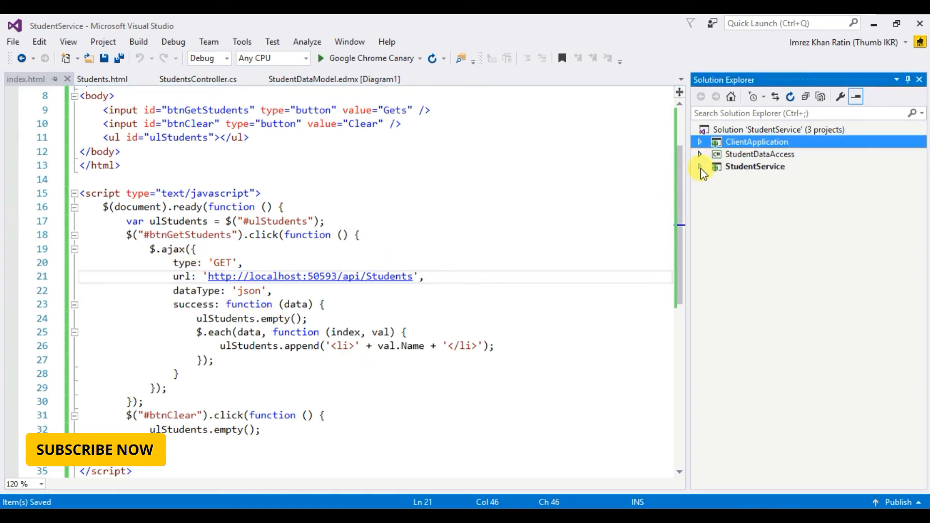
left_click(702, 166)
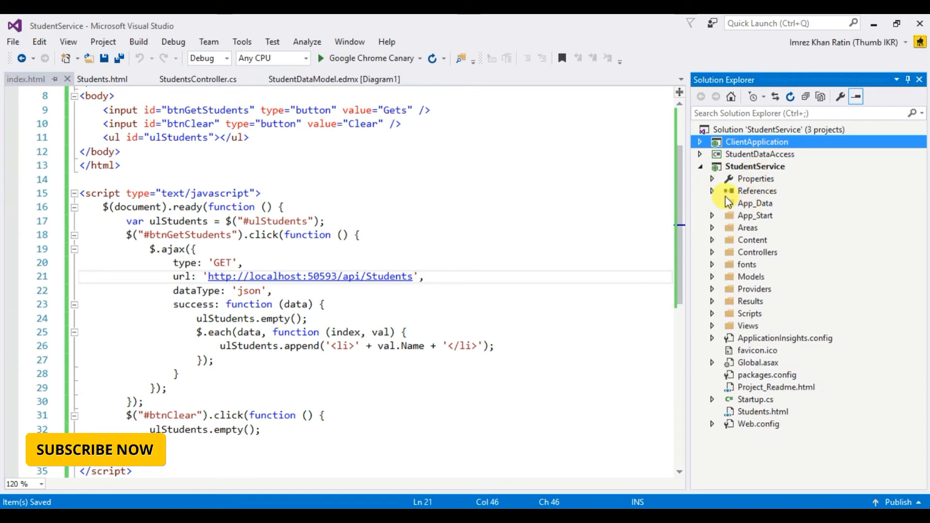
right_click(757, 190)
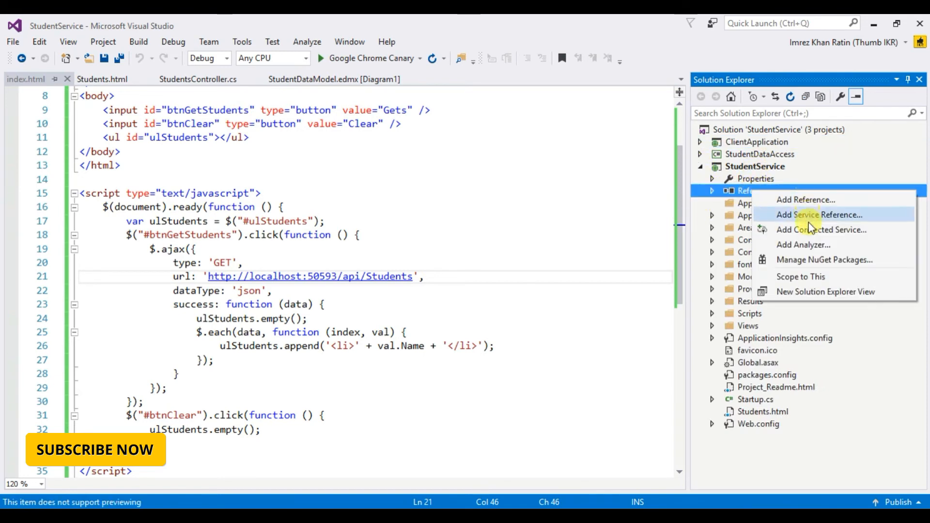
left_click(825, 260)
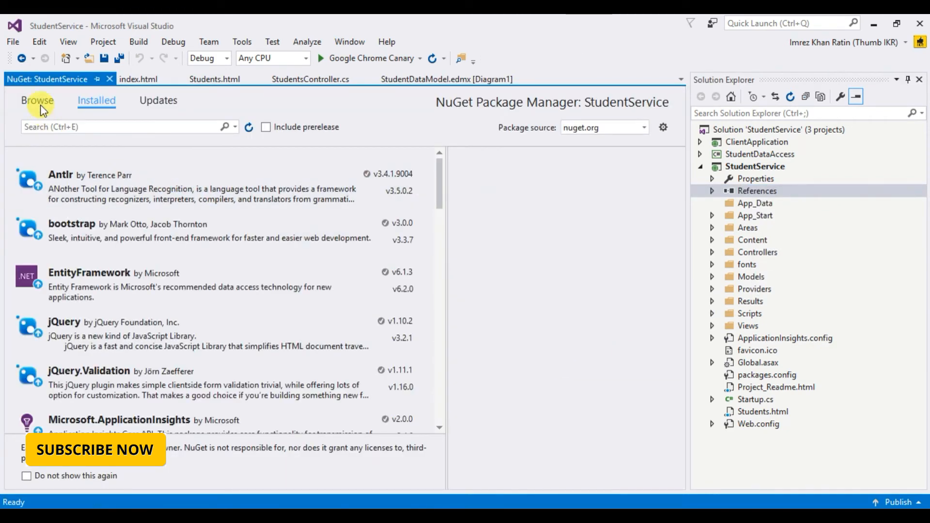
Install Microsoft.AspNet.WebApi.Cors 5.2.3, accepting the license, then expand App_Start
type("Microsoft.AspNet.WebAPI.Cors")
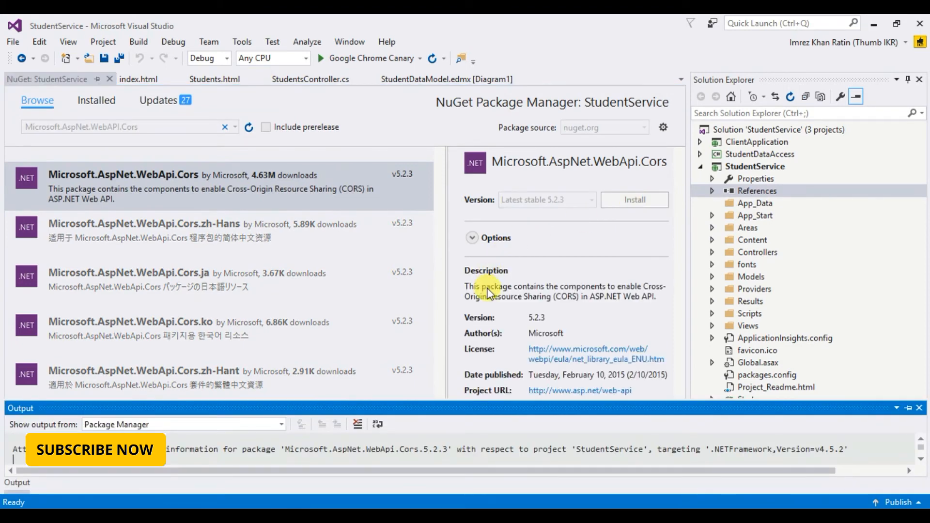
mouse_move(276, 279)
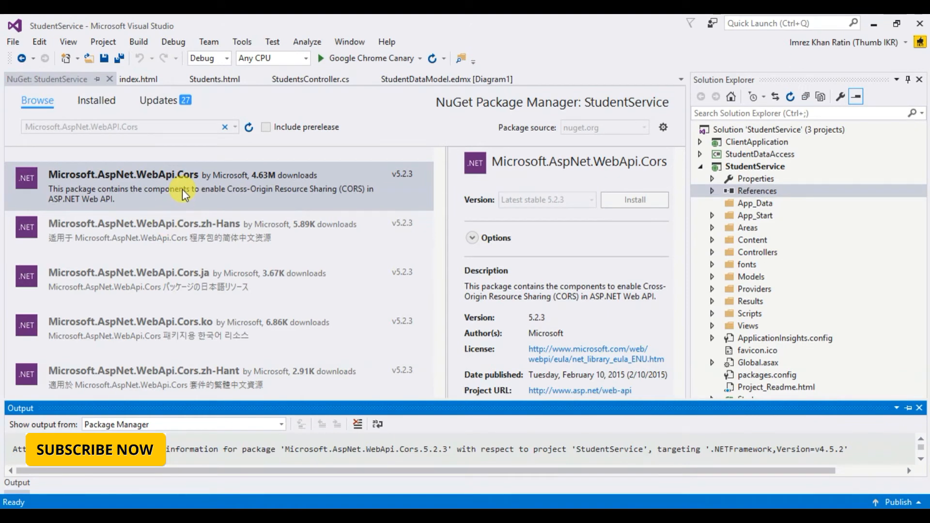
mouse_move(274, 241)
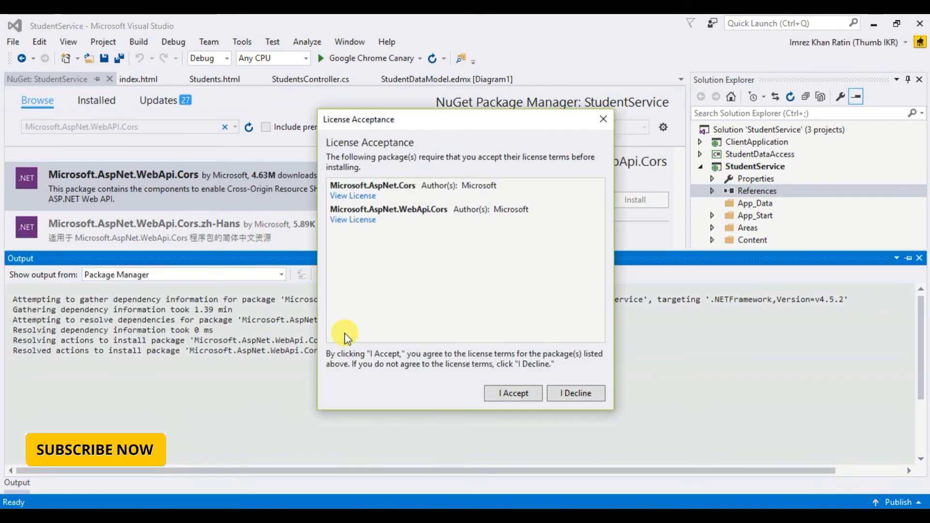
left_click(512, 394)
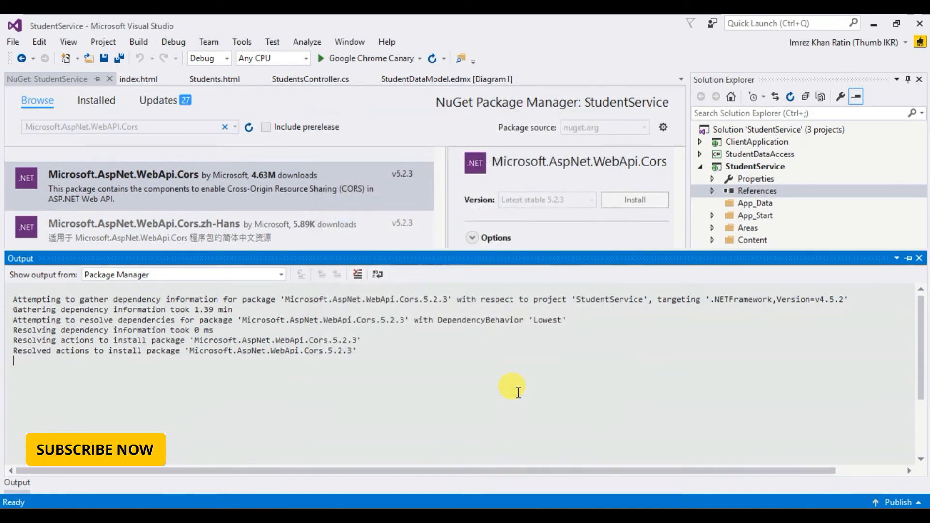
left_click(634, 199)
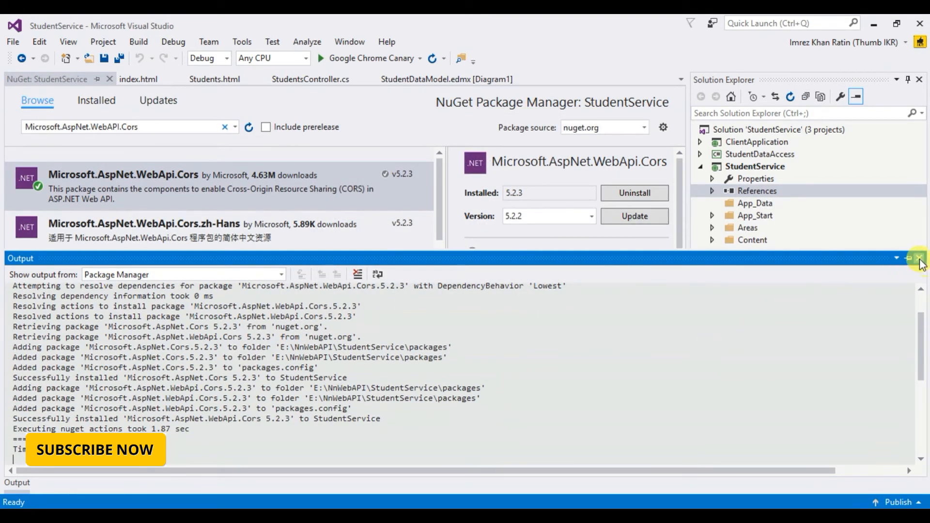
left_click(922, 259)
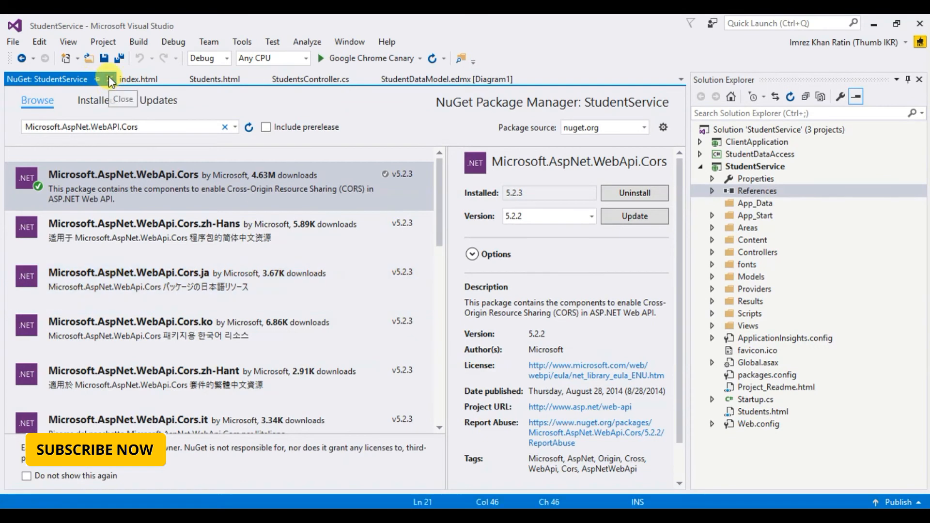
left_click(110, 79)
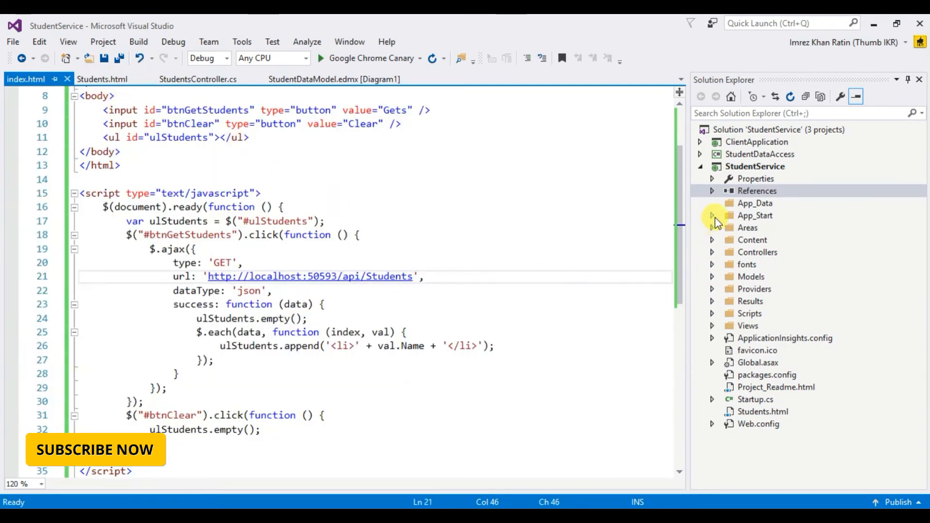
left_click(713, 215)
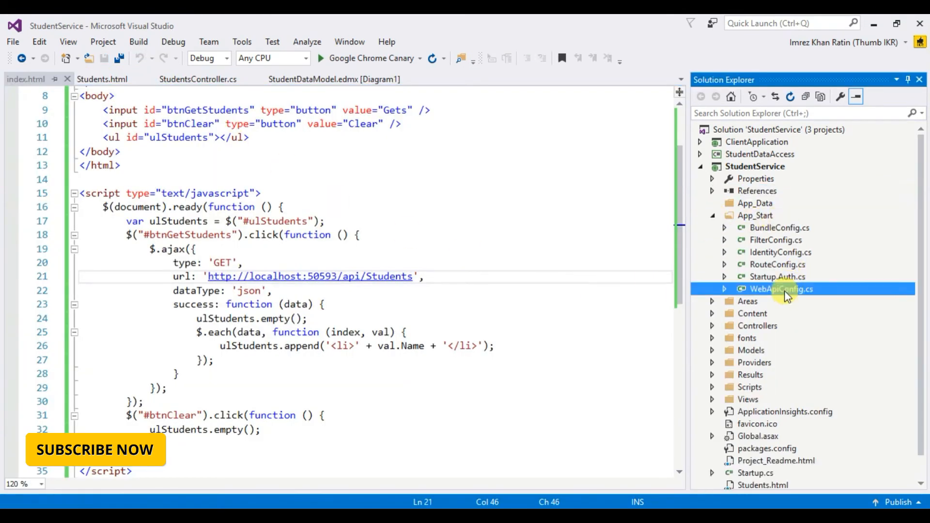
Open WebApiConfig.cs and append config.EnableCors(); to the Register method
double_click(780, 289)
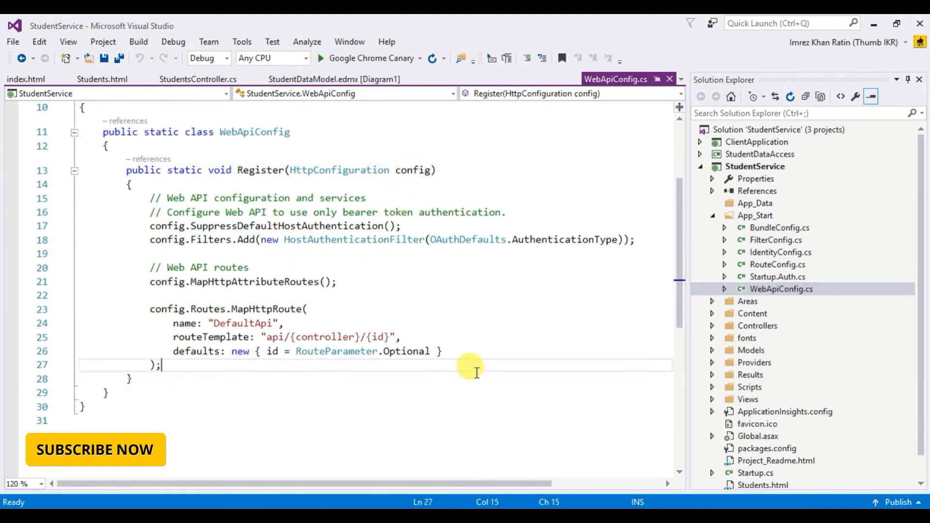
type("config.")
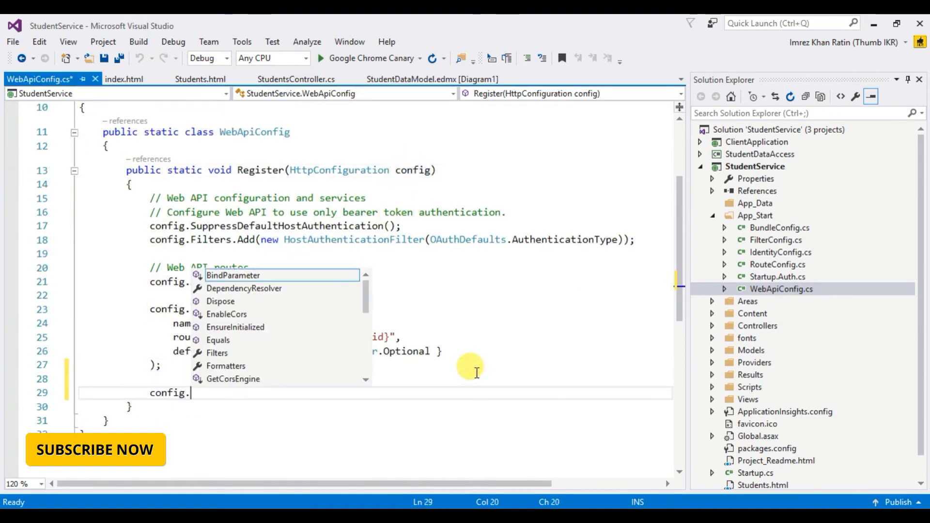
type("EnableCors();")
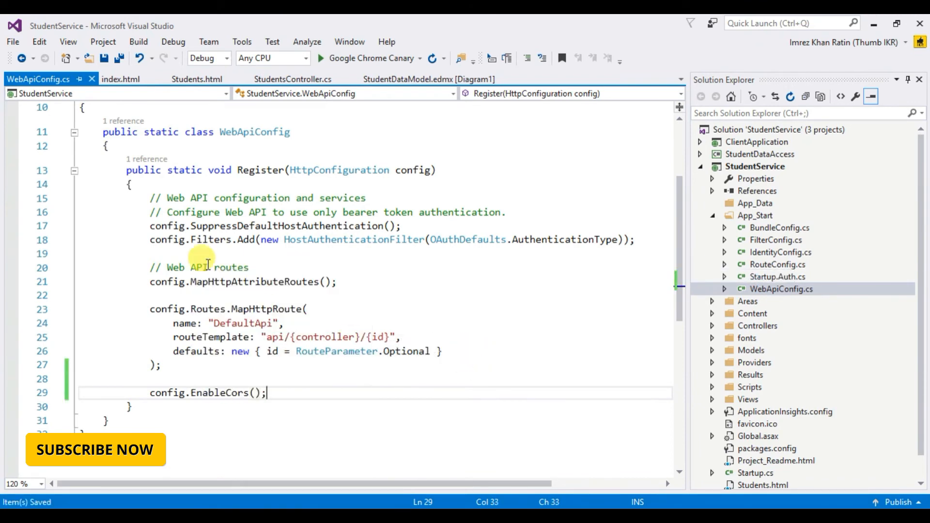
mouse_move(292, 79)
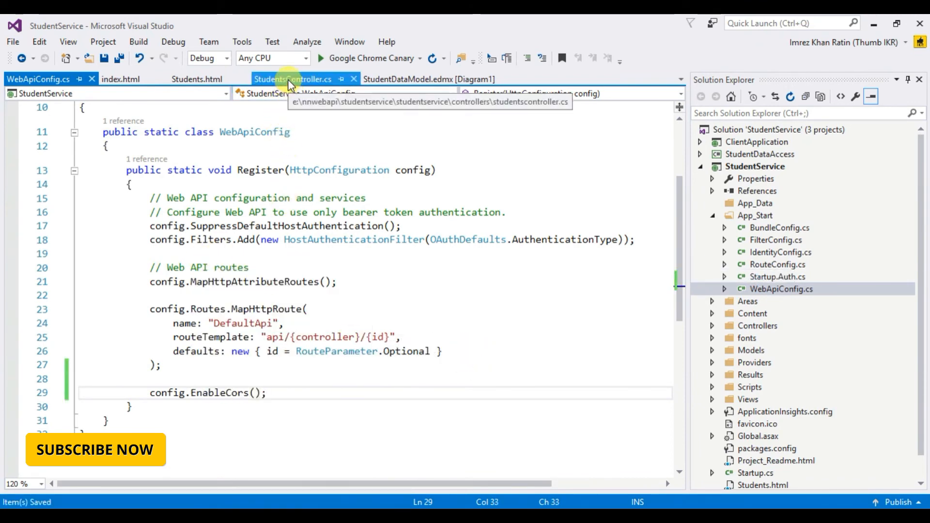
Add [EnableCors("*", "*", "*")] above the StudentsController class and save the file
left_click(293, 79)
type("[")
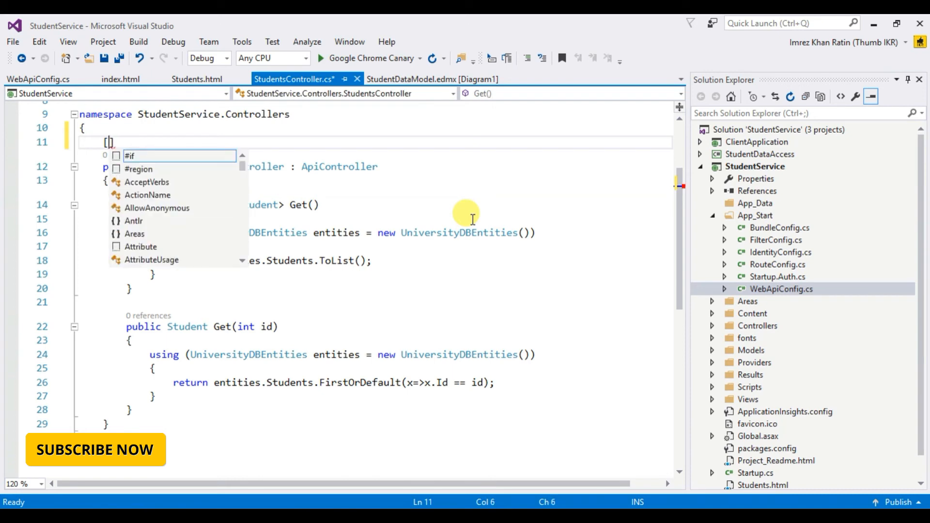
type("Enable")
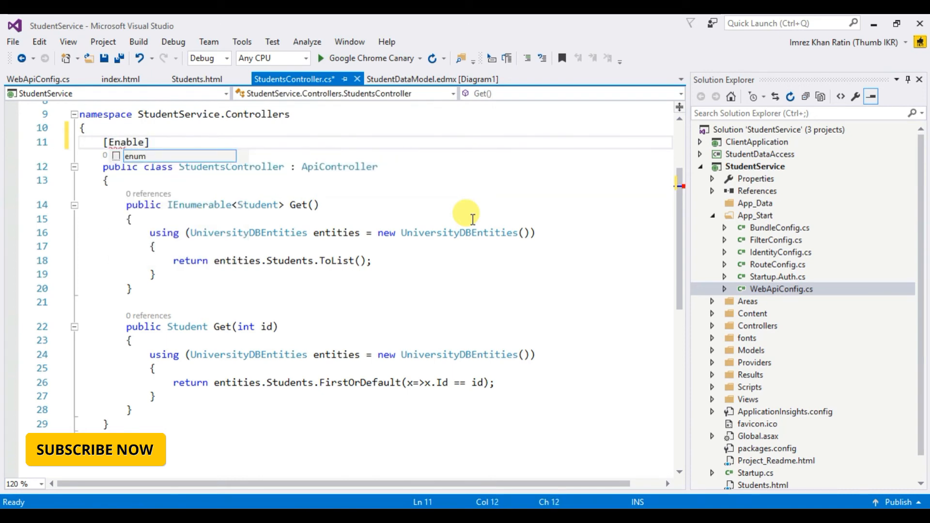
type("Cors")
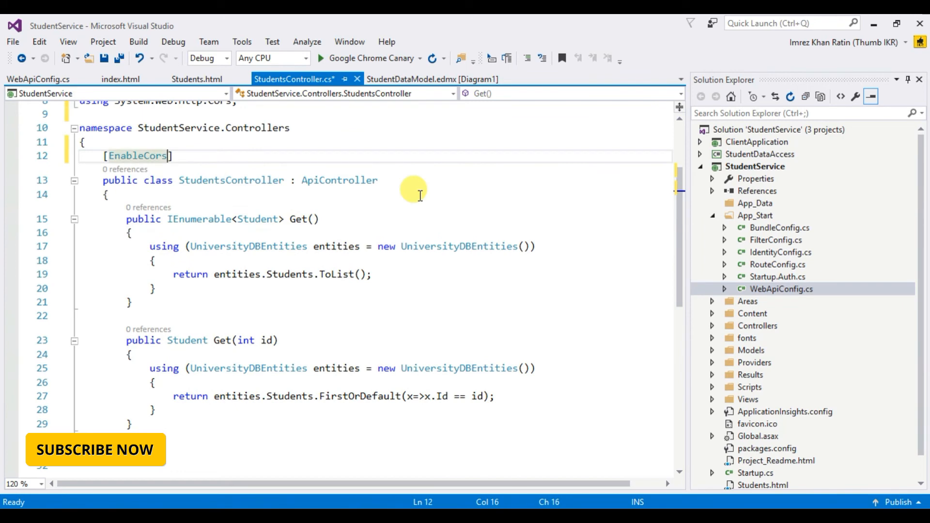
type("(")
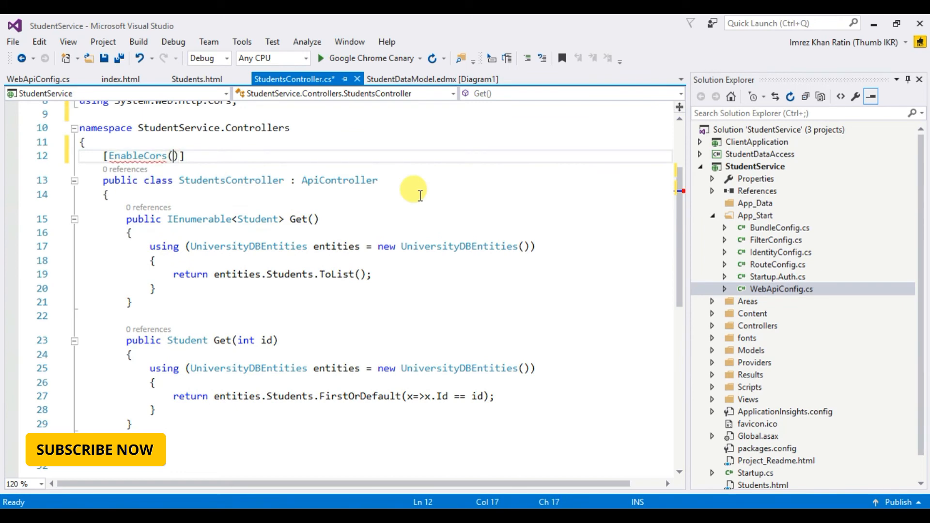
type("\"*\",")
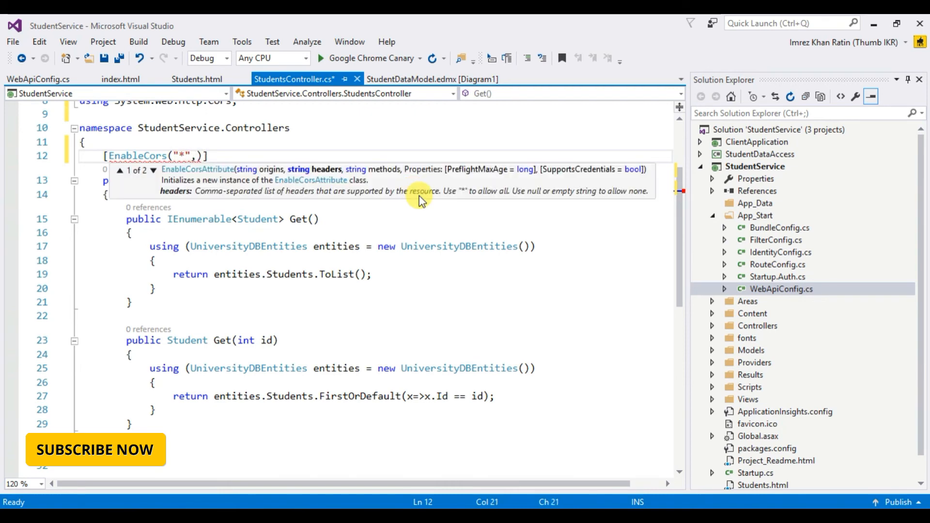
mouse_move(276, 199)
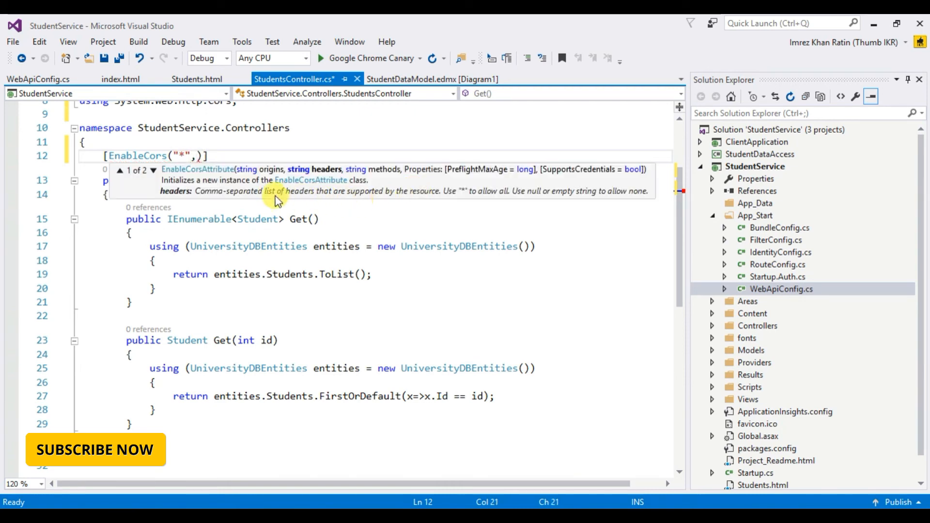
mouse_move(279, 178)
type(" \"")
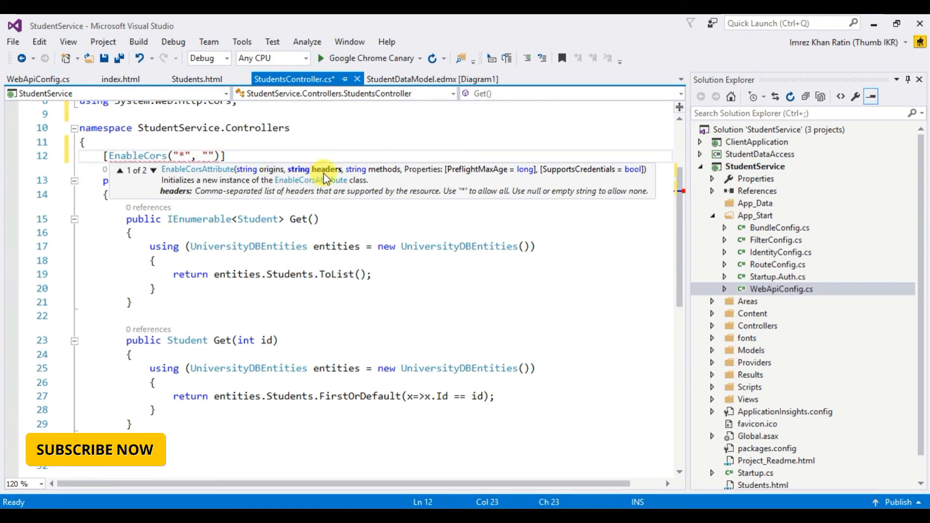
type("*")
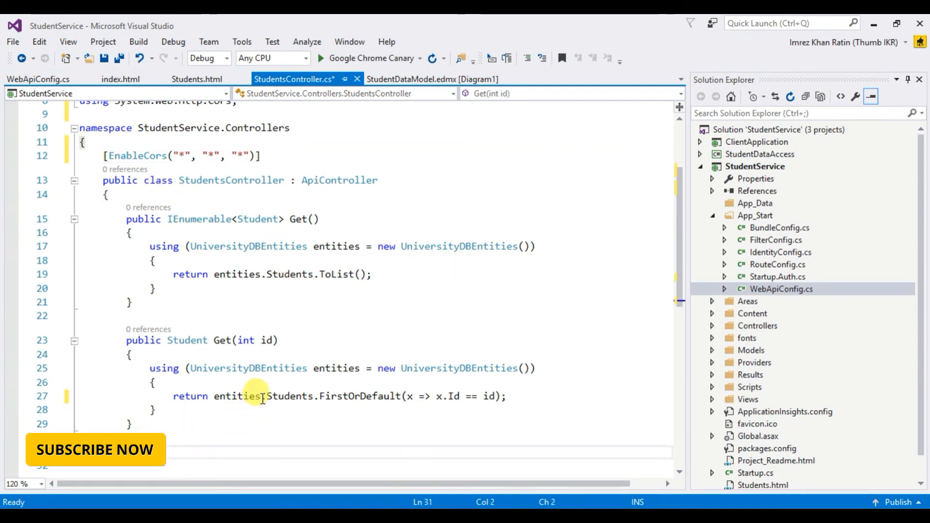
key("ctrl+s")
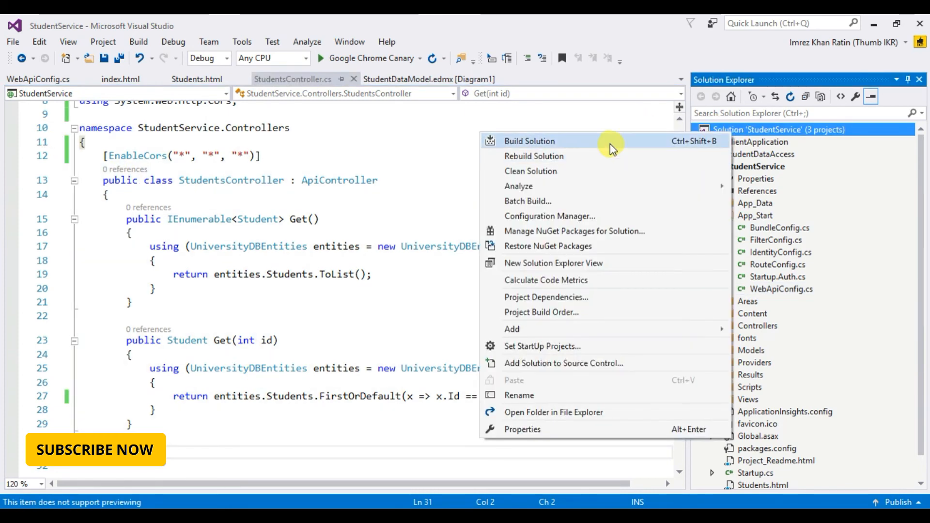
Build the solution, then view ClientApplication's index.html in the browser
left_click(534, 156)
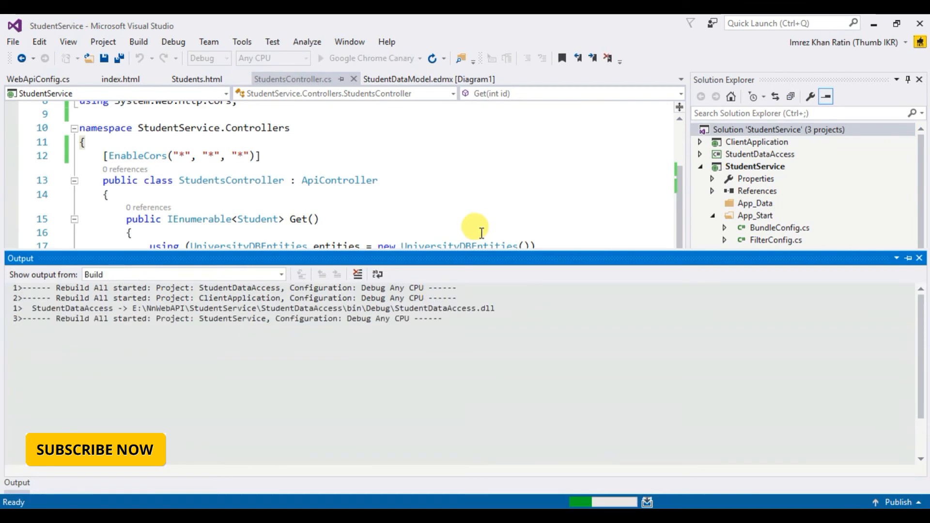
mouse_move(503, 248)
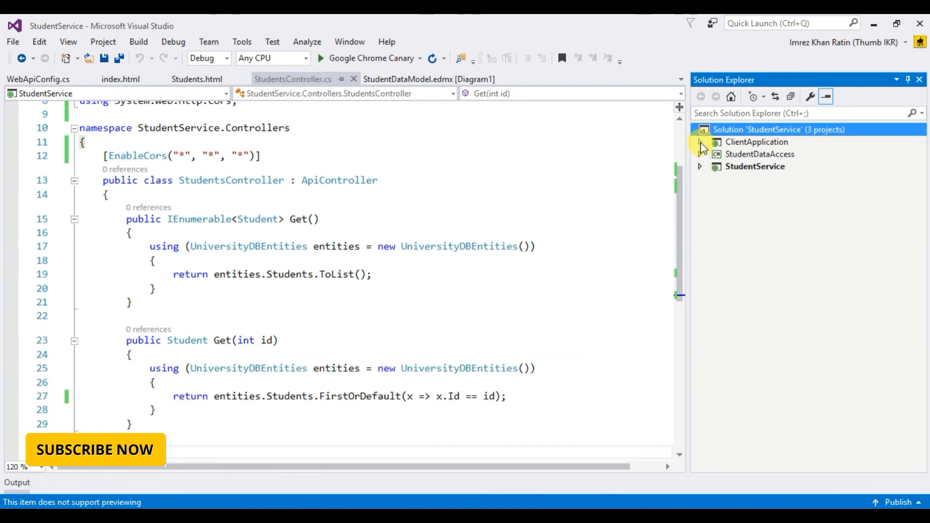
left_click(701, 142)
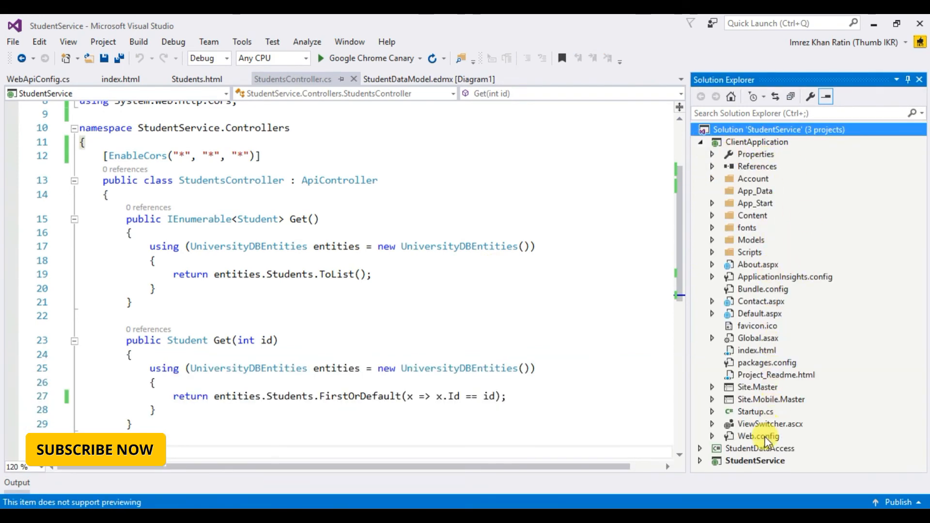
left_click(756, 350)
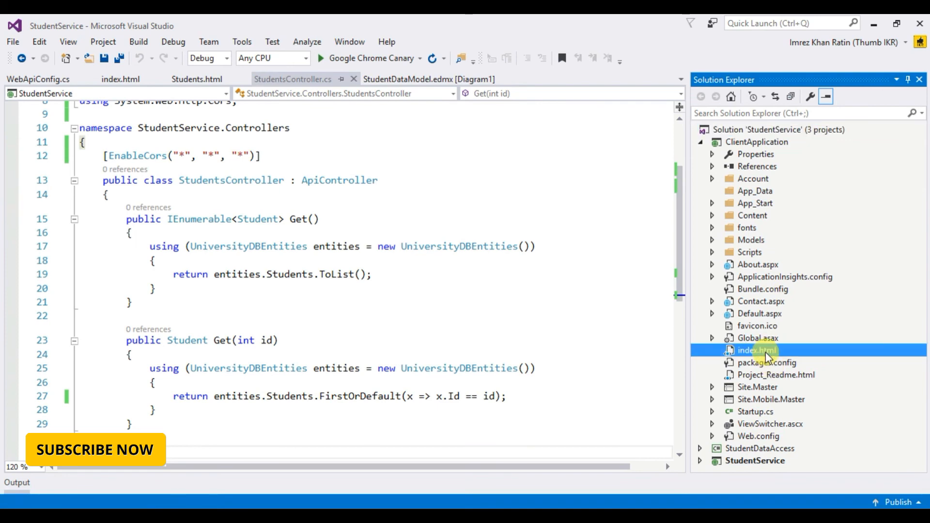
right_click(754, 350)
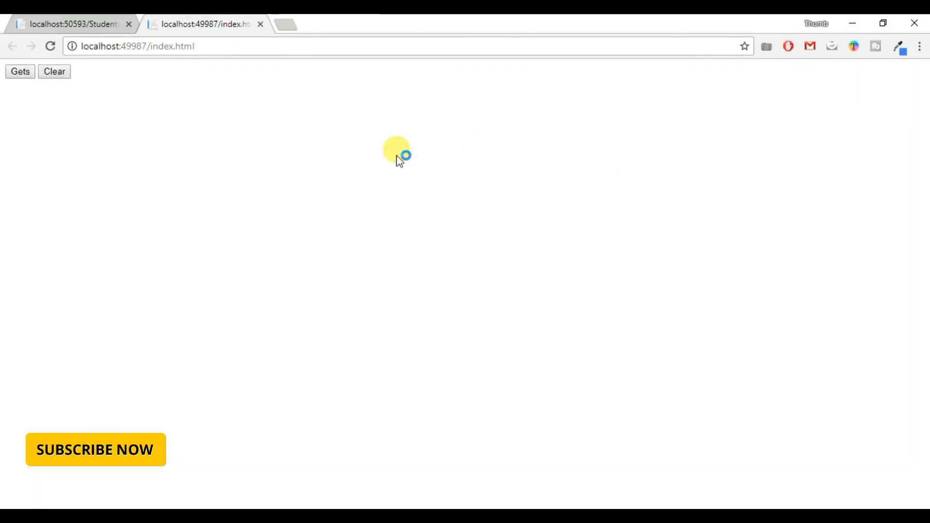
Compare the Students page's port 50593 origin with index.html's port 49987, then return to the controller code
left_click(71, 24)
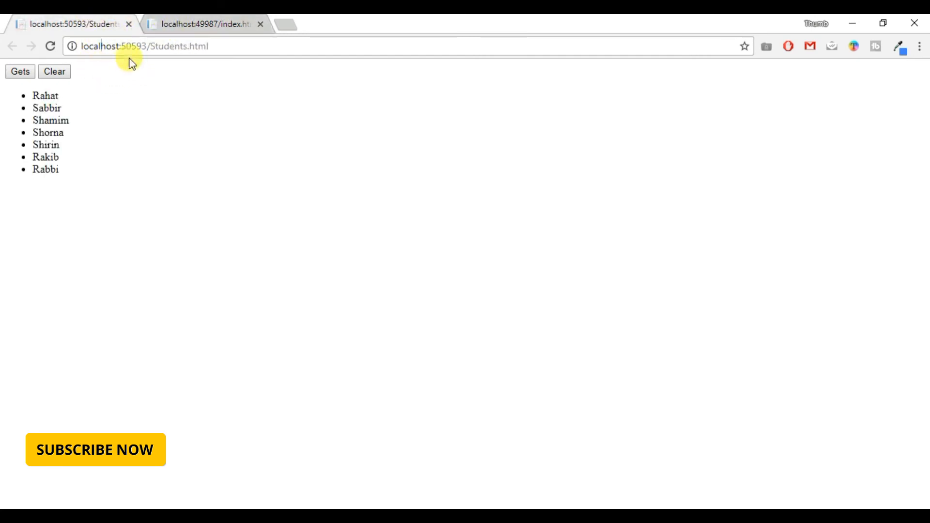
double_click(138, 46)
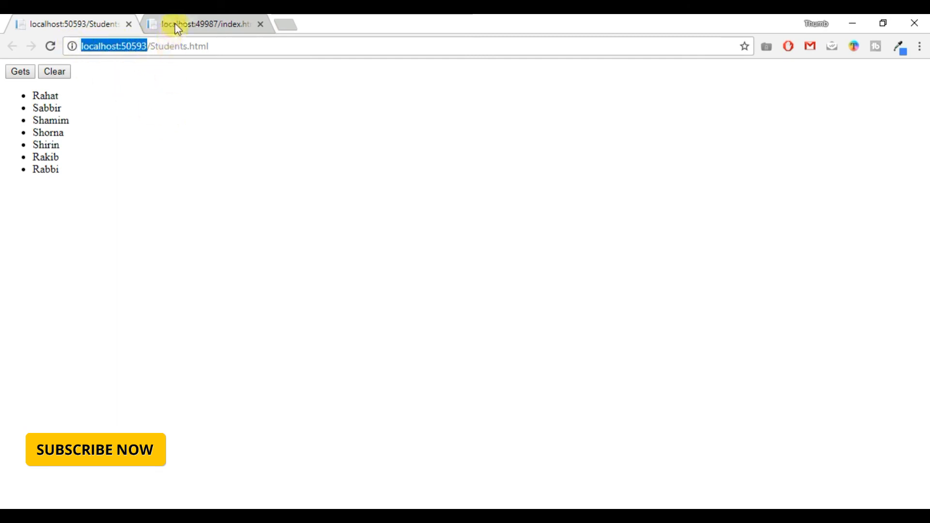
left_click(204, 24)
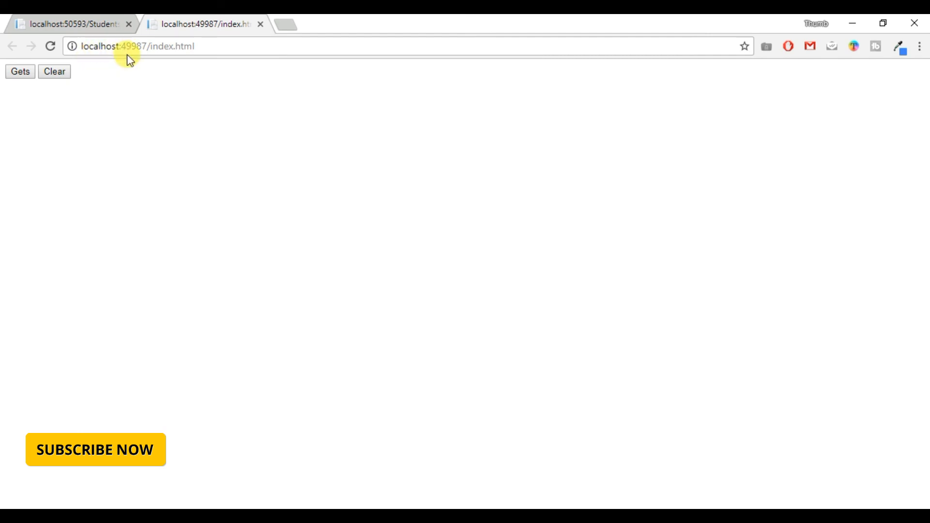
double_click(119, 46)
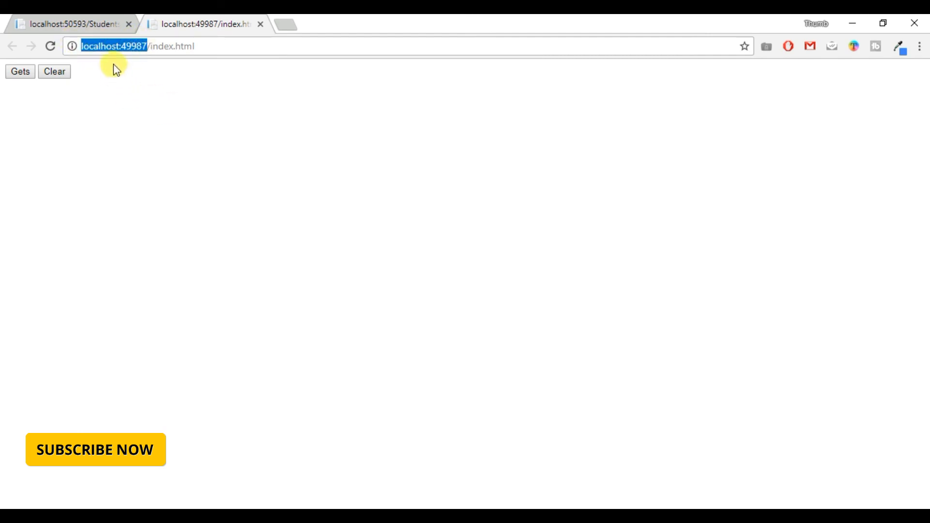
mouse_move(132, 83)
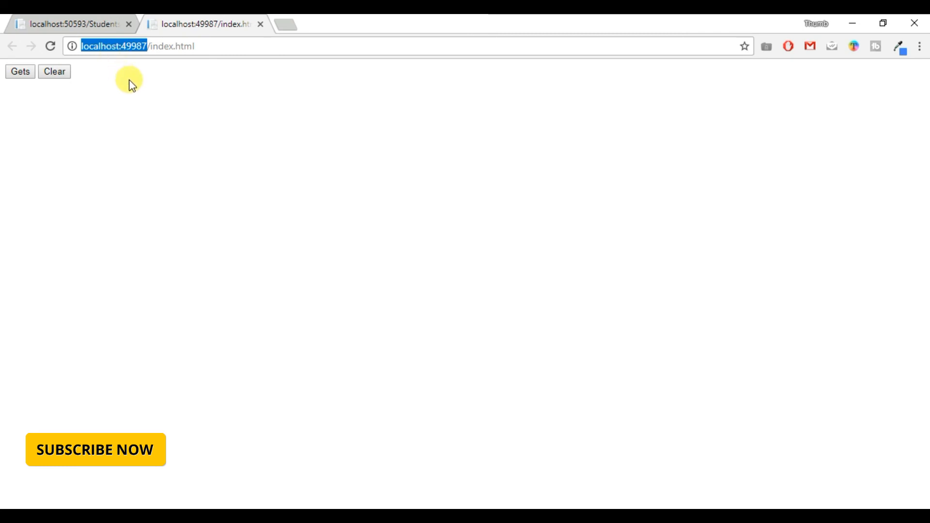
mouse_move(141, 129)
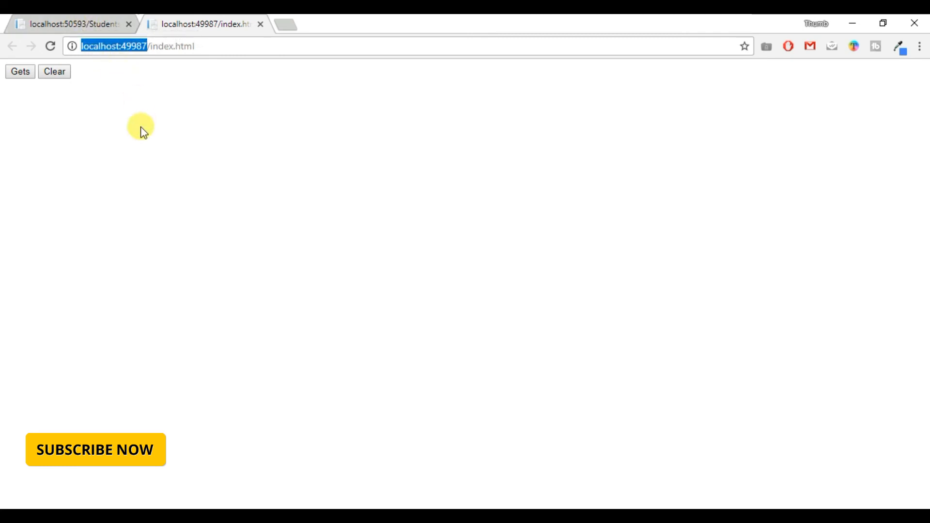
left_click(71, 23)
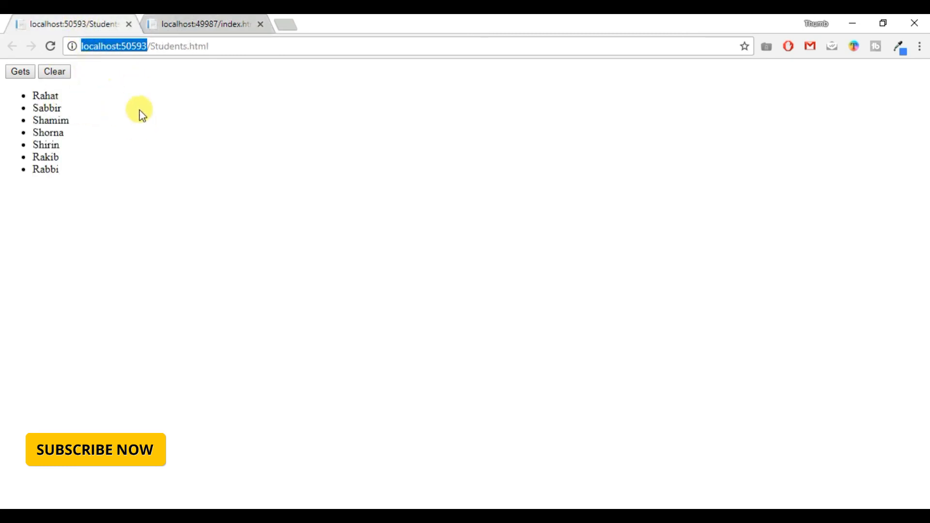
mouse_move(117, 113)
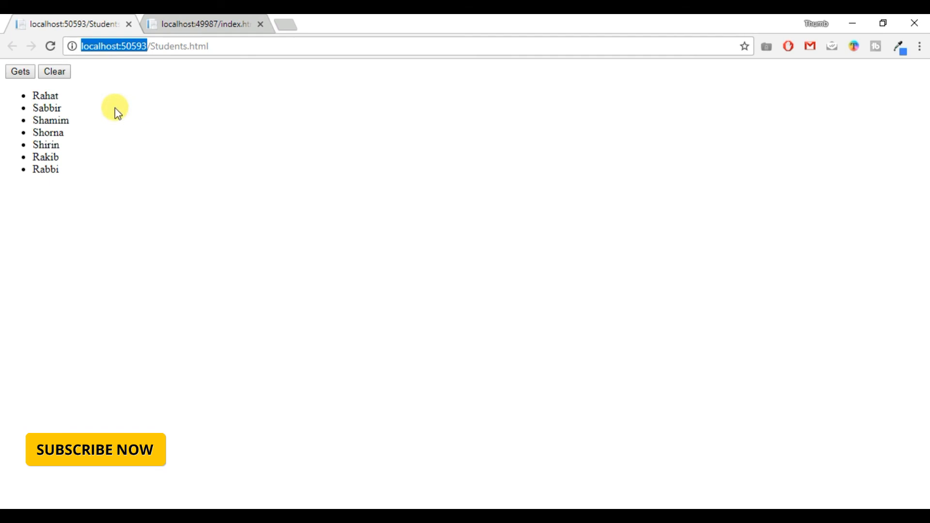
mouse_move(181, 24)
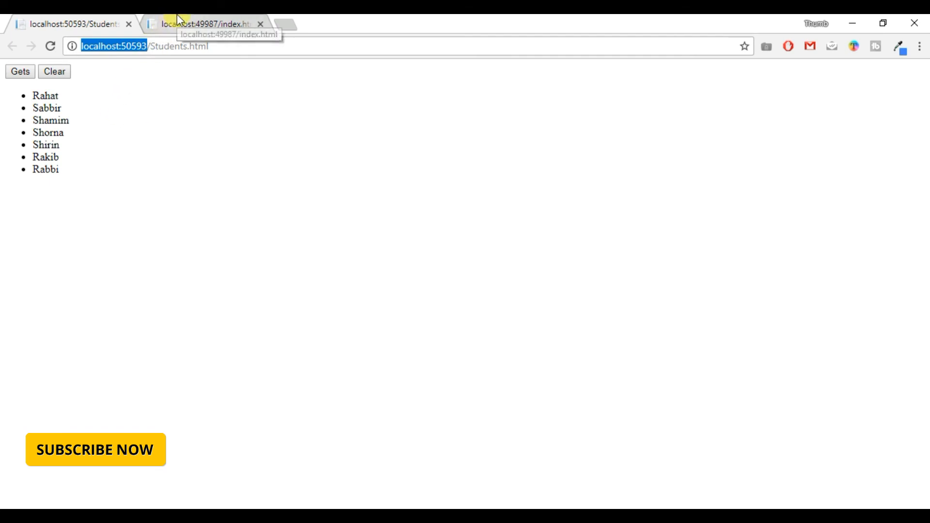
left_click(205, 23)
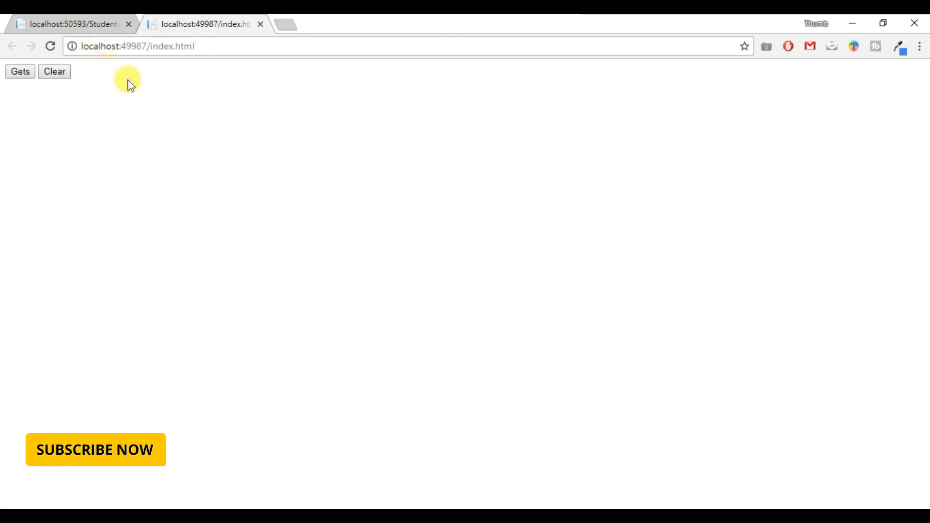
mouse_move(31, 117)
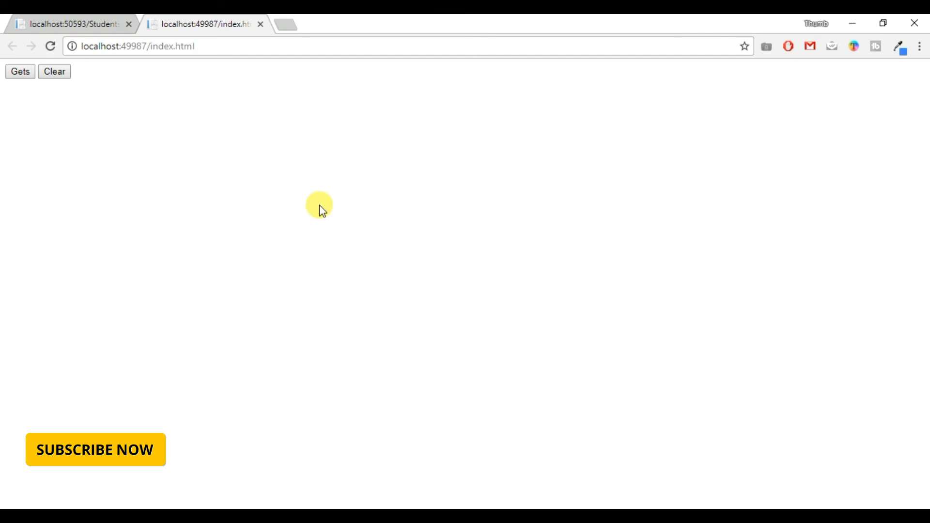
left_click(20, 71)
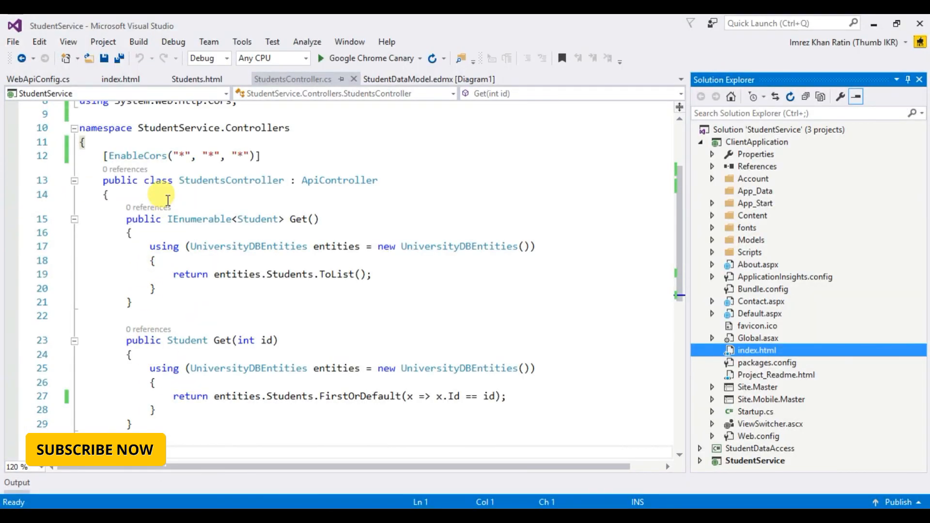
mouse_move(187, 173)
type("[")
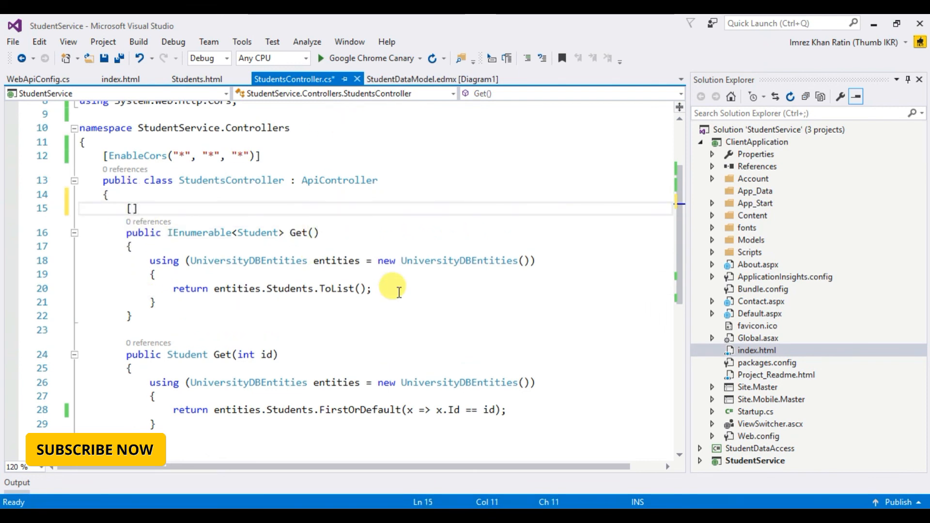
Put [DisableCors] on the parameterless Get(), save the controller, and build the solution
type("DisableCors")
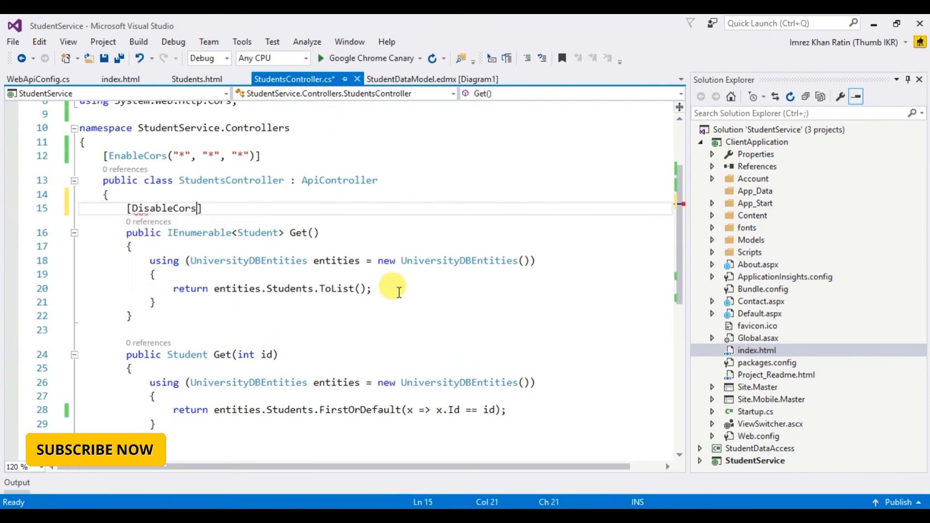
key("ctrl+s")
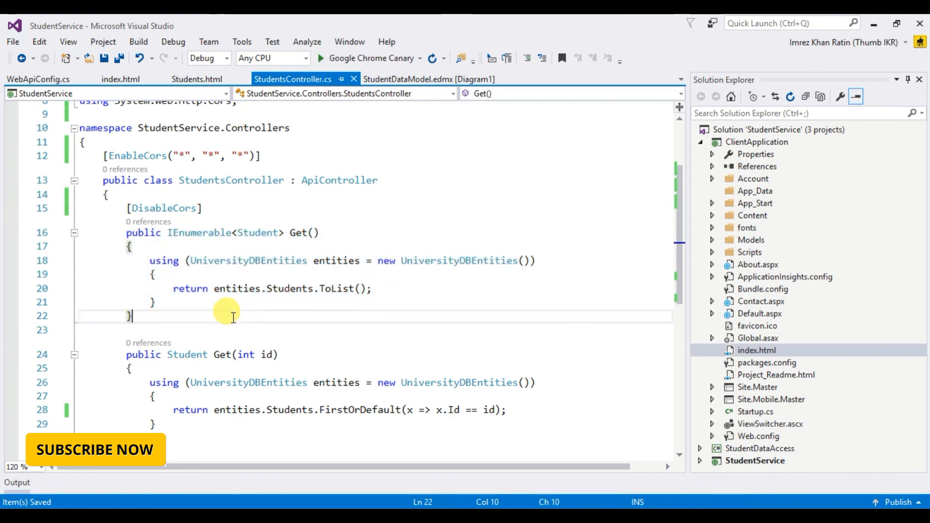
right_click(754, 129)
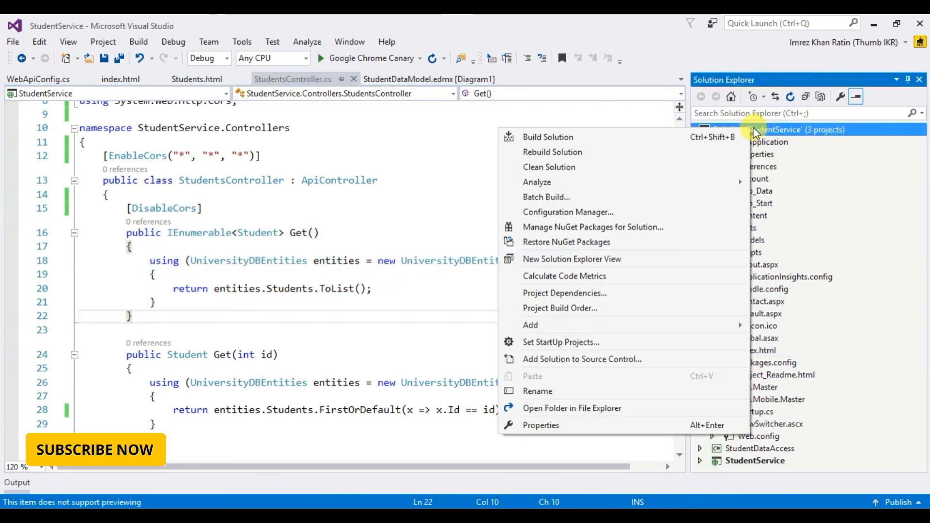
left_click(552, 152)
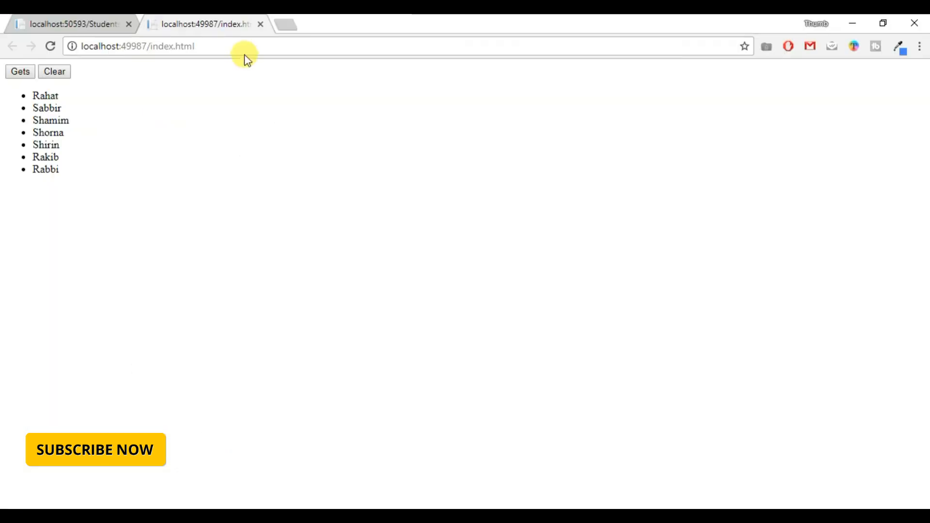
Clear the student list, open the DevTools Console, and fetch students to reveal the missing Access-Control-Allow-Origin error
left_click(54, 71)
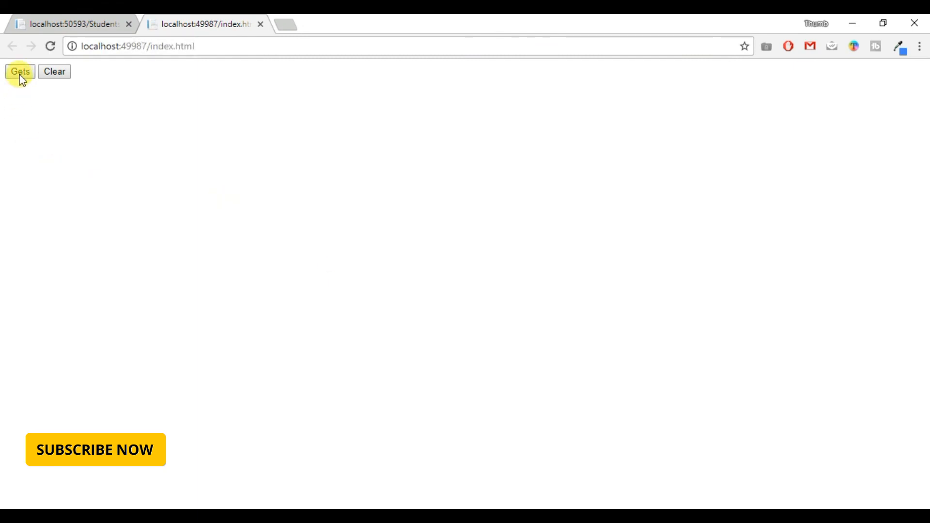
right_click(339, 317)
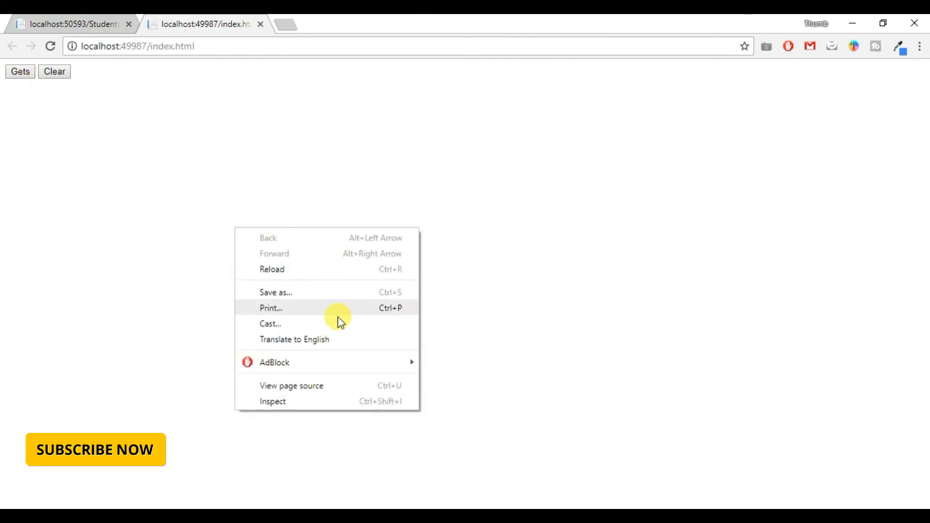
left_click(272, 402)
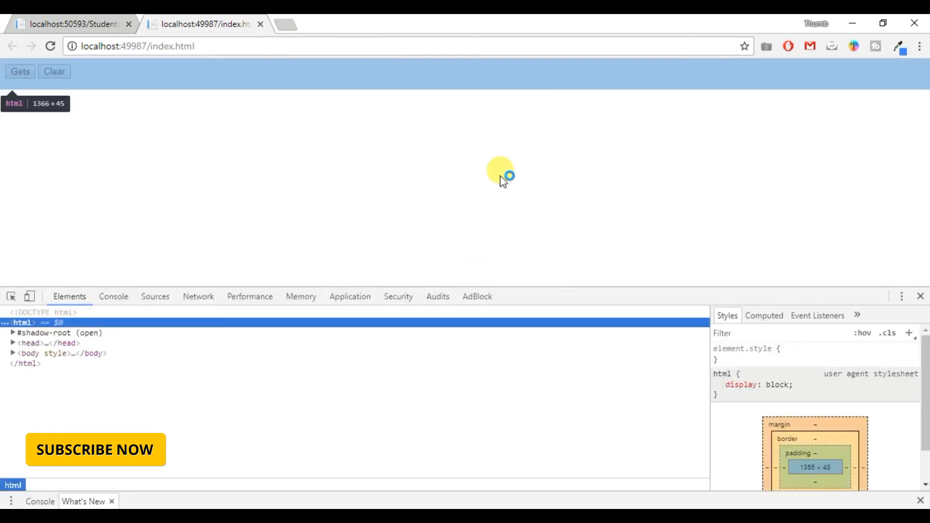
left_click(113, 296)
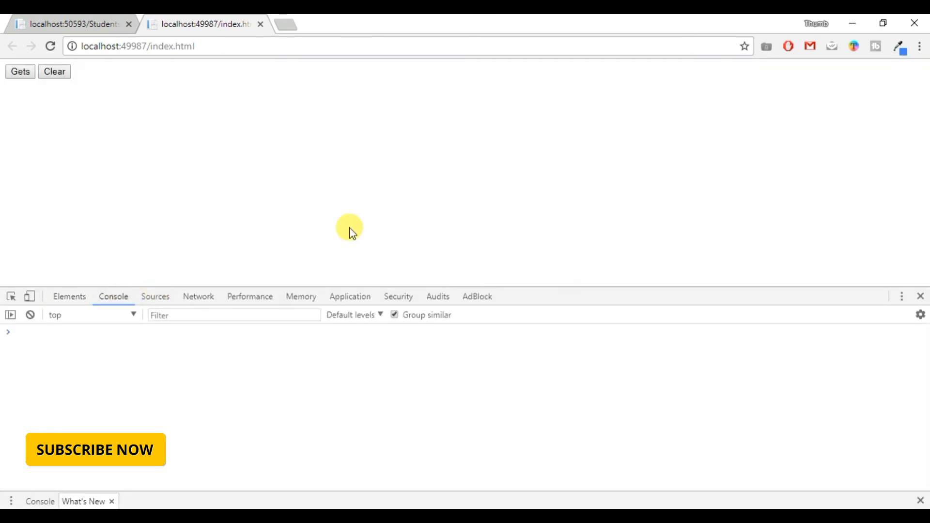
left_click(20, 71)
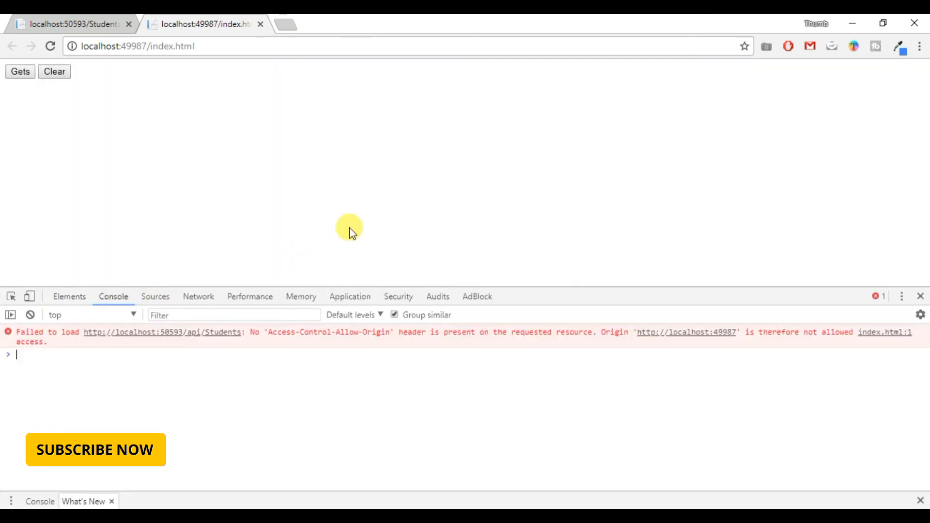
mouse_move(236, 377)
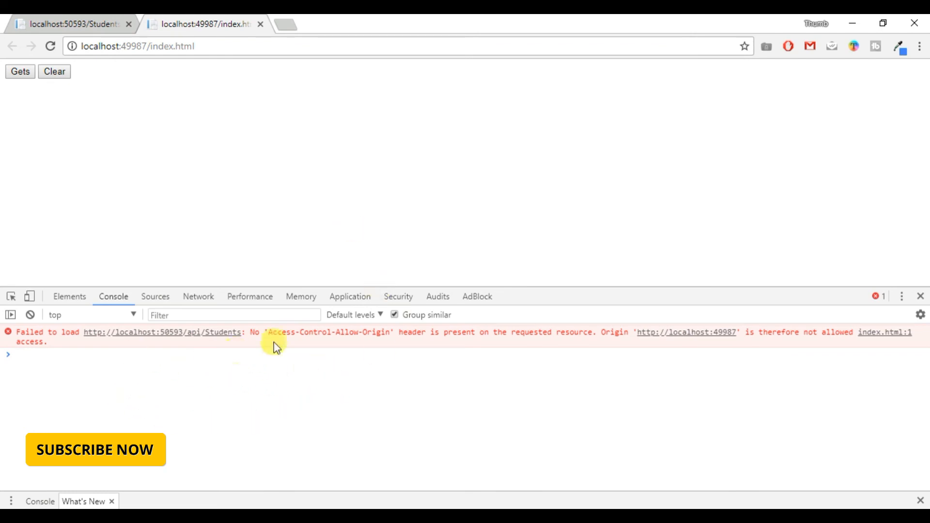
mouse_move(130, 126)
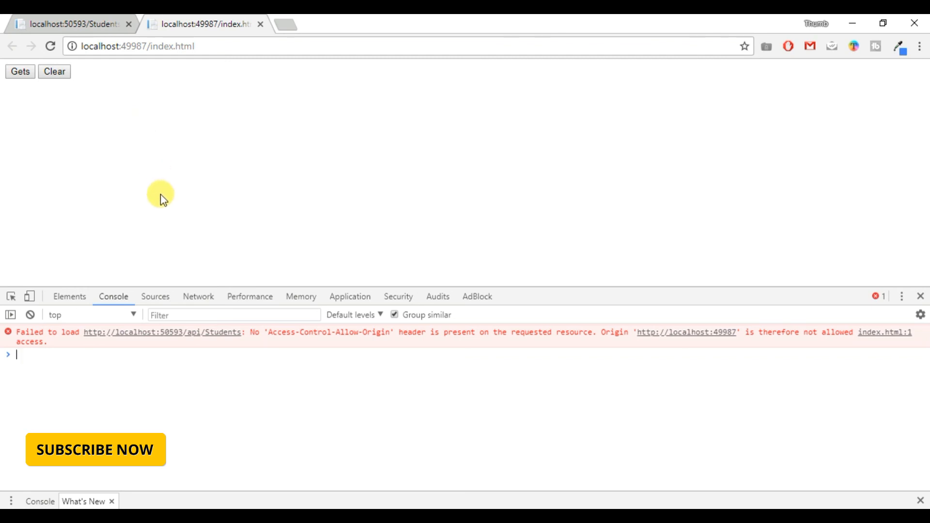
mouse_move(291, 231)
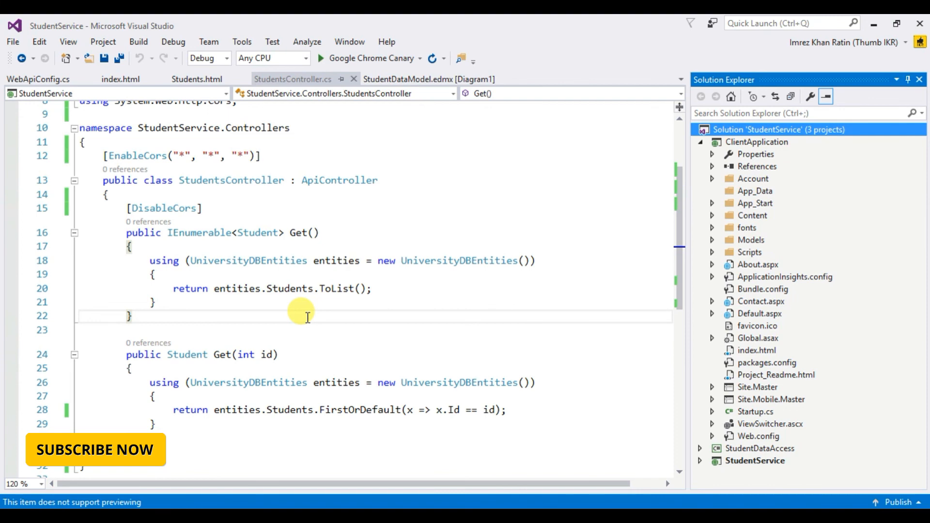
mouse_move(302, 307)
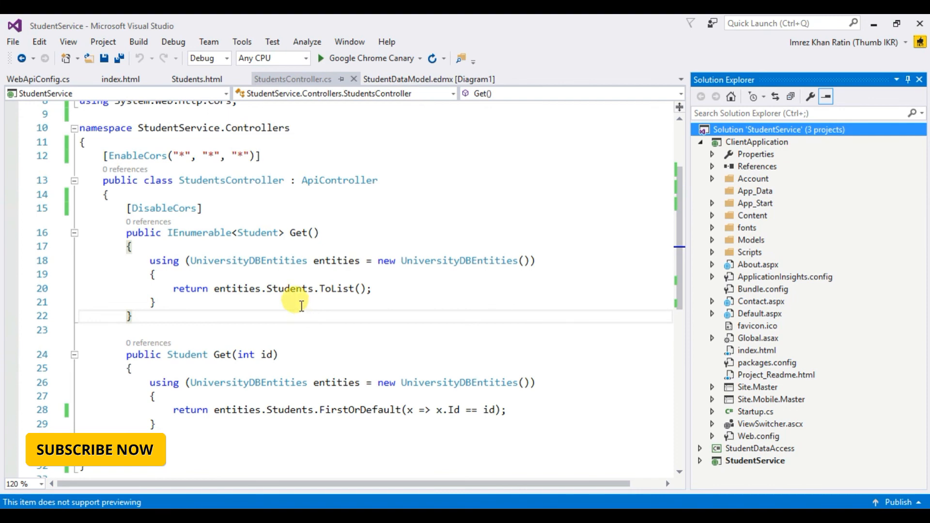